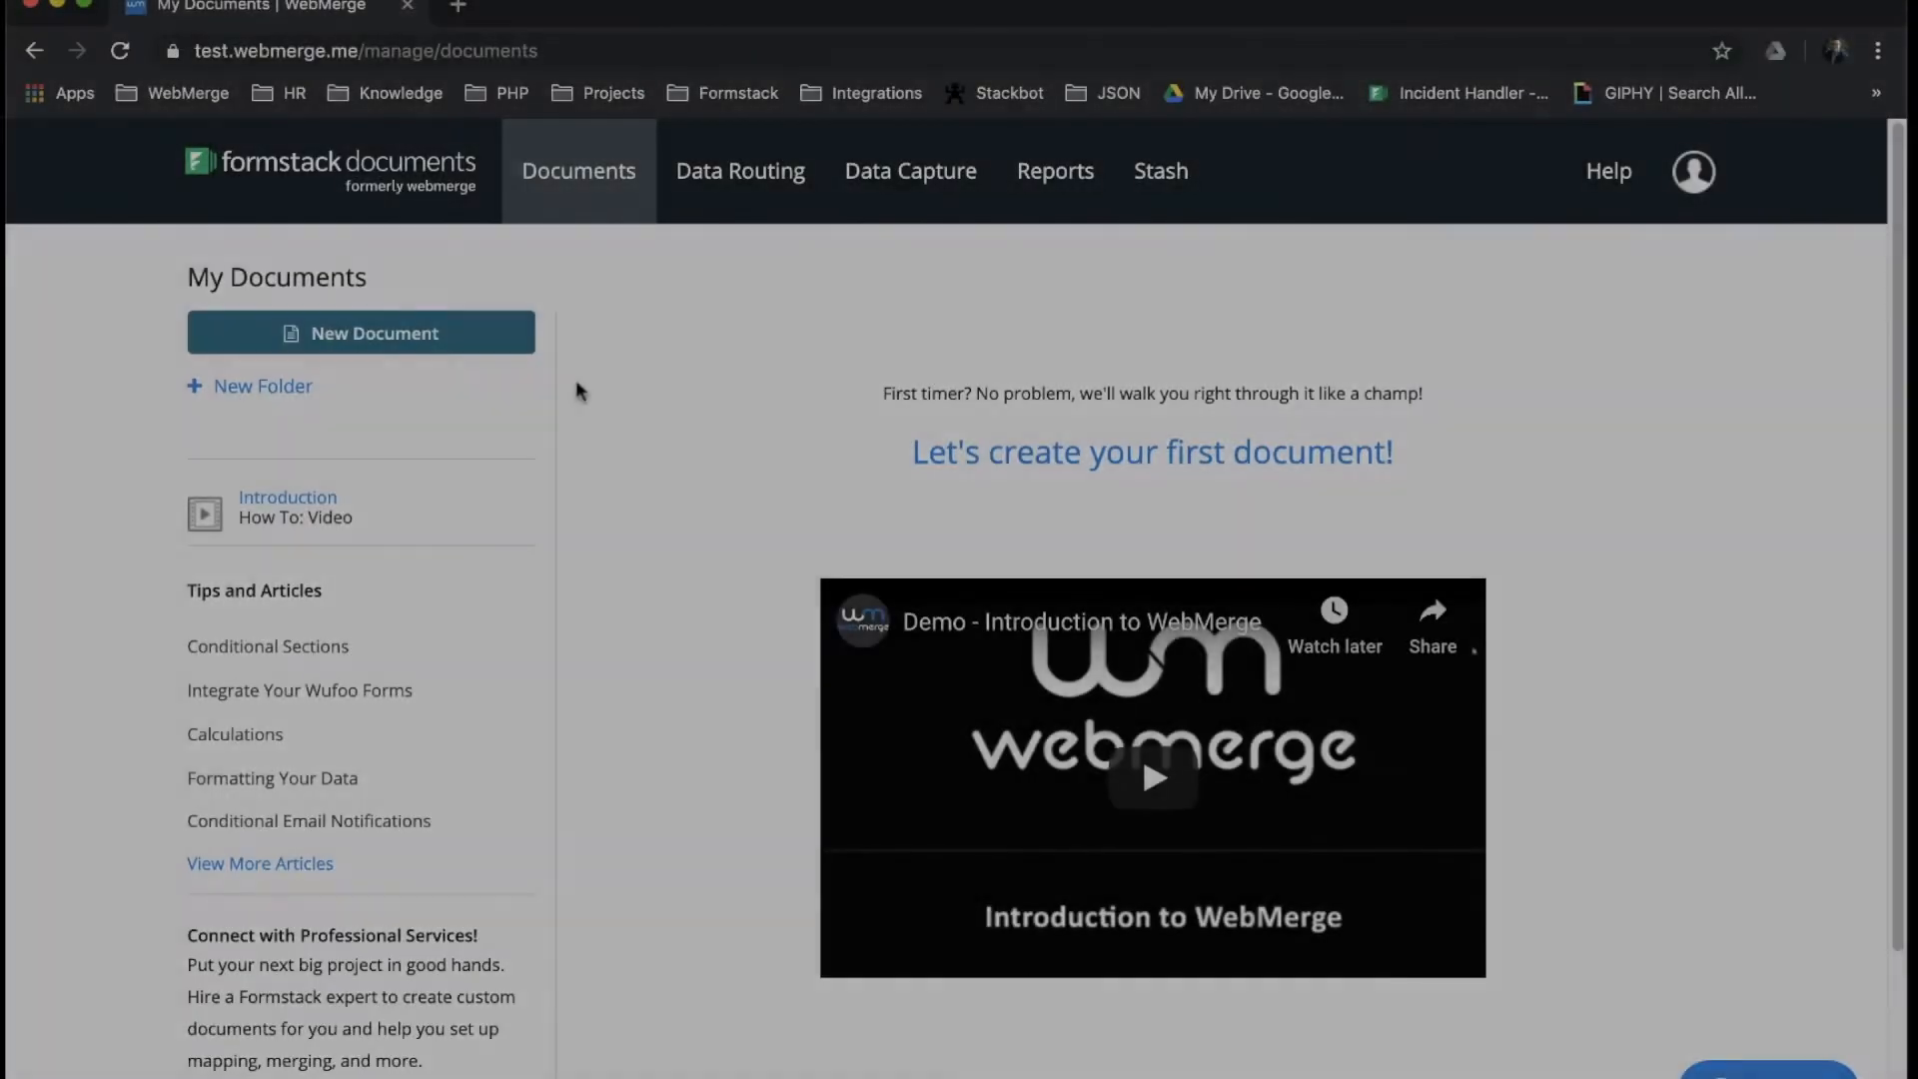
# - Name the new document 'New Document' and upload Calculation (Addition) Example.docx as its template
pyautogui.click(360, 333)
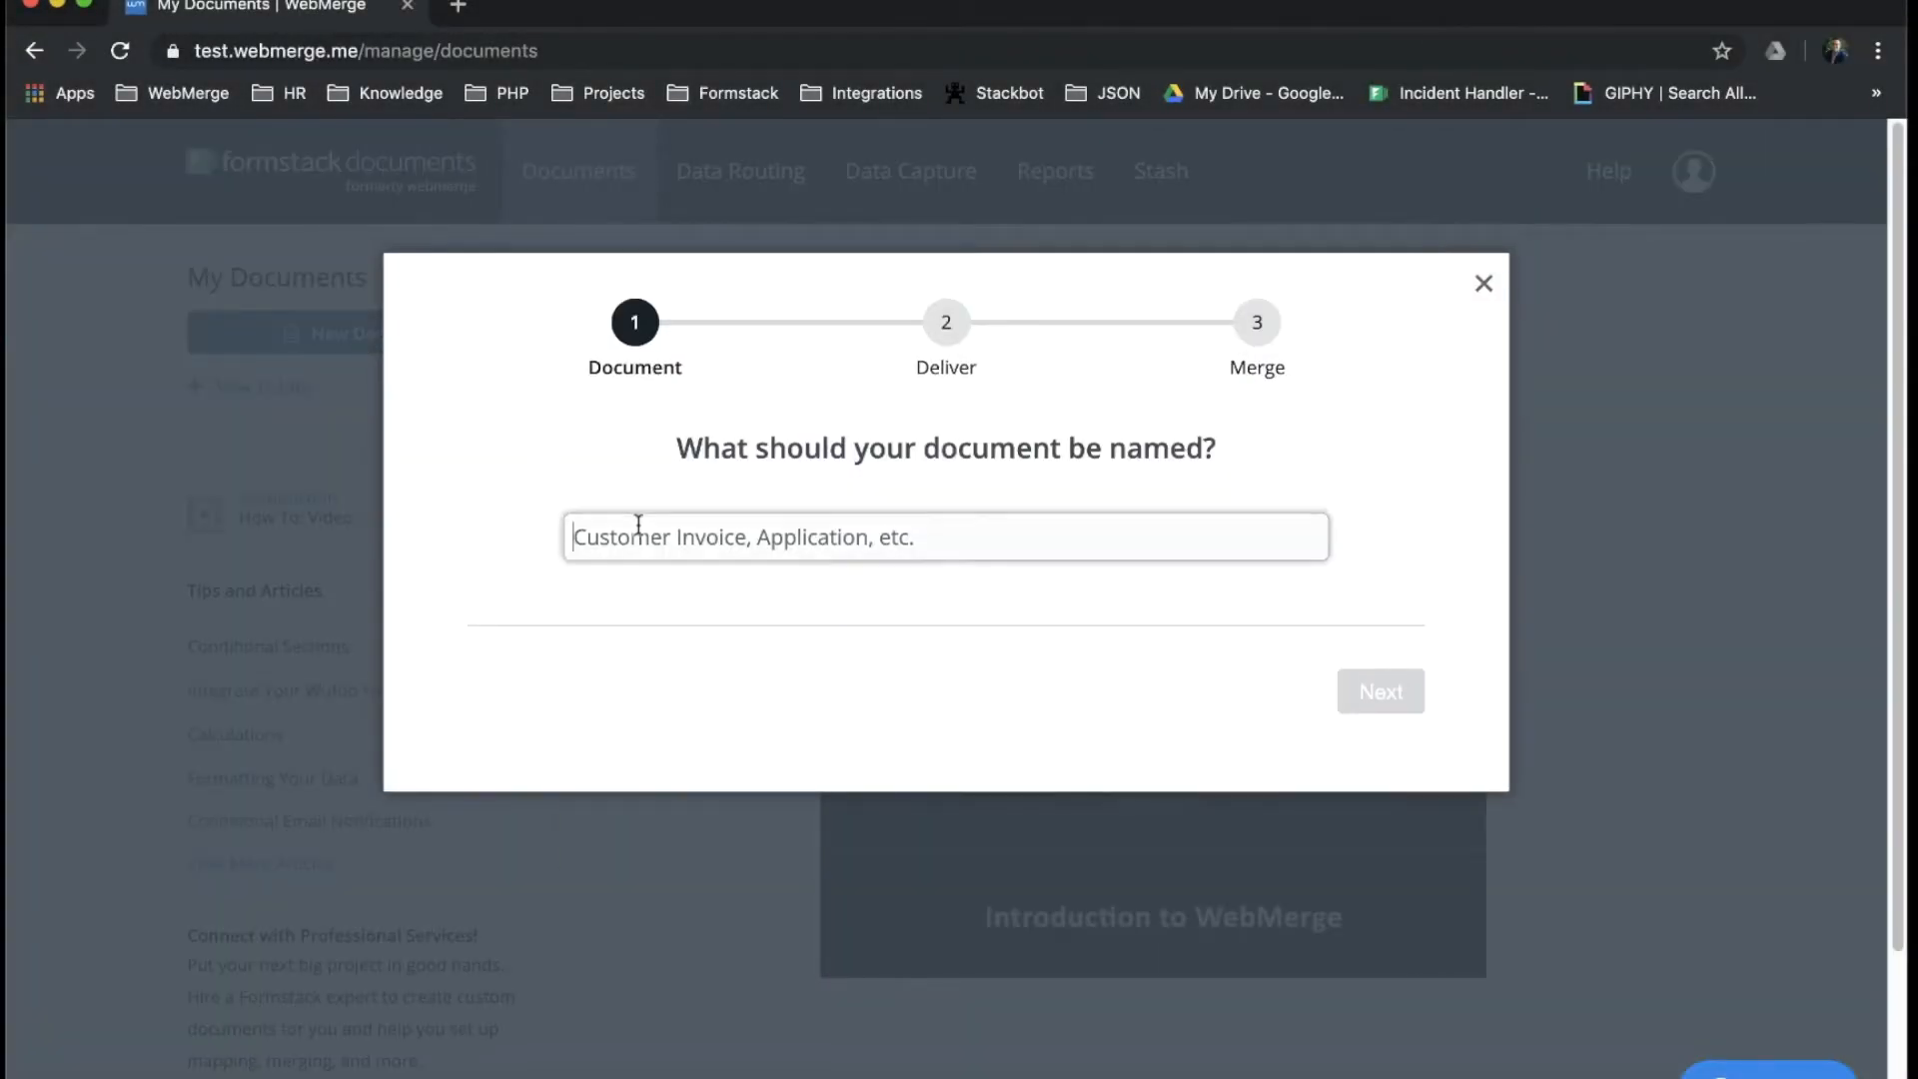
pyautogui.write('New')
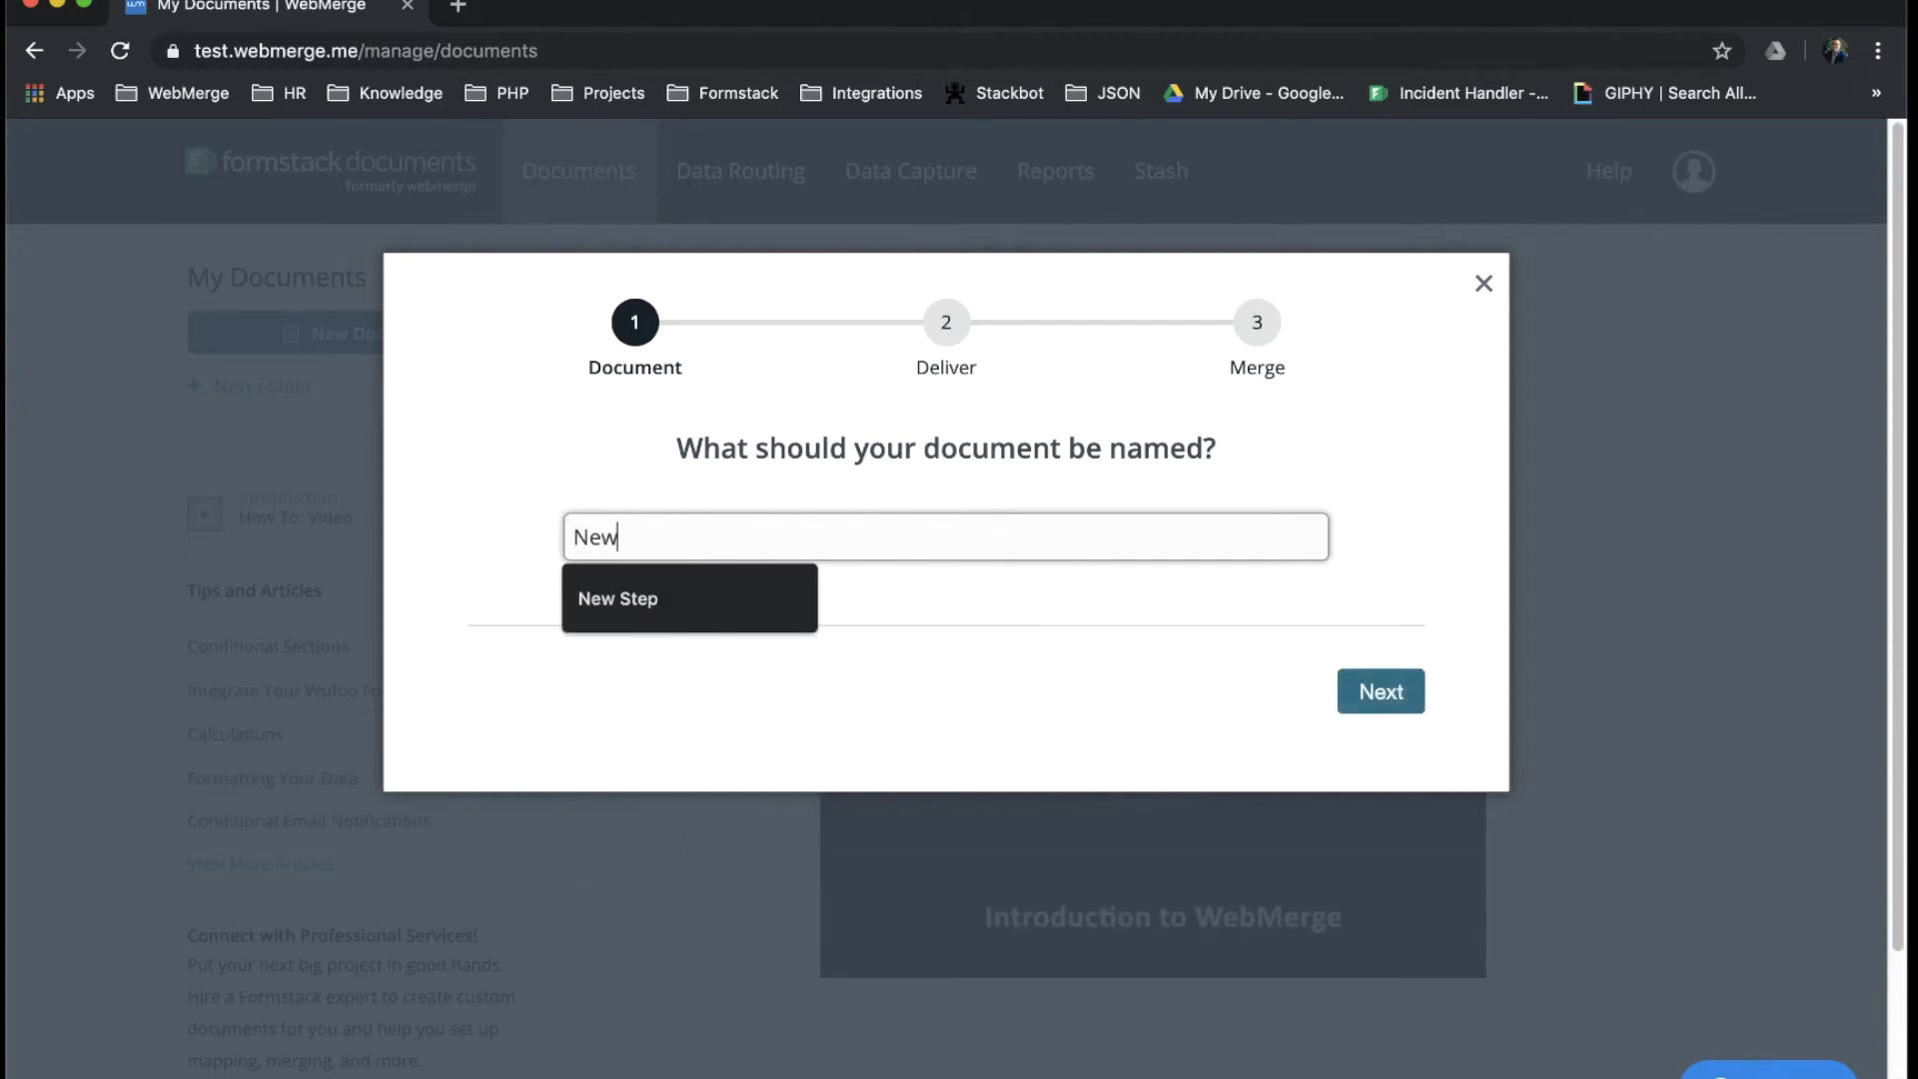
pyautogui.write('Documen')
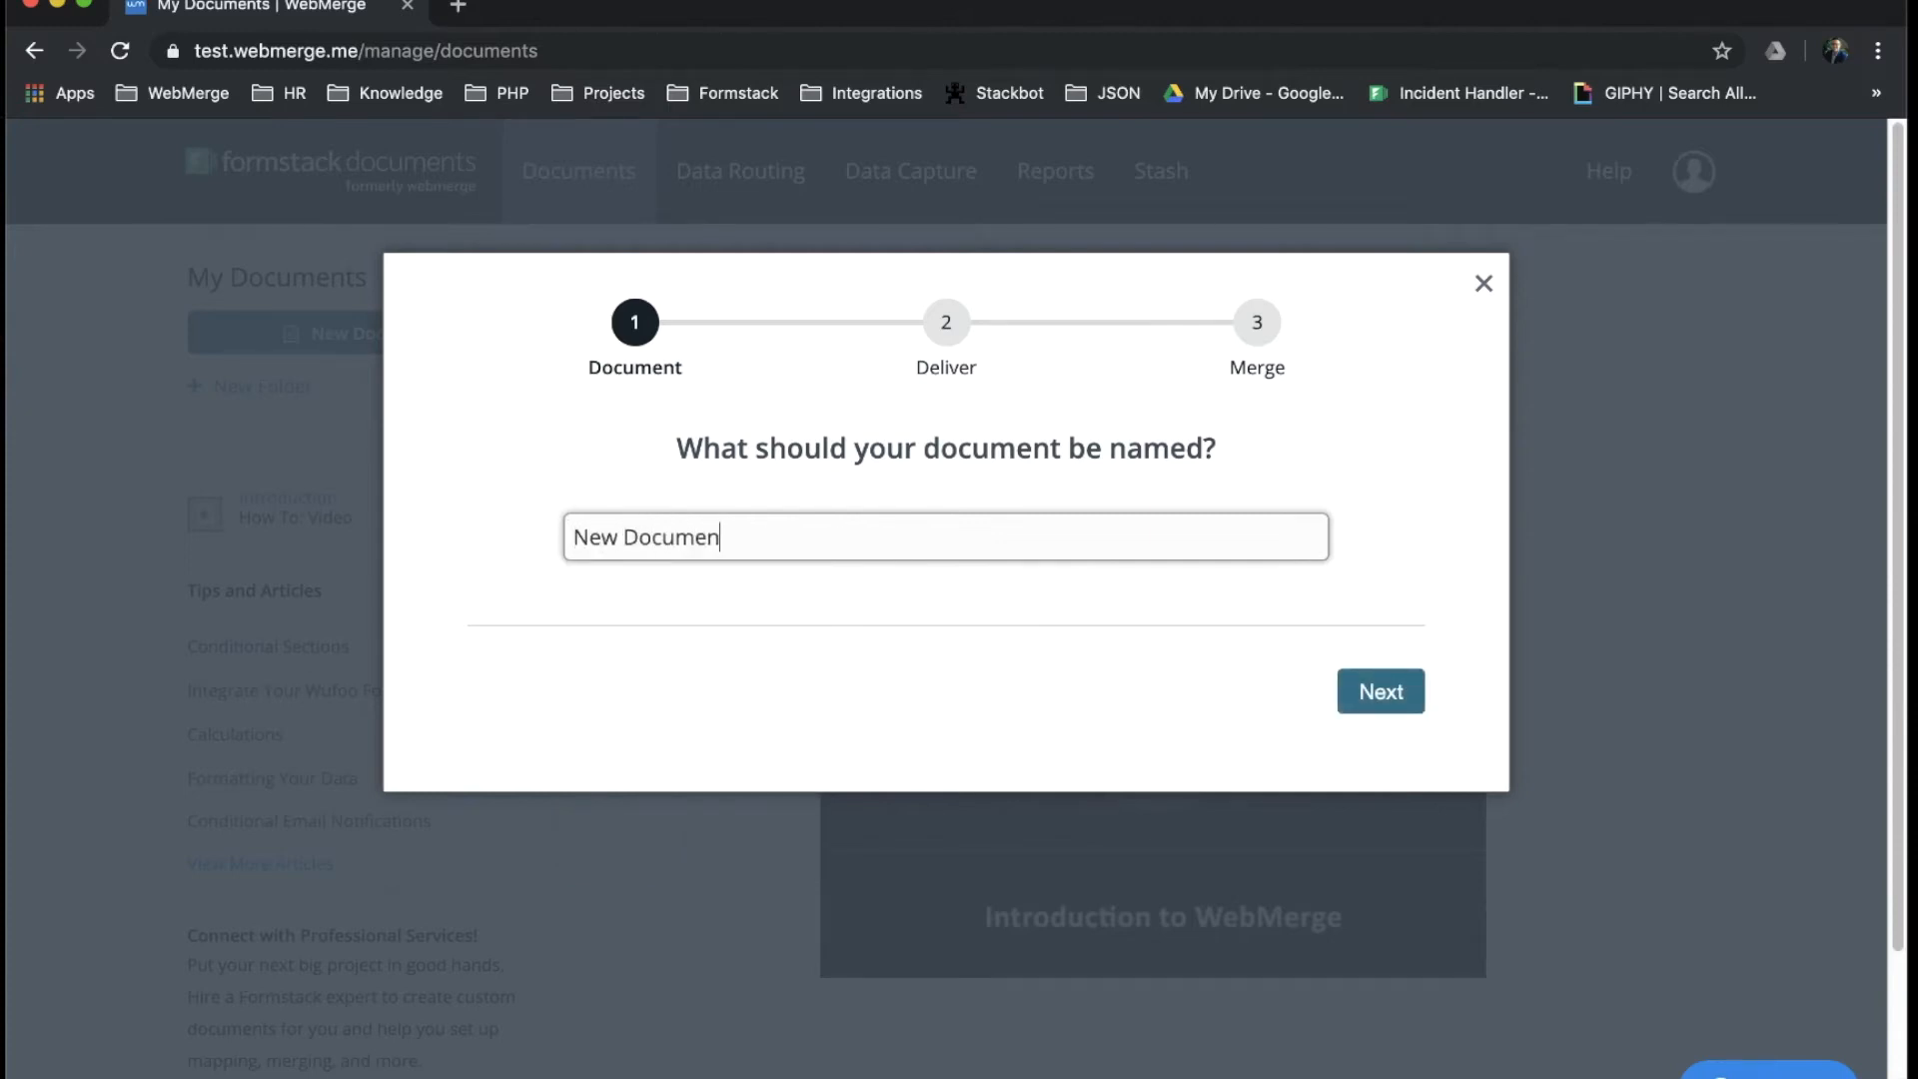
pyautogui.write('t')
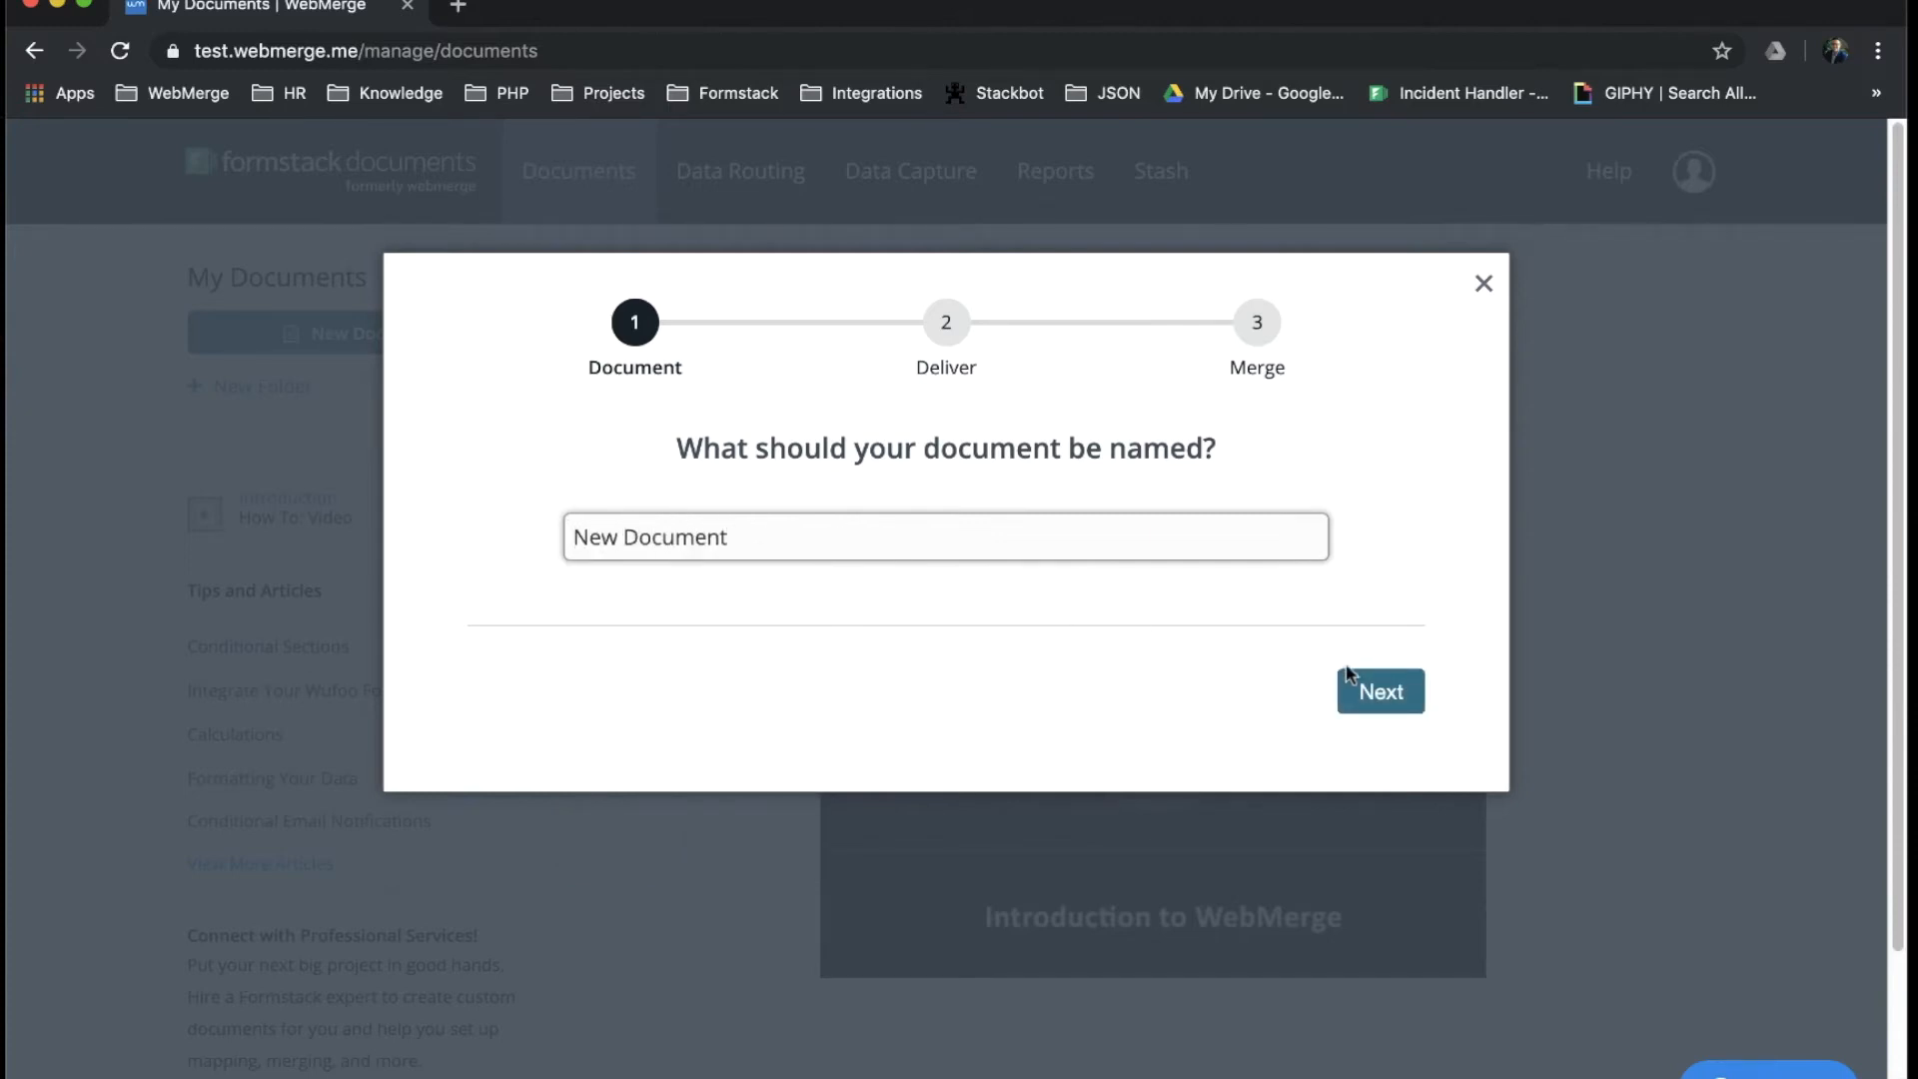
pyautogui.click(1381, 691)
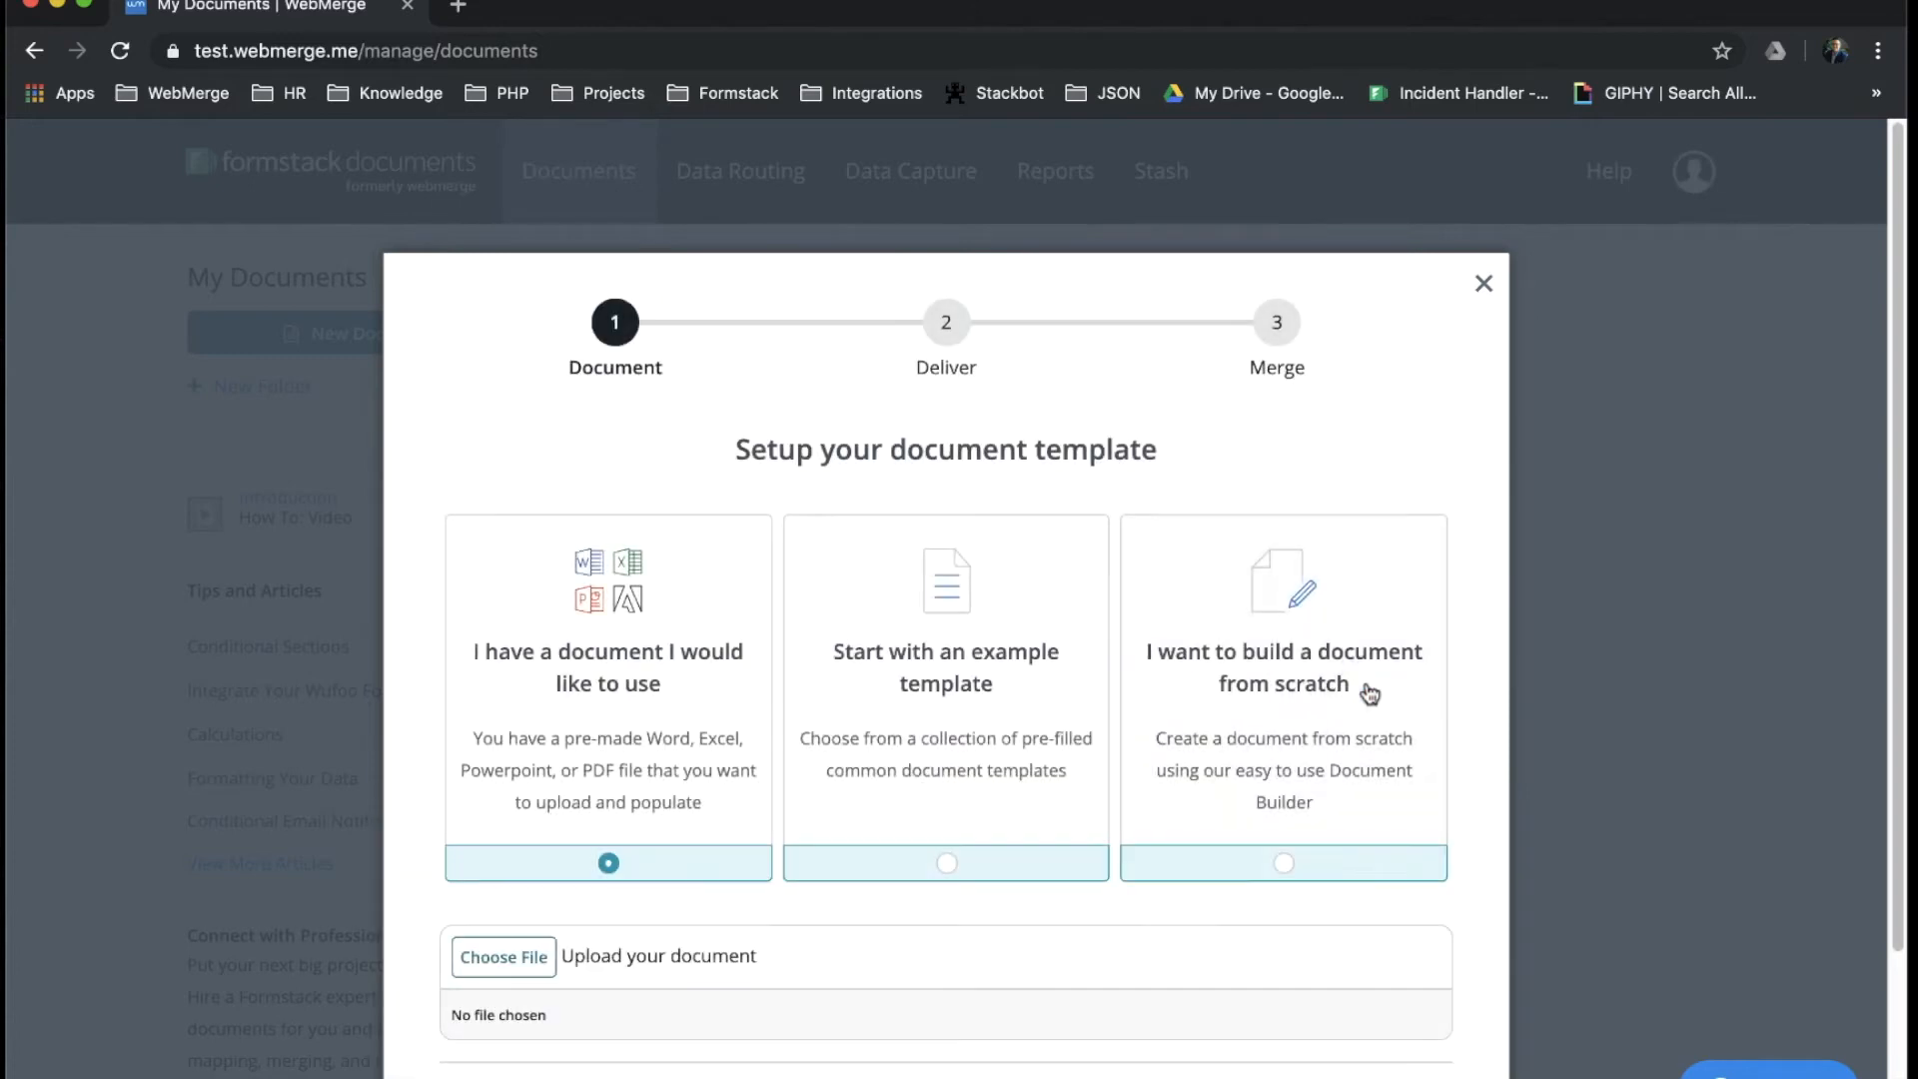
pyautogui.moveTo(553, 947)
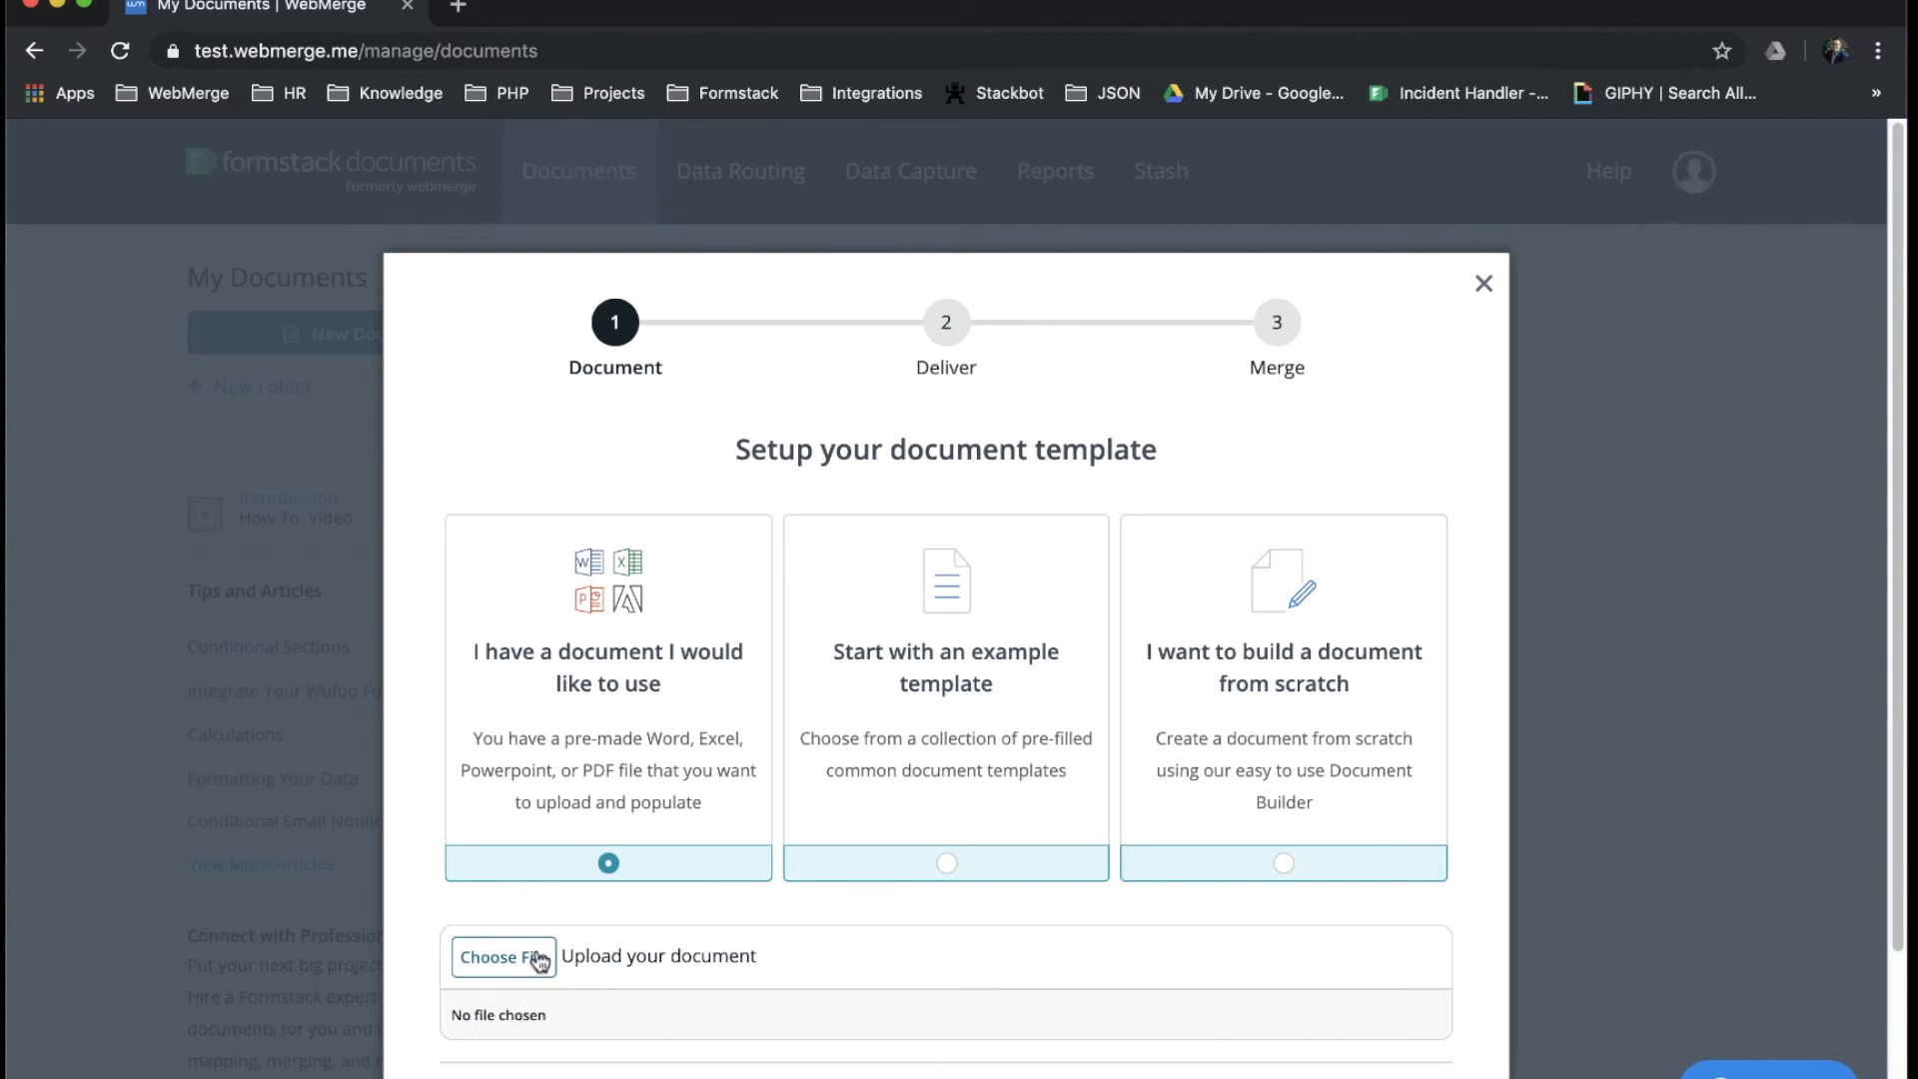
pyautogui.click(503, 956)
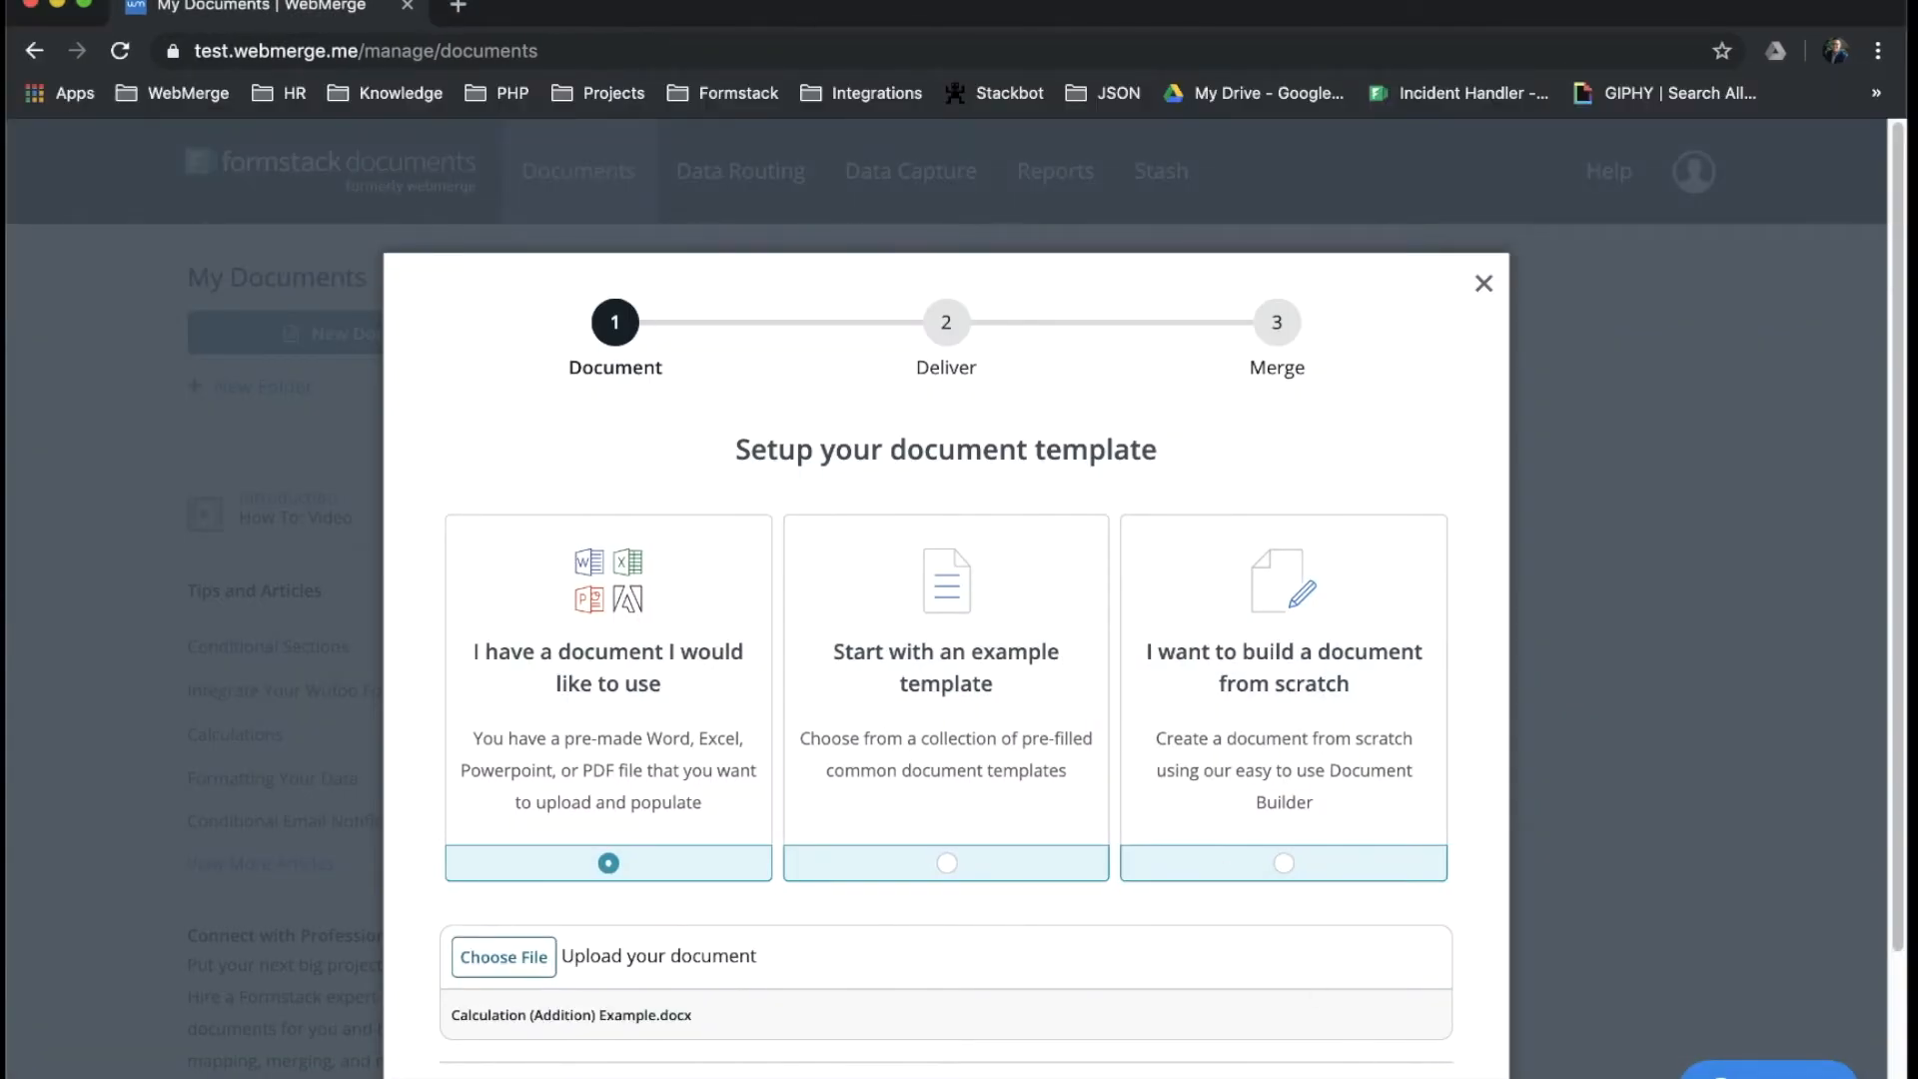
# - Keep 'Save my documents in Stash' delivery and continue to the Merge data-source step
pyautogui.click(1408, 979)
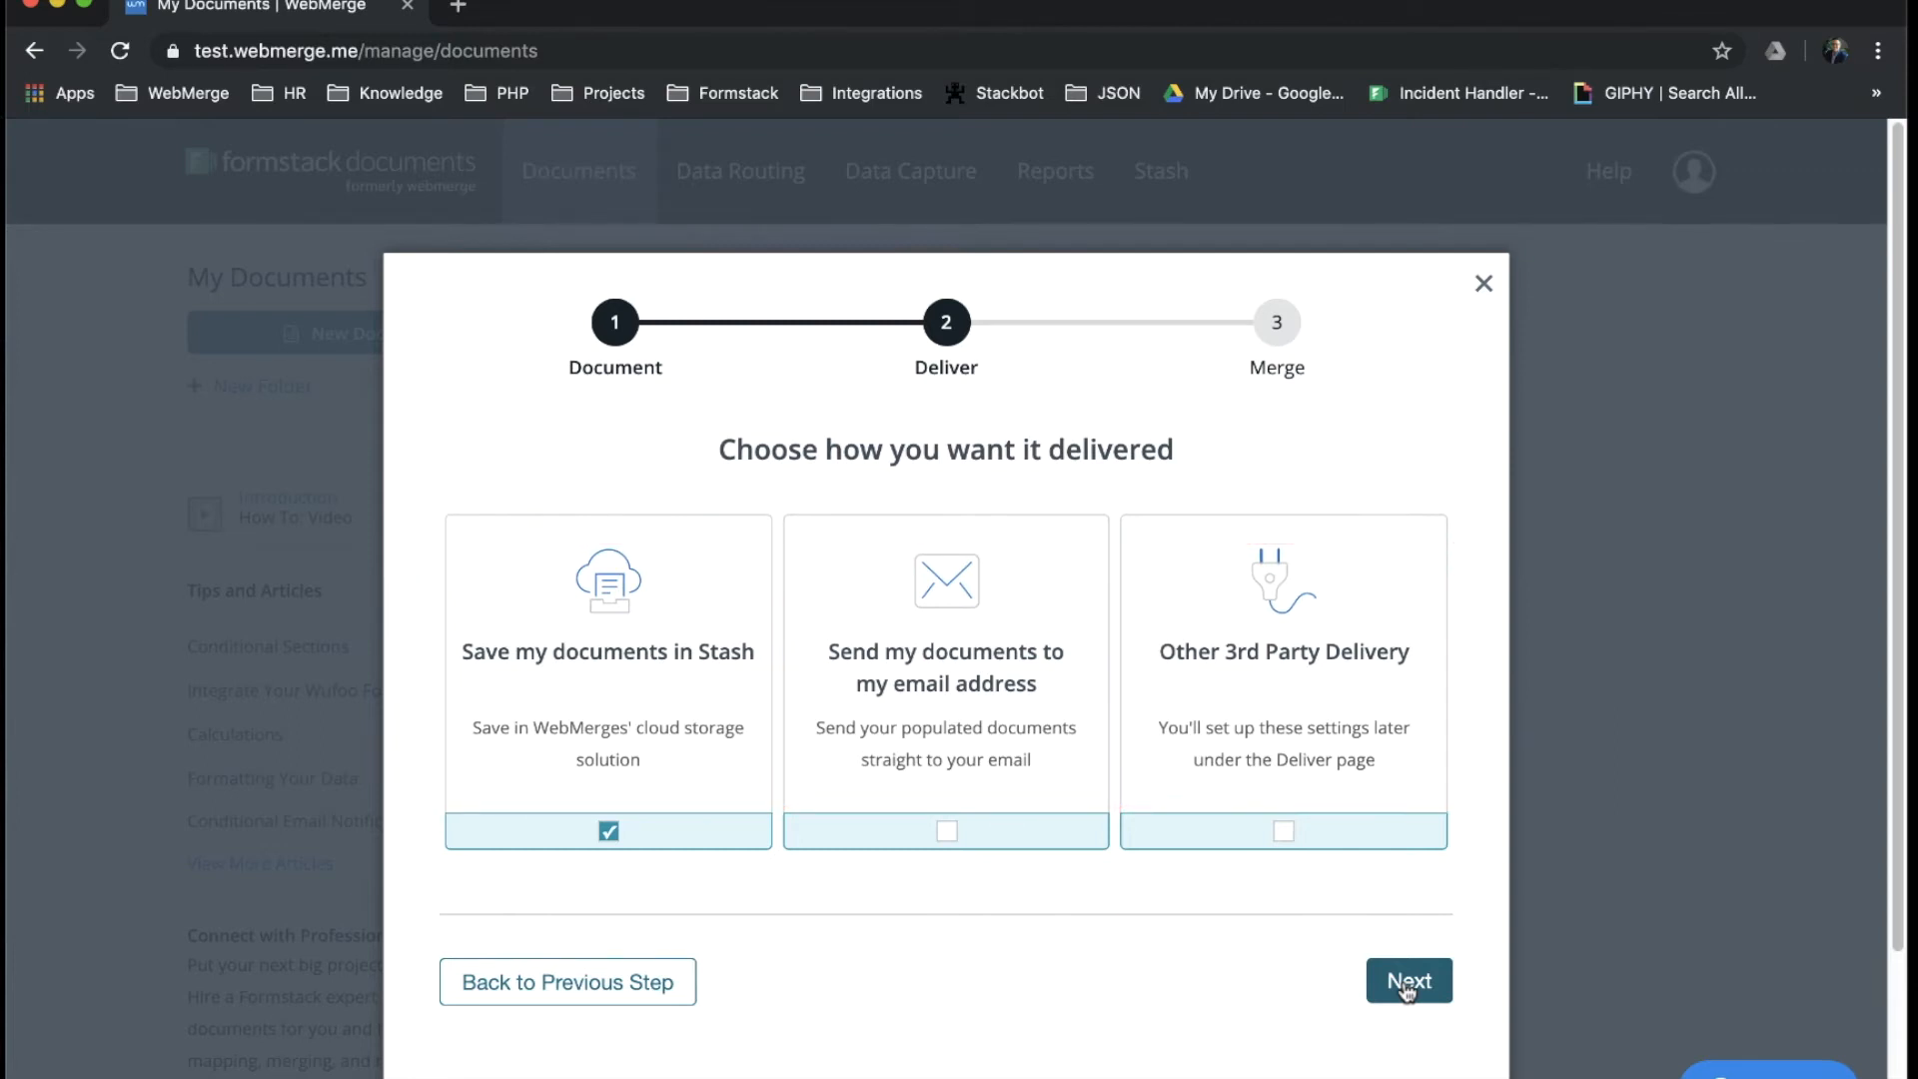
pyautogui.click(1408, 979)
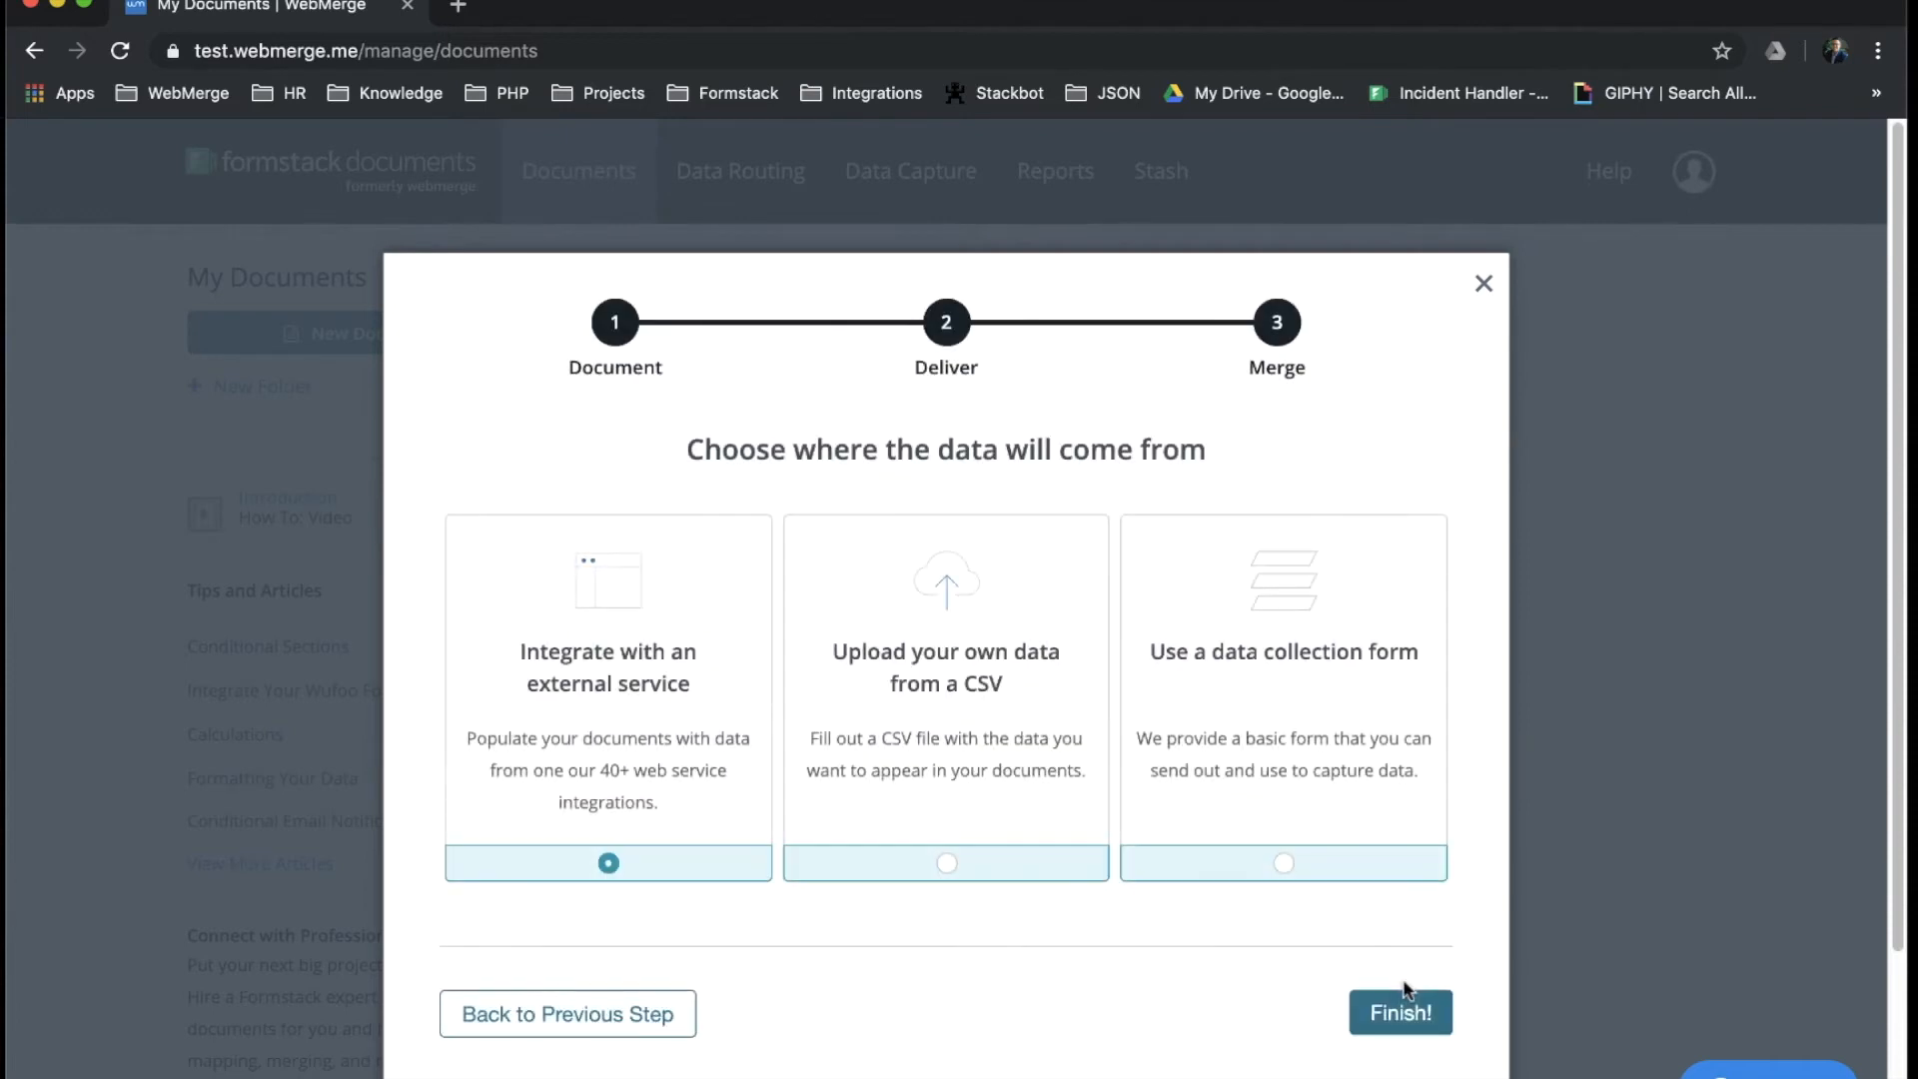
pyautogui.click(1398, 1013)
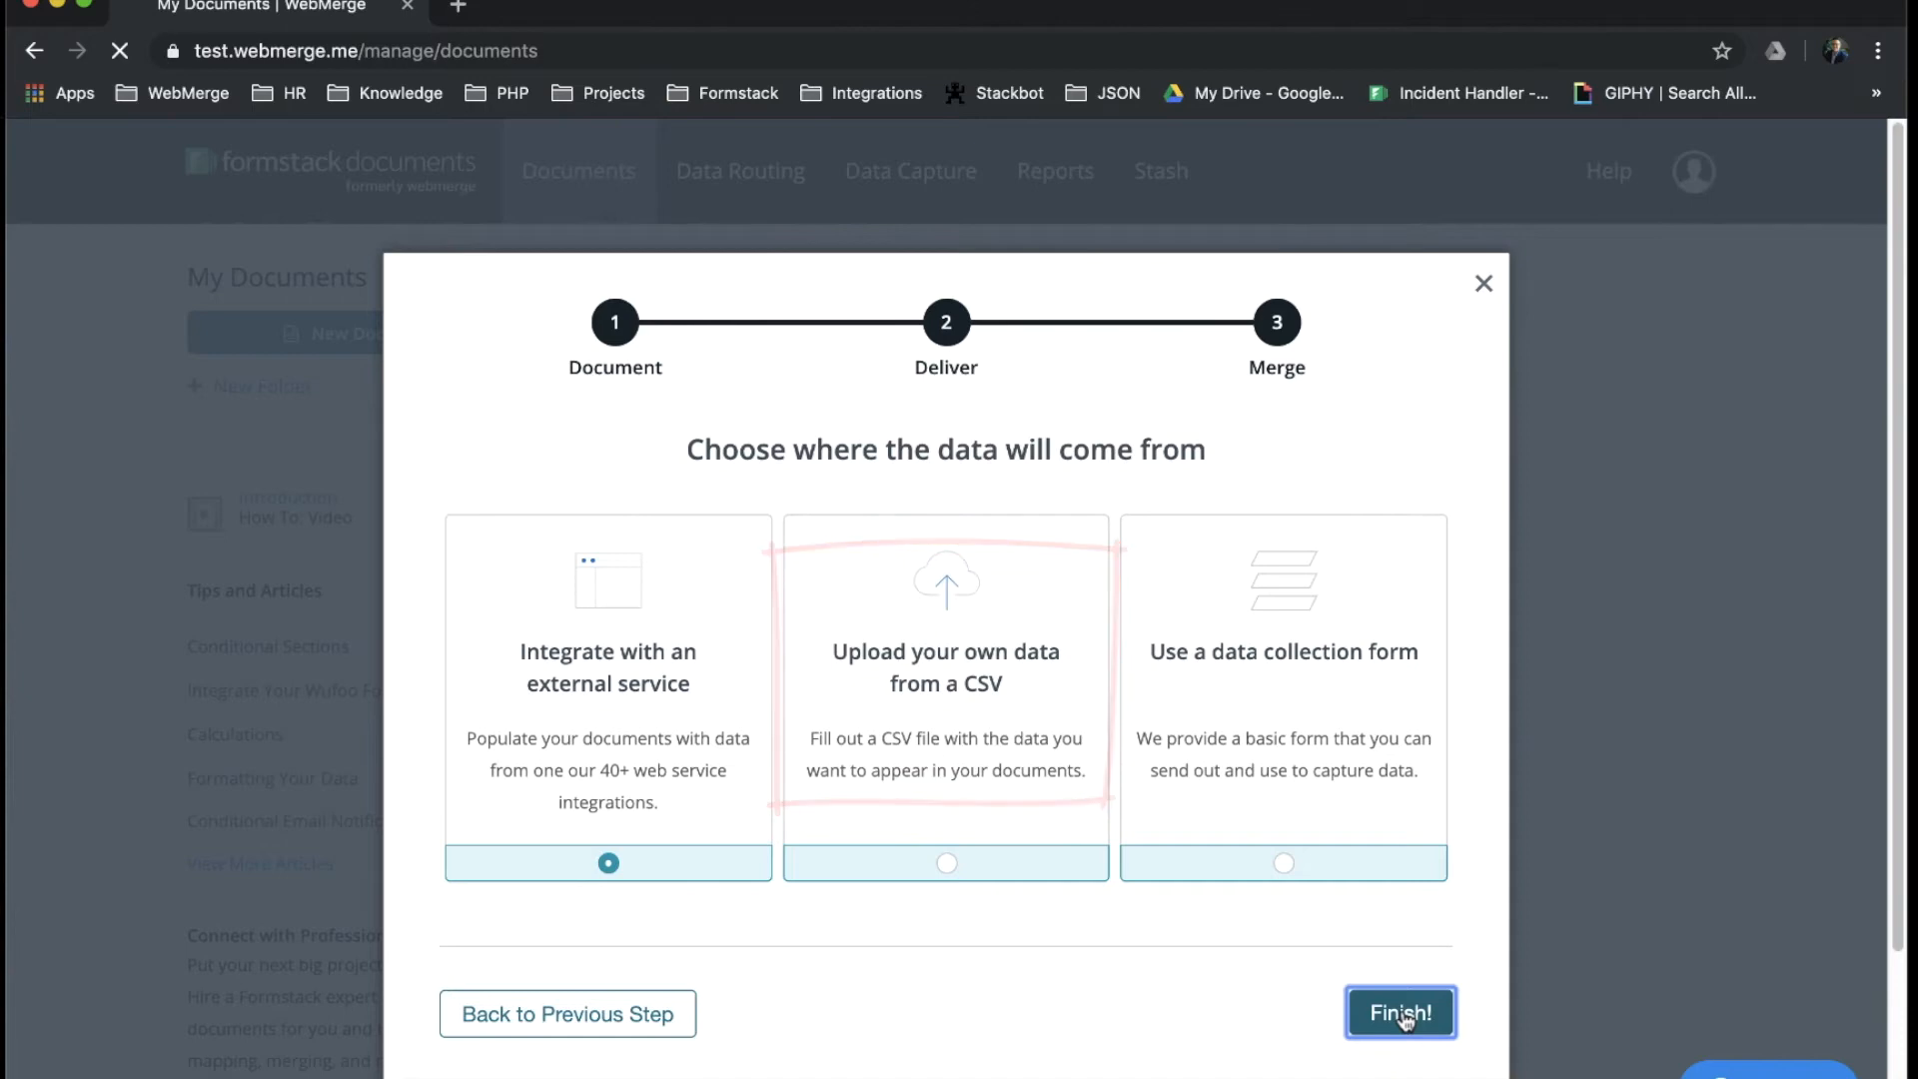
# - Finish the wizard with 'Integrate with an external service', listing New Document beside Sample Template
pyautogui.click(1398, 1013)
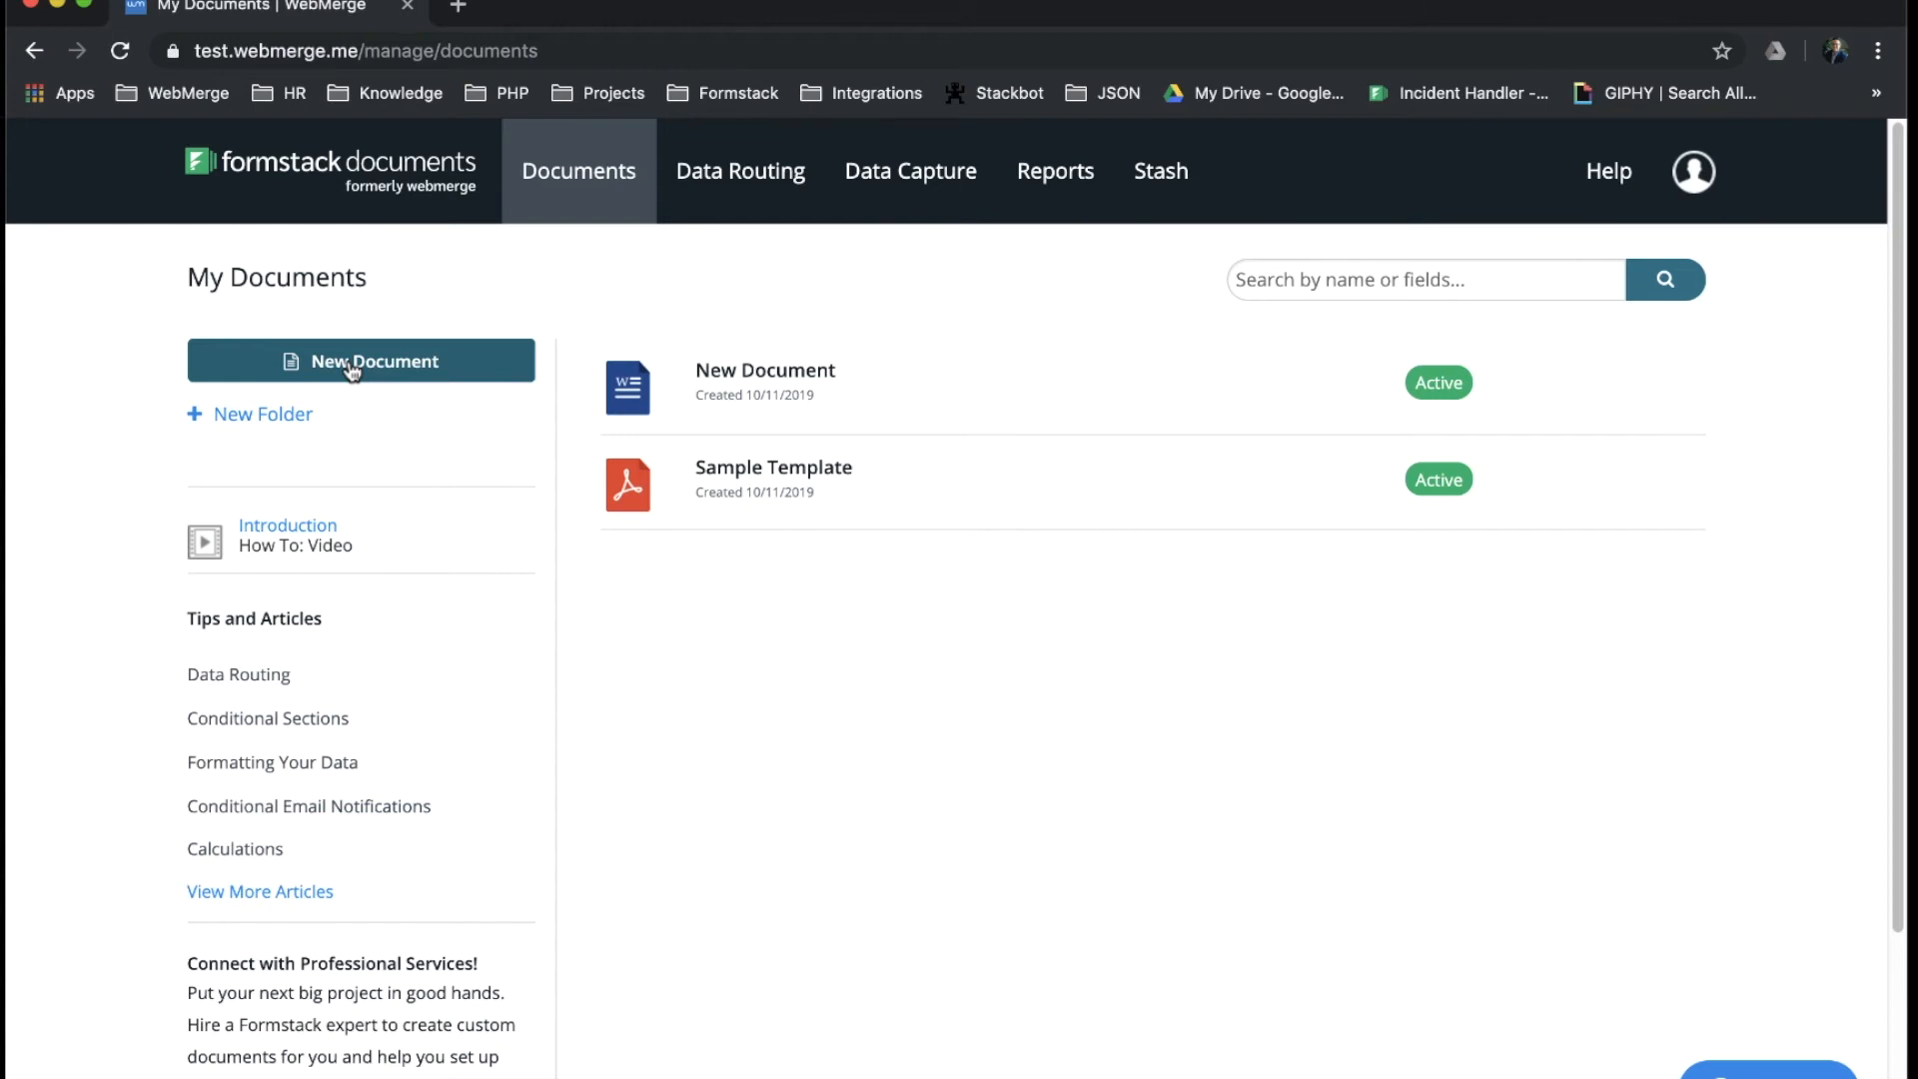
# - Name the second document 'Doc Builder' and choose 'I want to build a document from scratch'
pyautogui.click(359, 360)
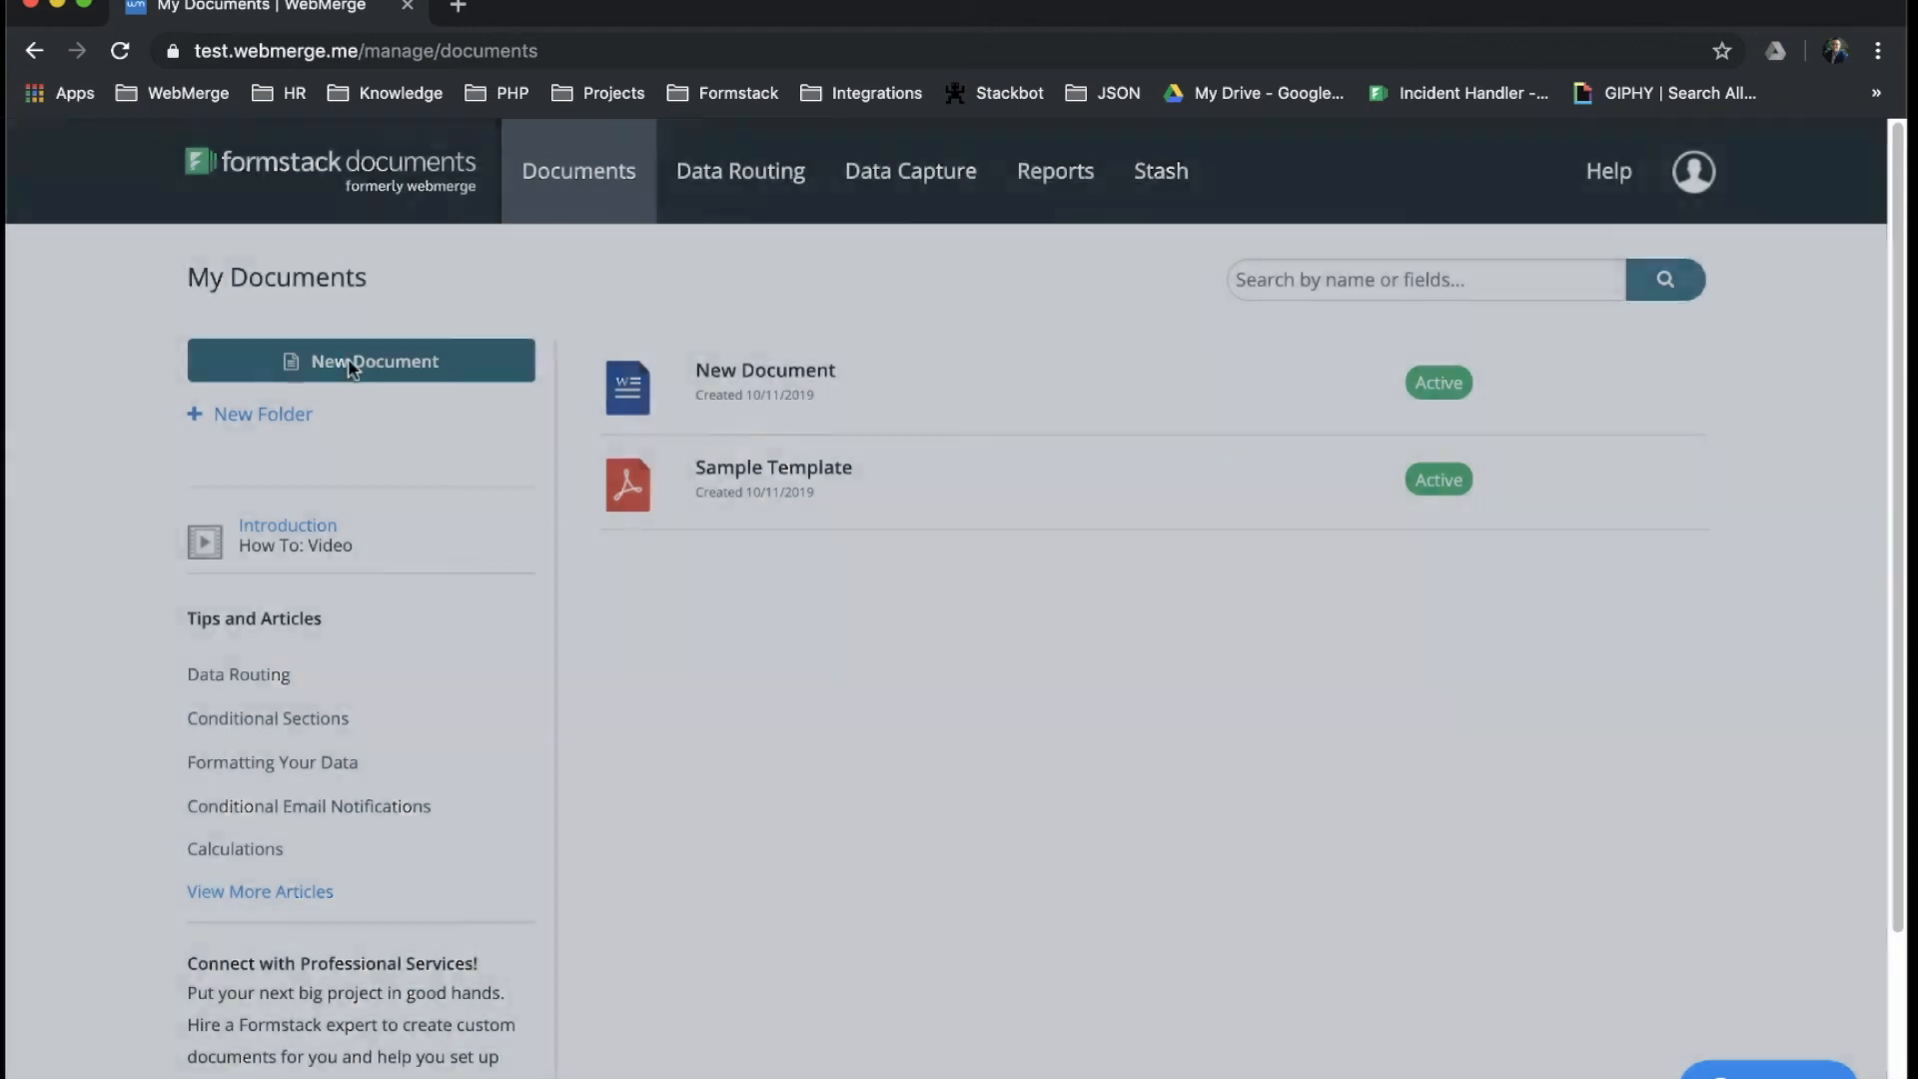
pyautogui.click(359, 359)
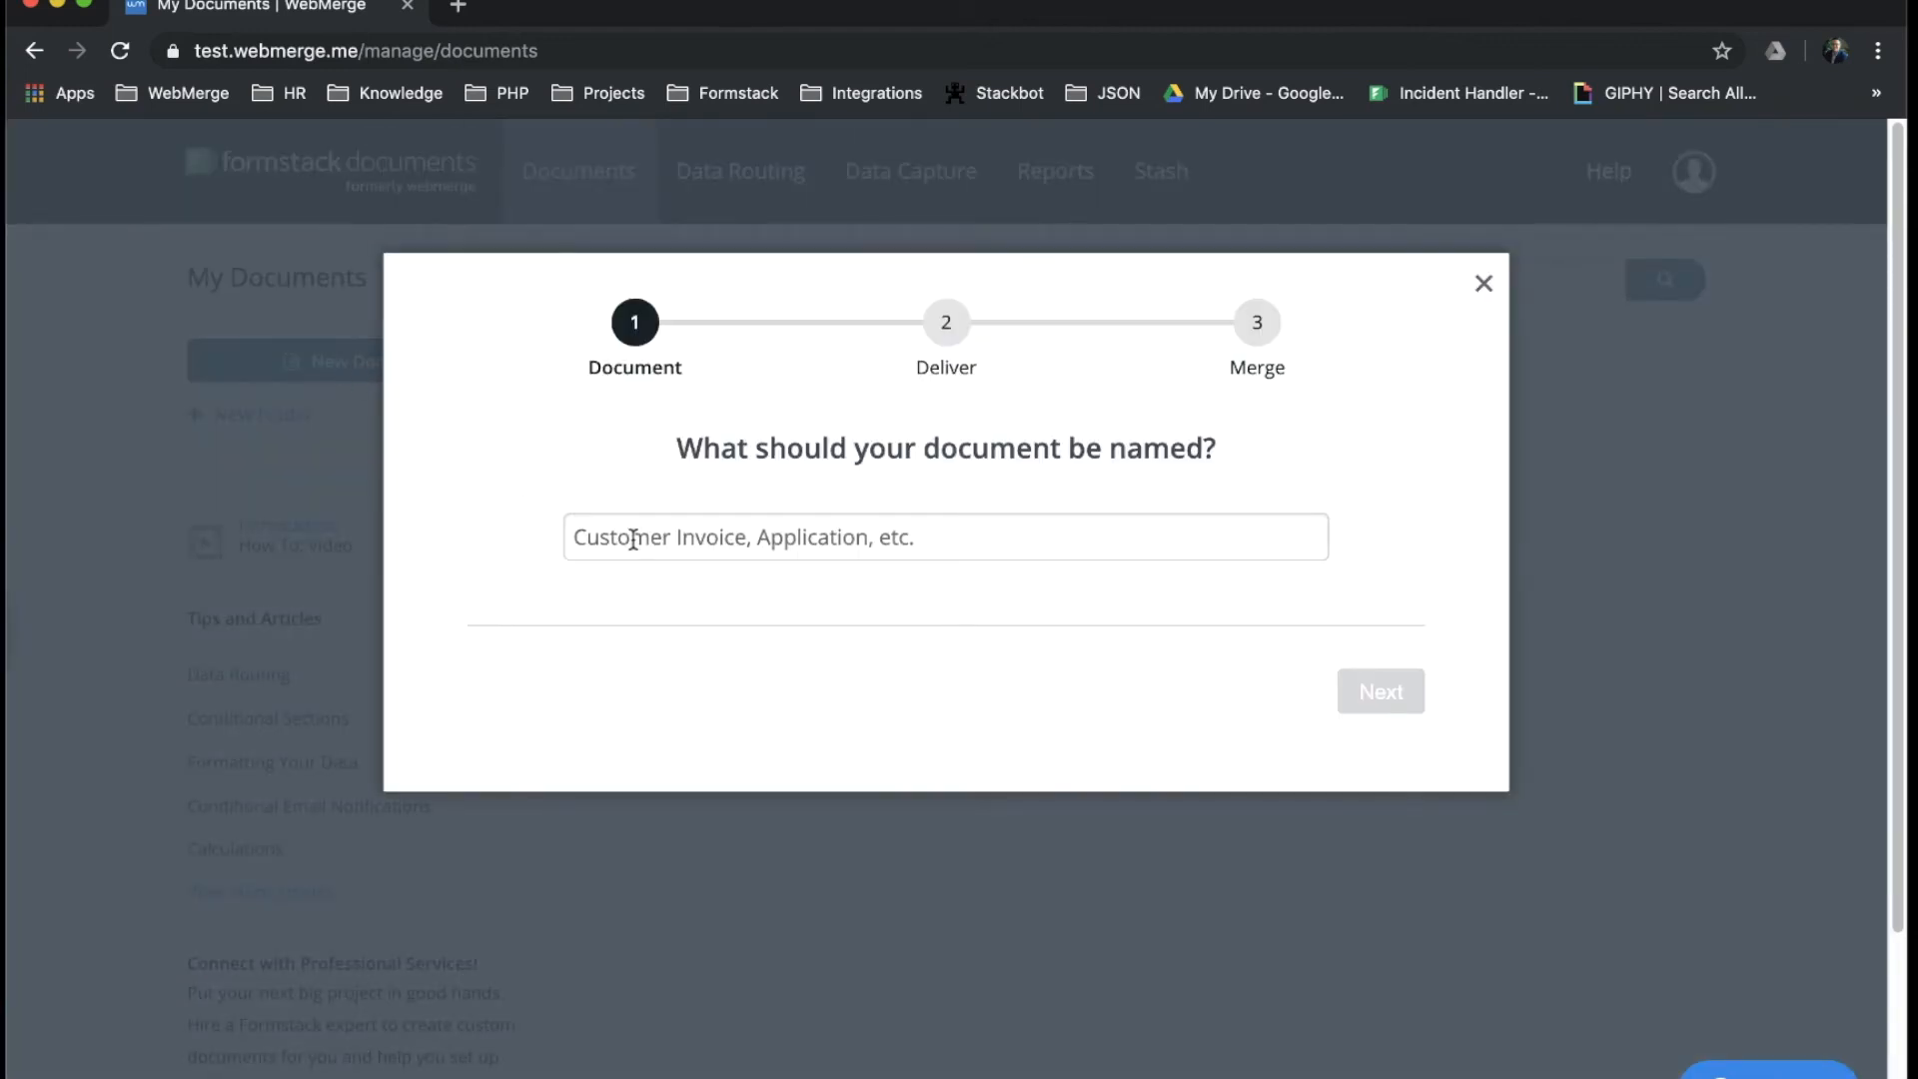
pyautogui.write('Doc')
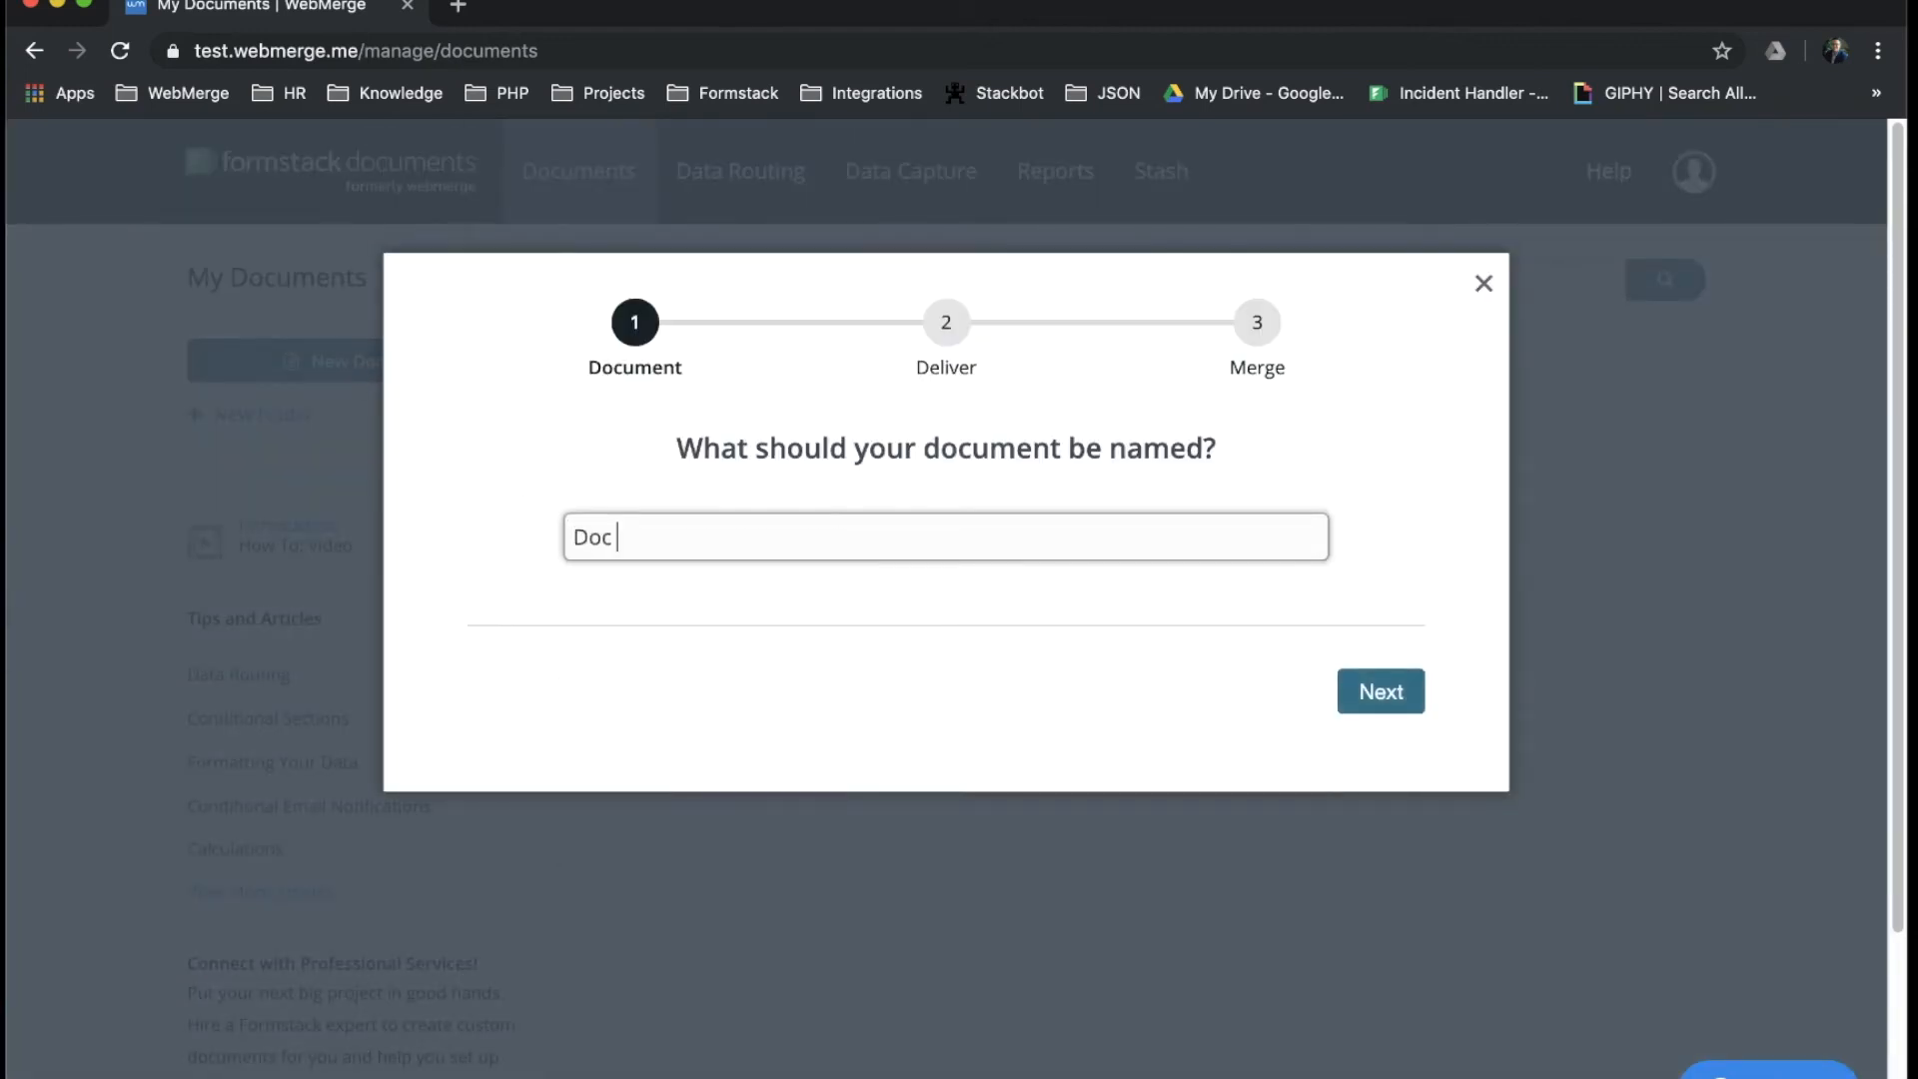
pyautogui.write('Builder')
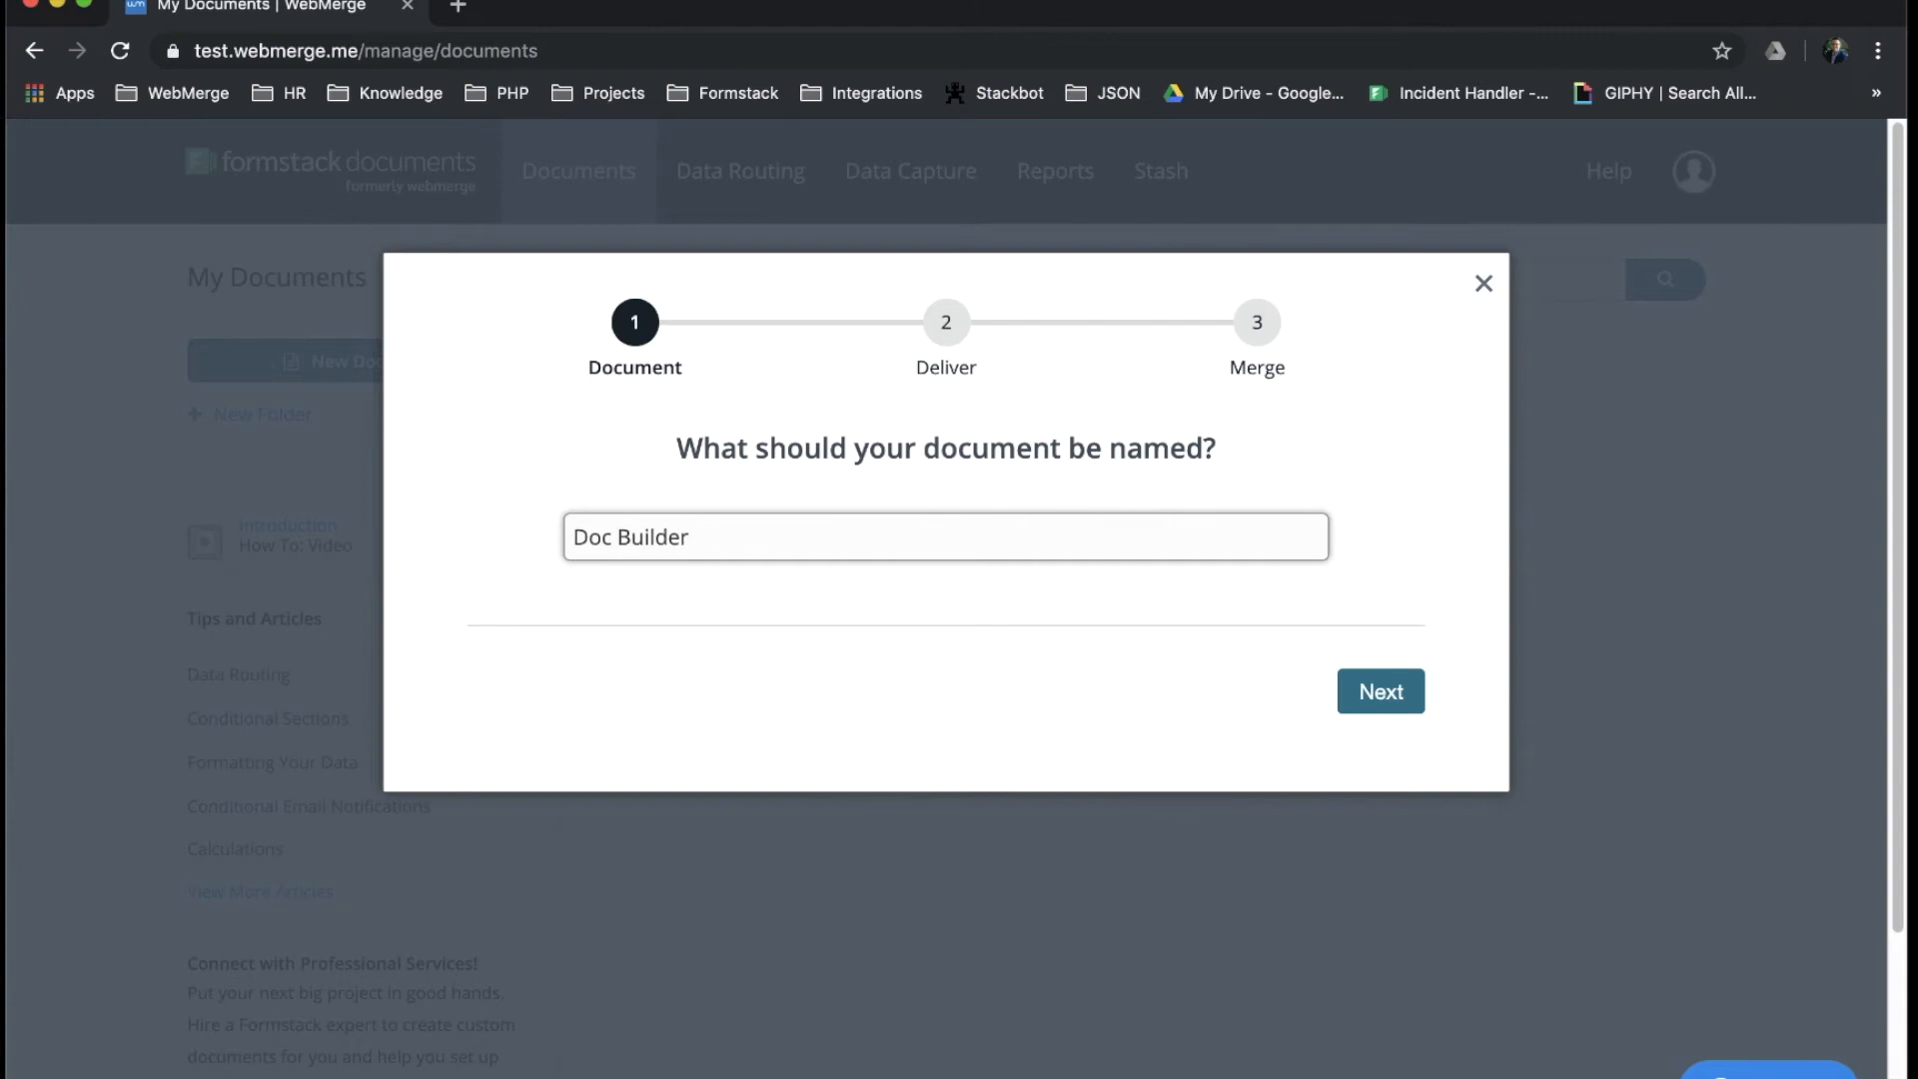
pyautogui.click(1380, 691)
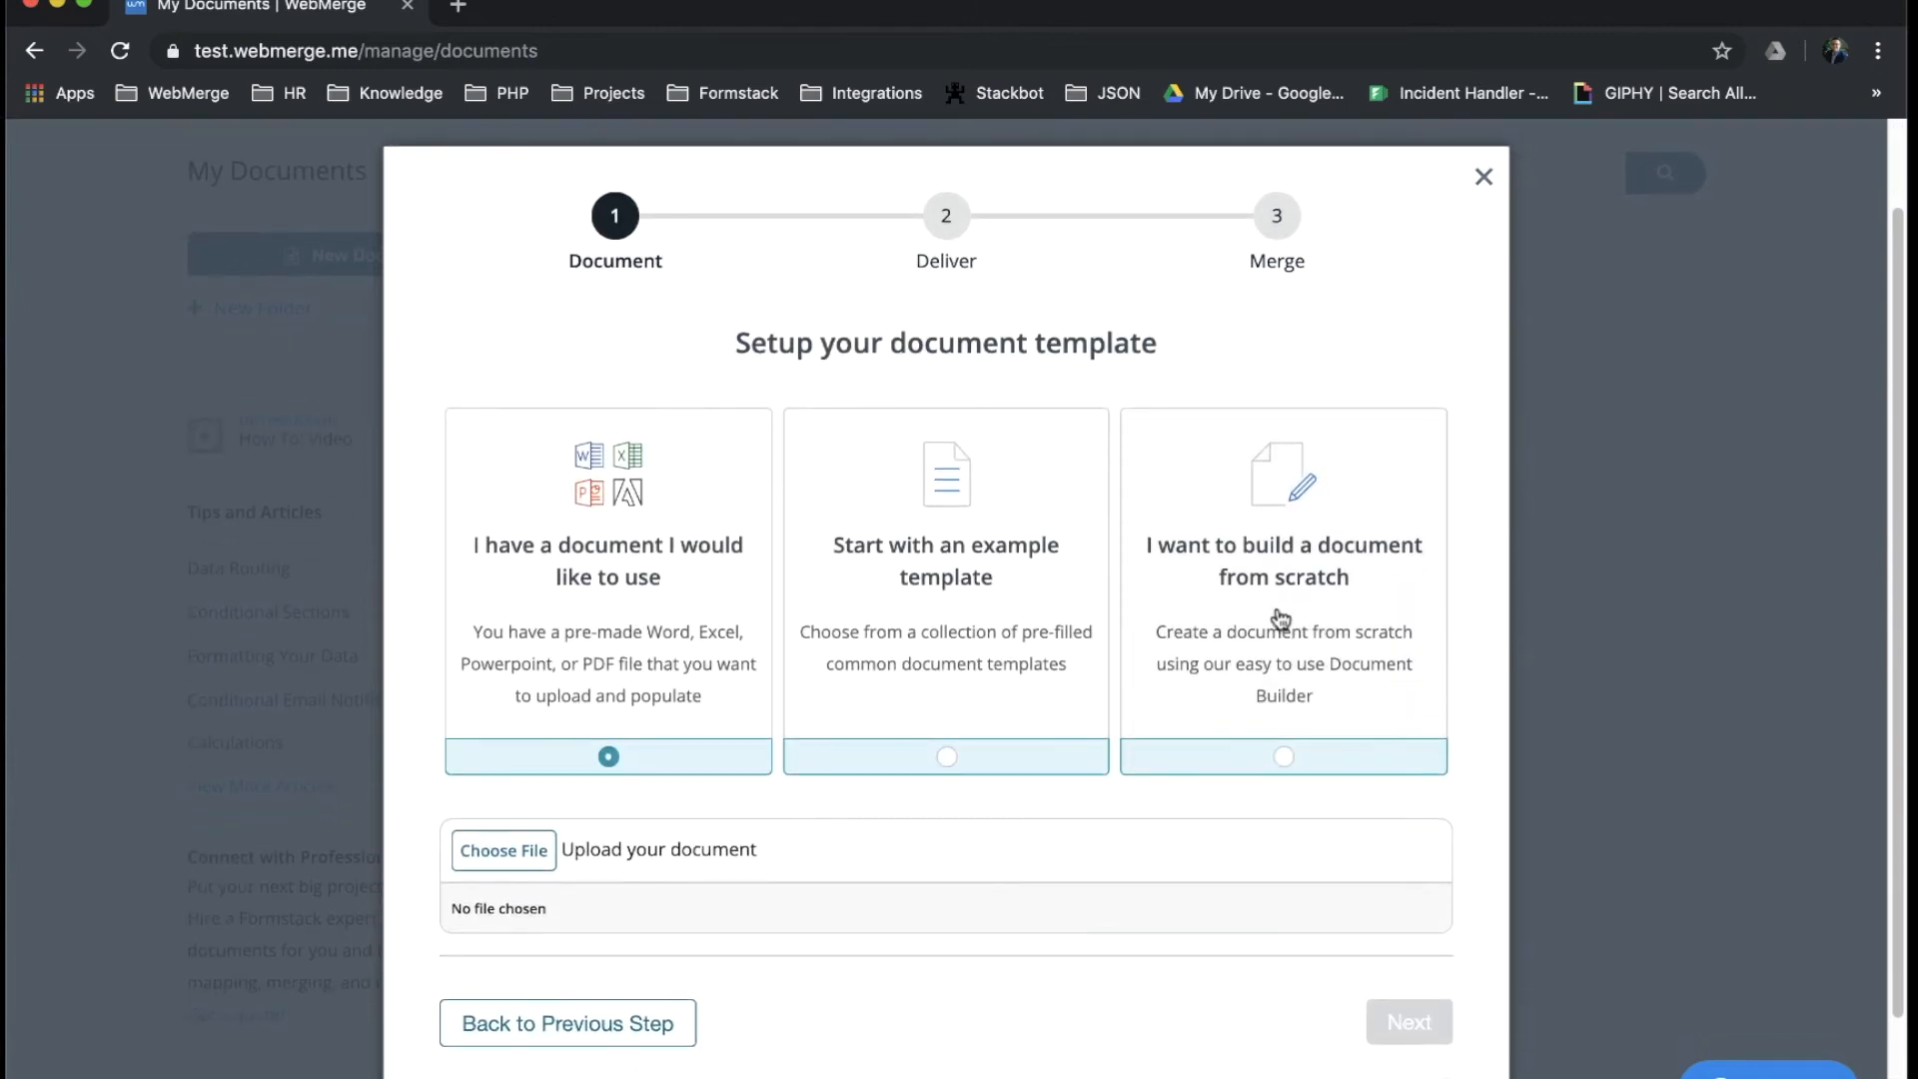
pyautogui.click(1283, 755)
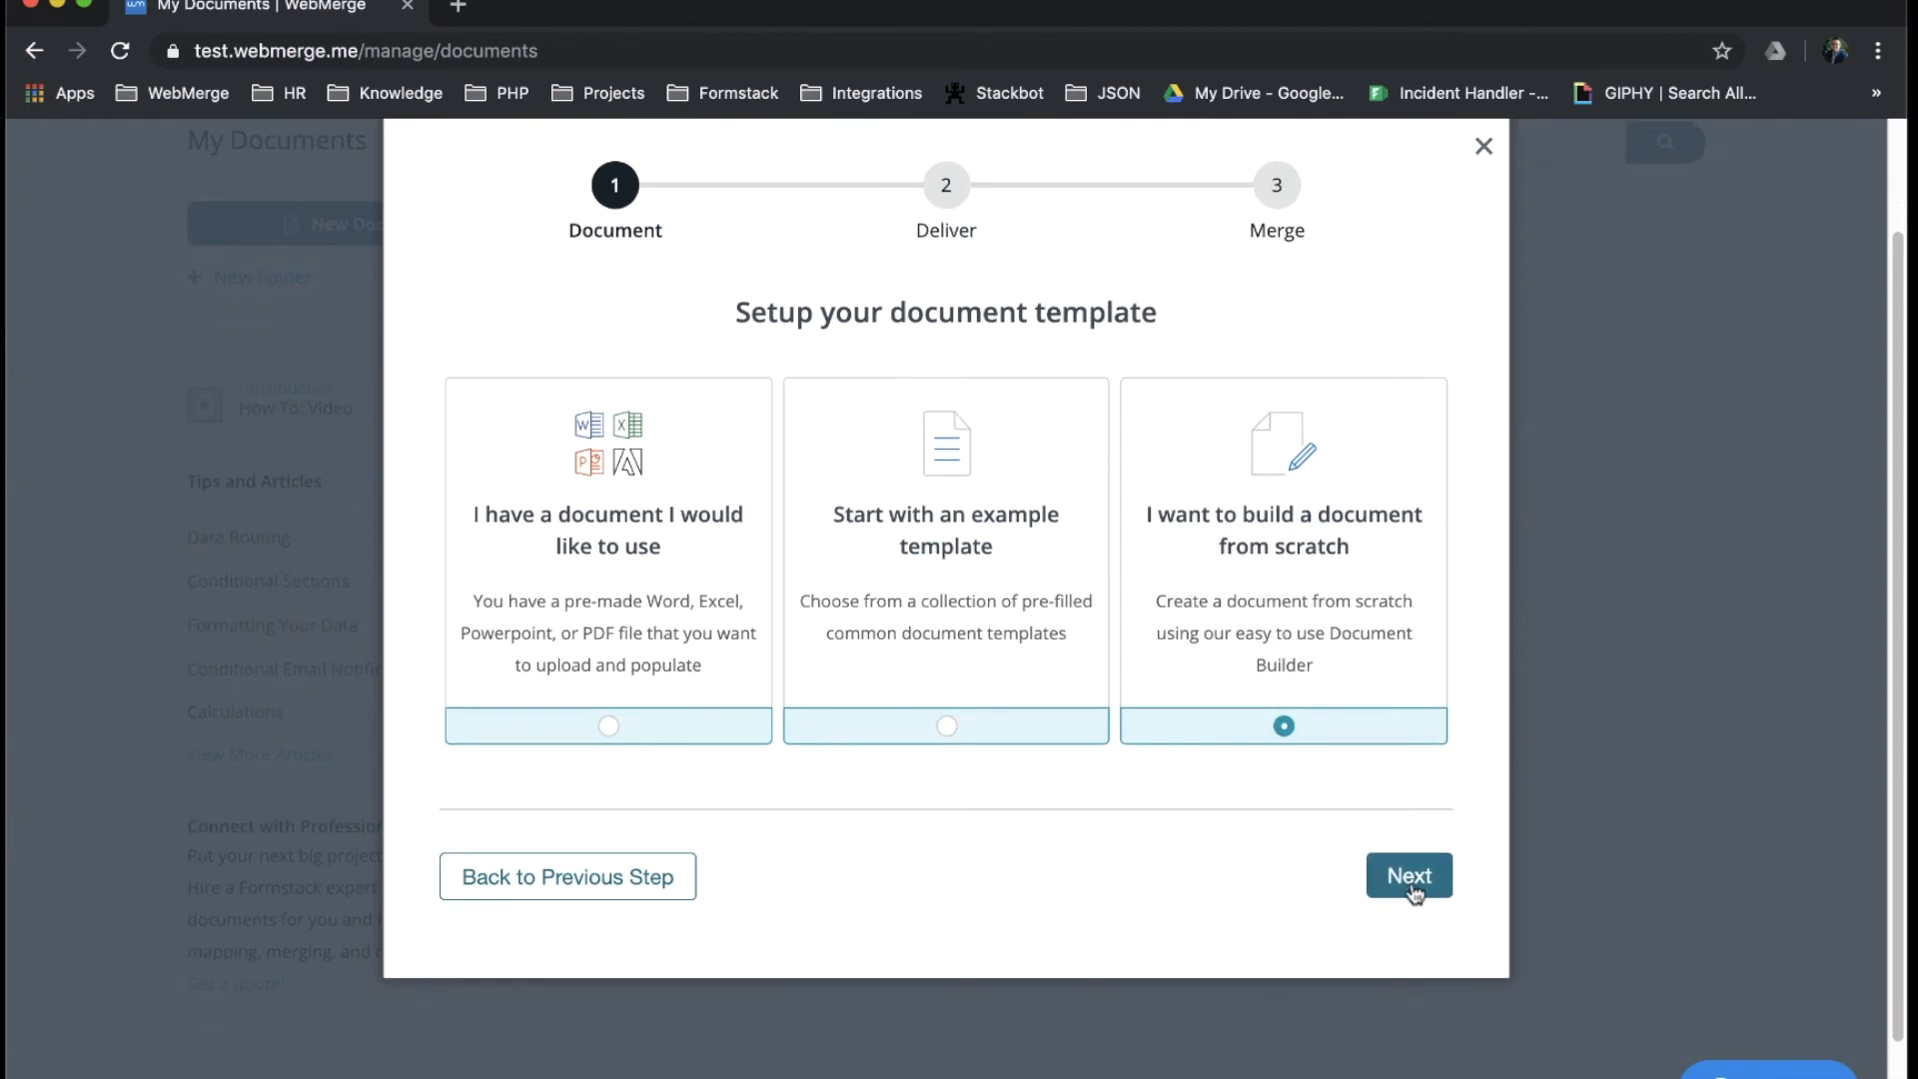
# - Accept Stash delivery and external-service data, finishing into Doc Builder's empty editor
pyautogui.click(1408, 874)
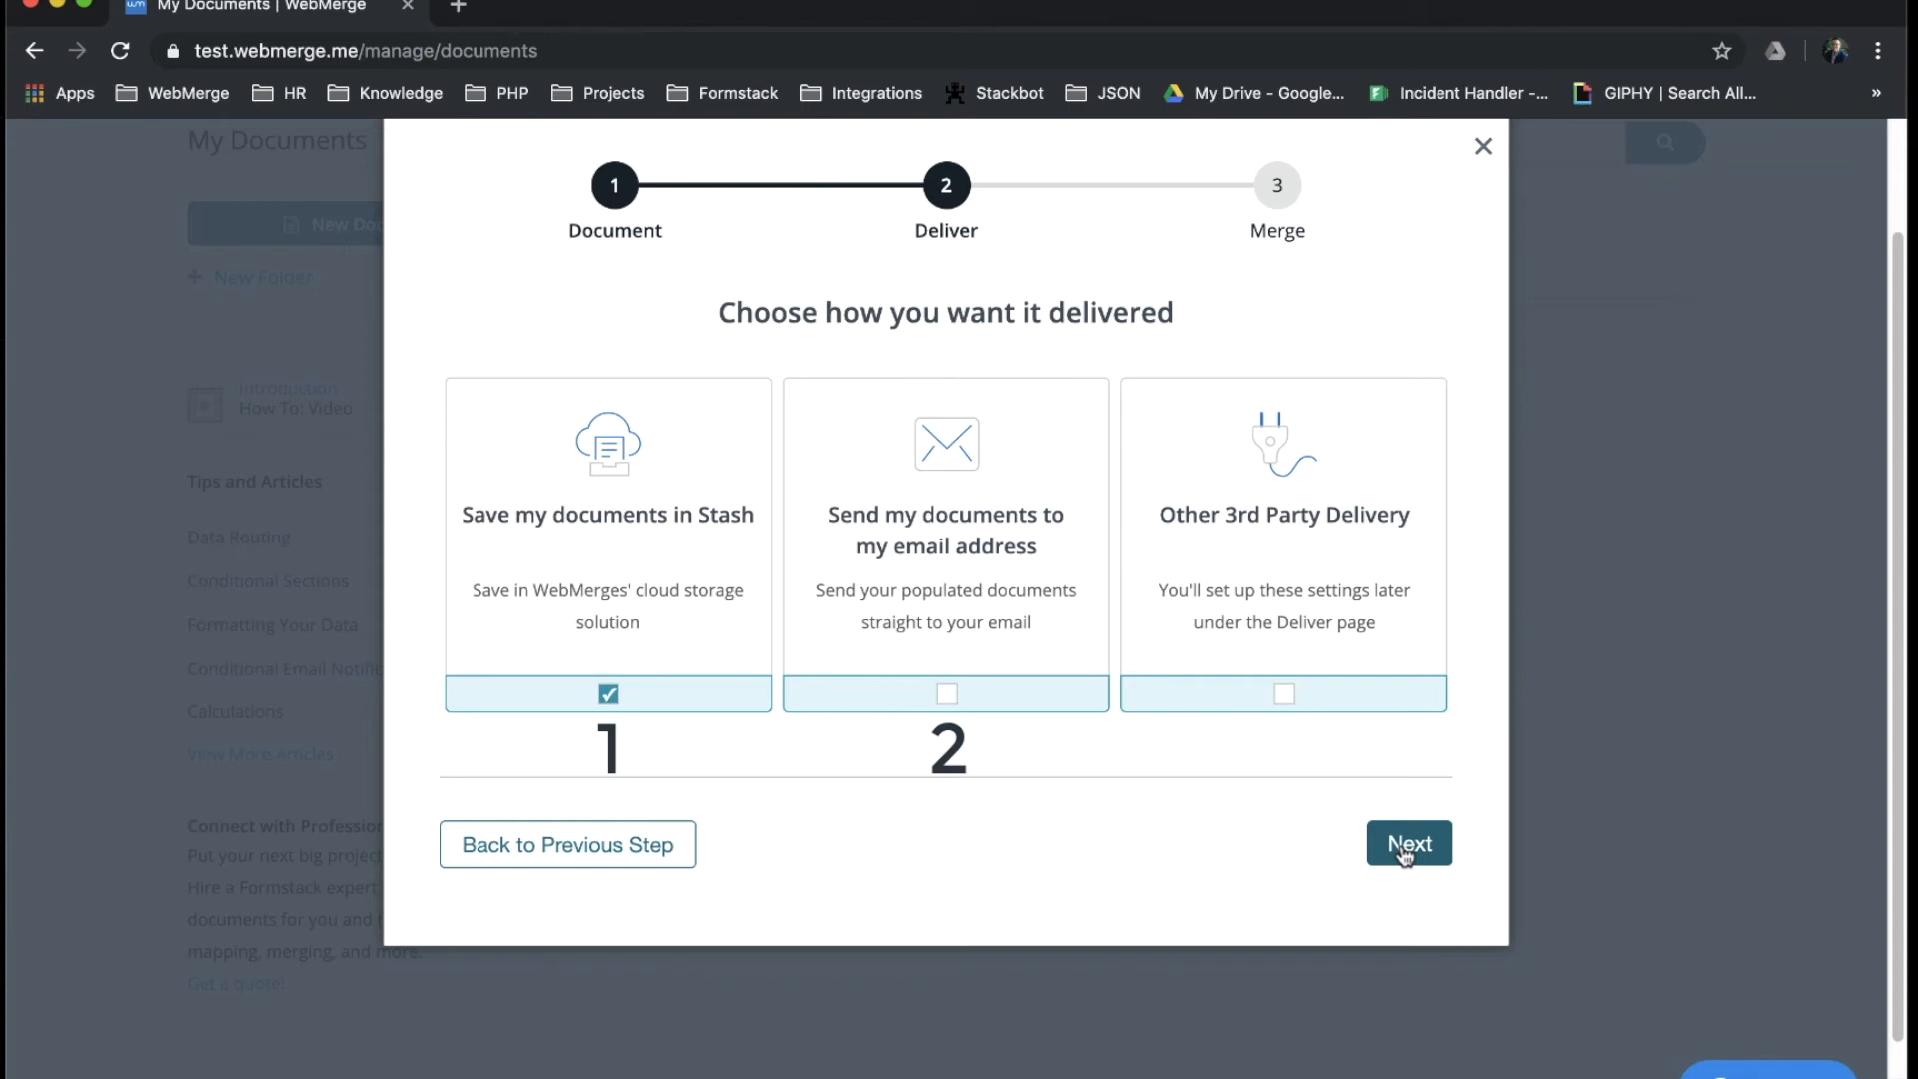
pyautogui.click(1408, 843)
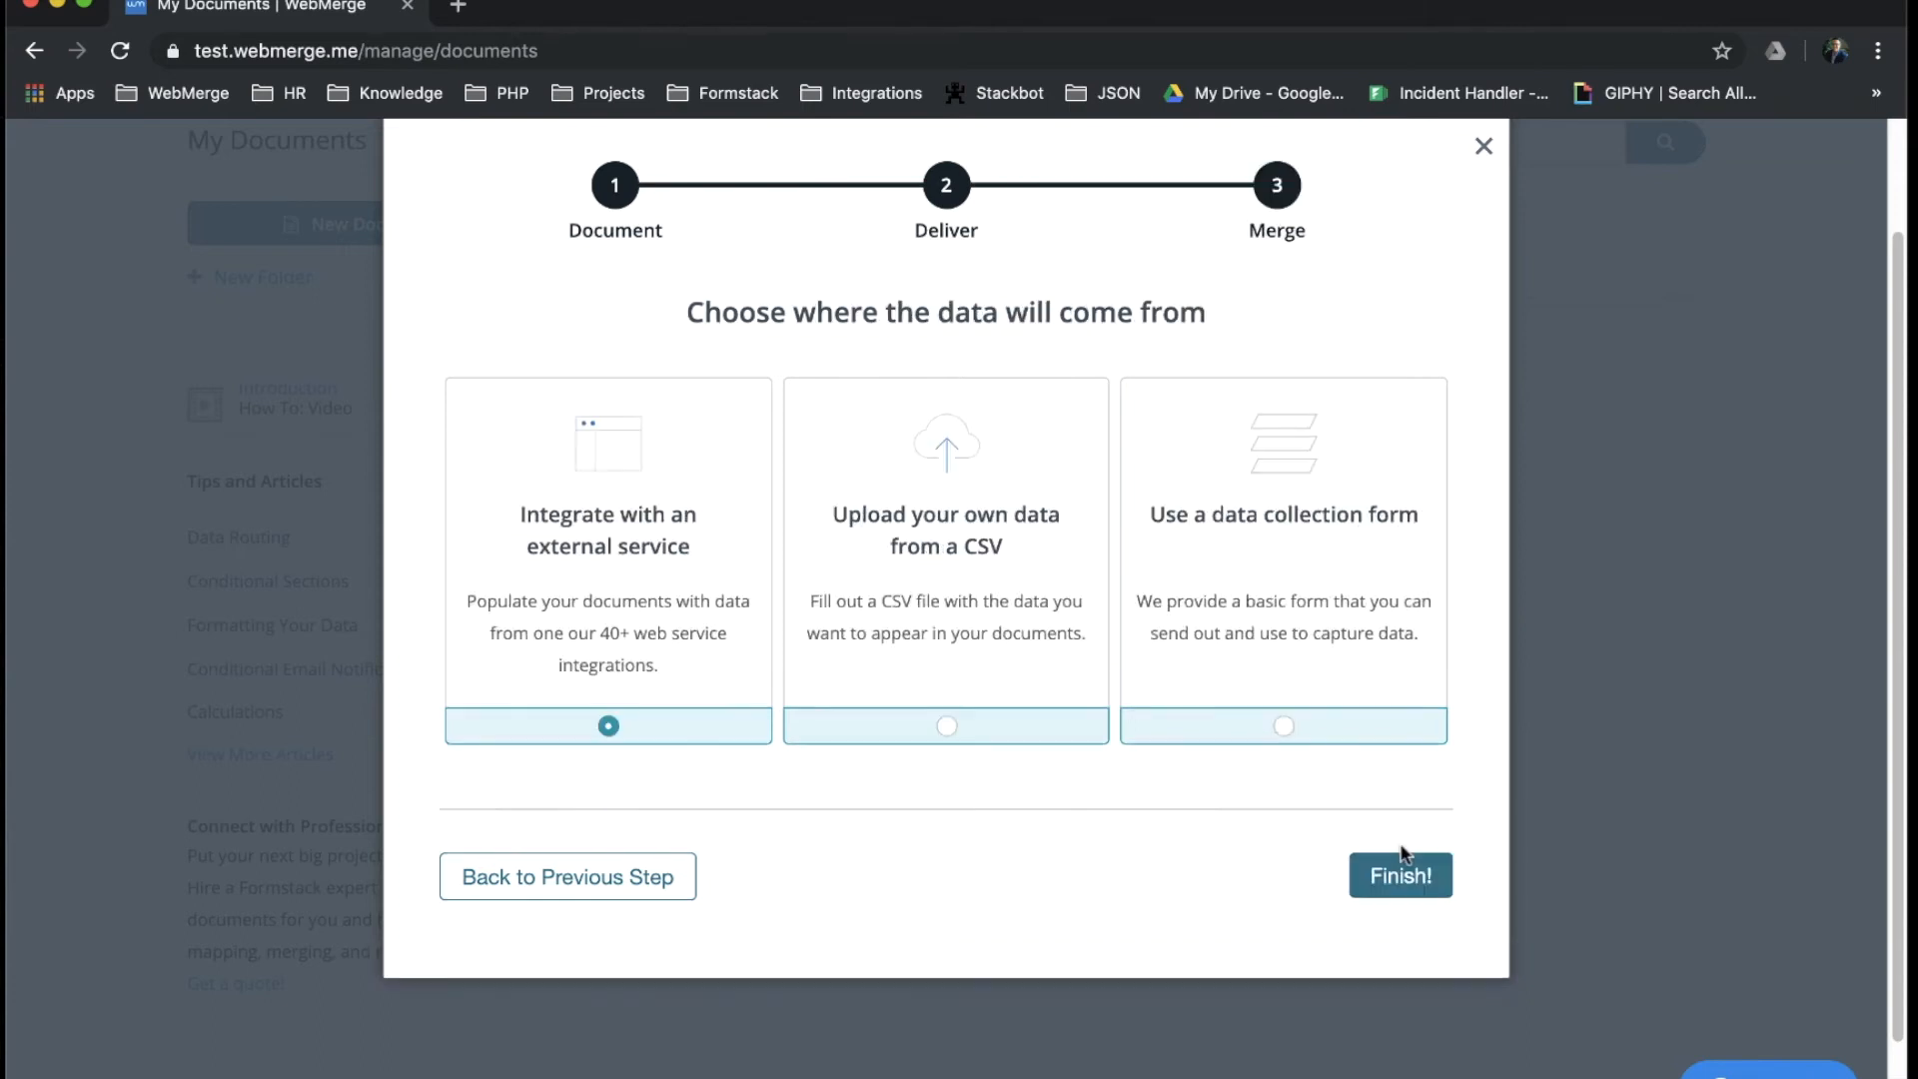
pyautogui.click(1398, 875)
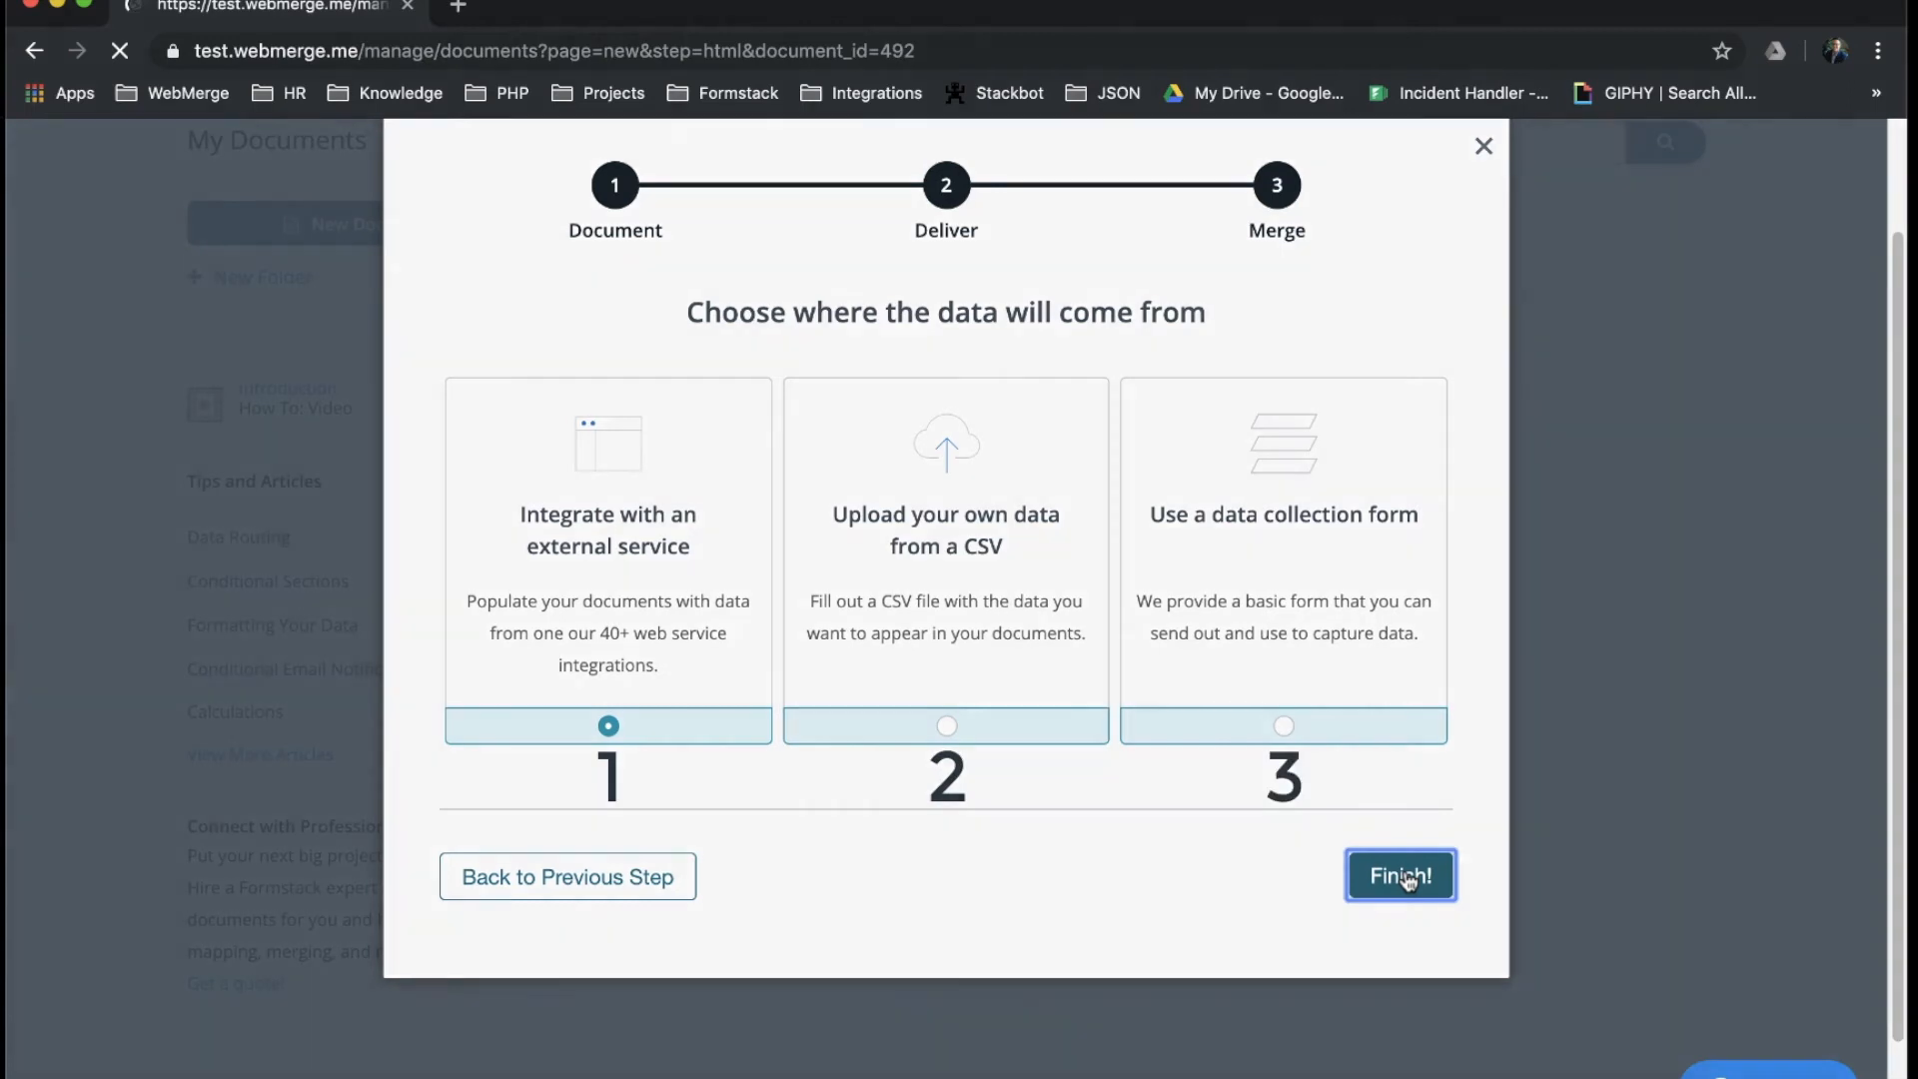
pyautogui.click(1398, 875)
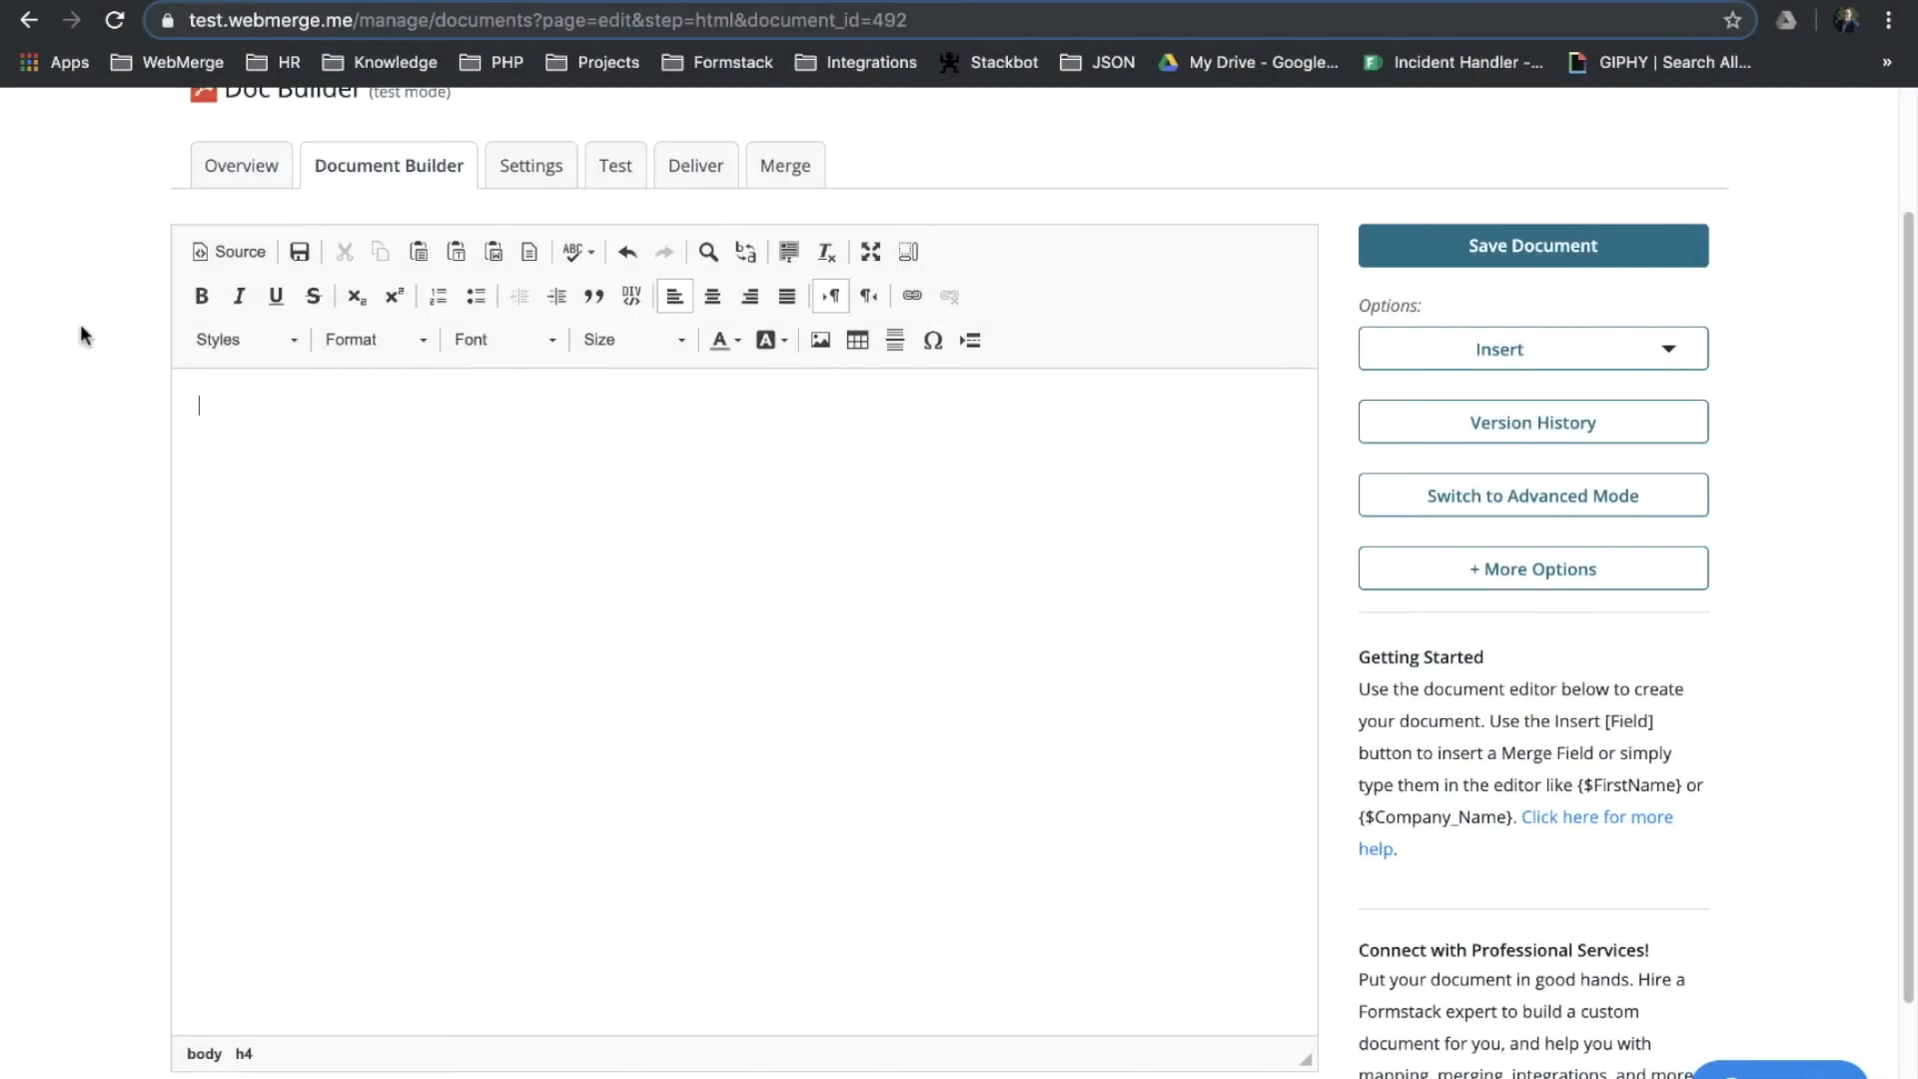
pyautogui.moveTo(210, 403)
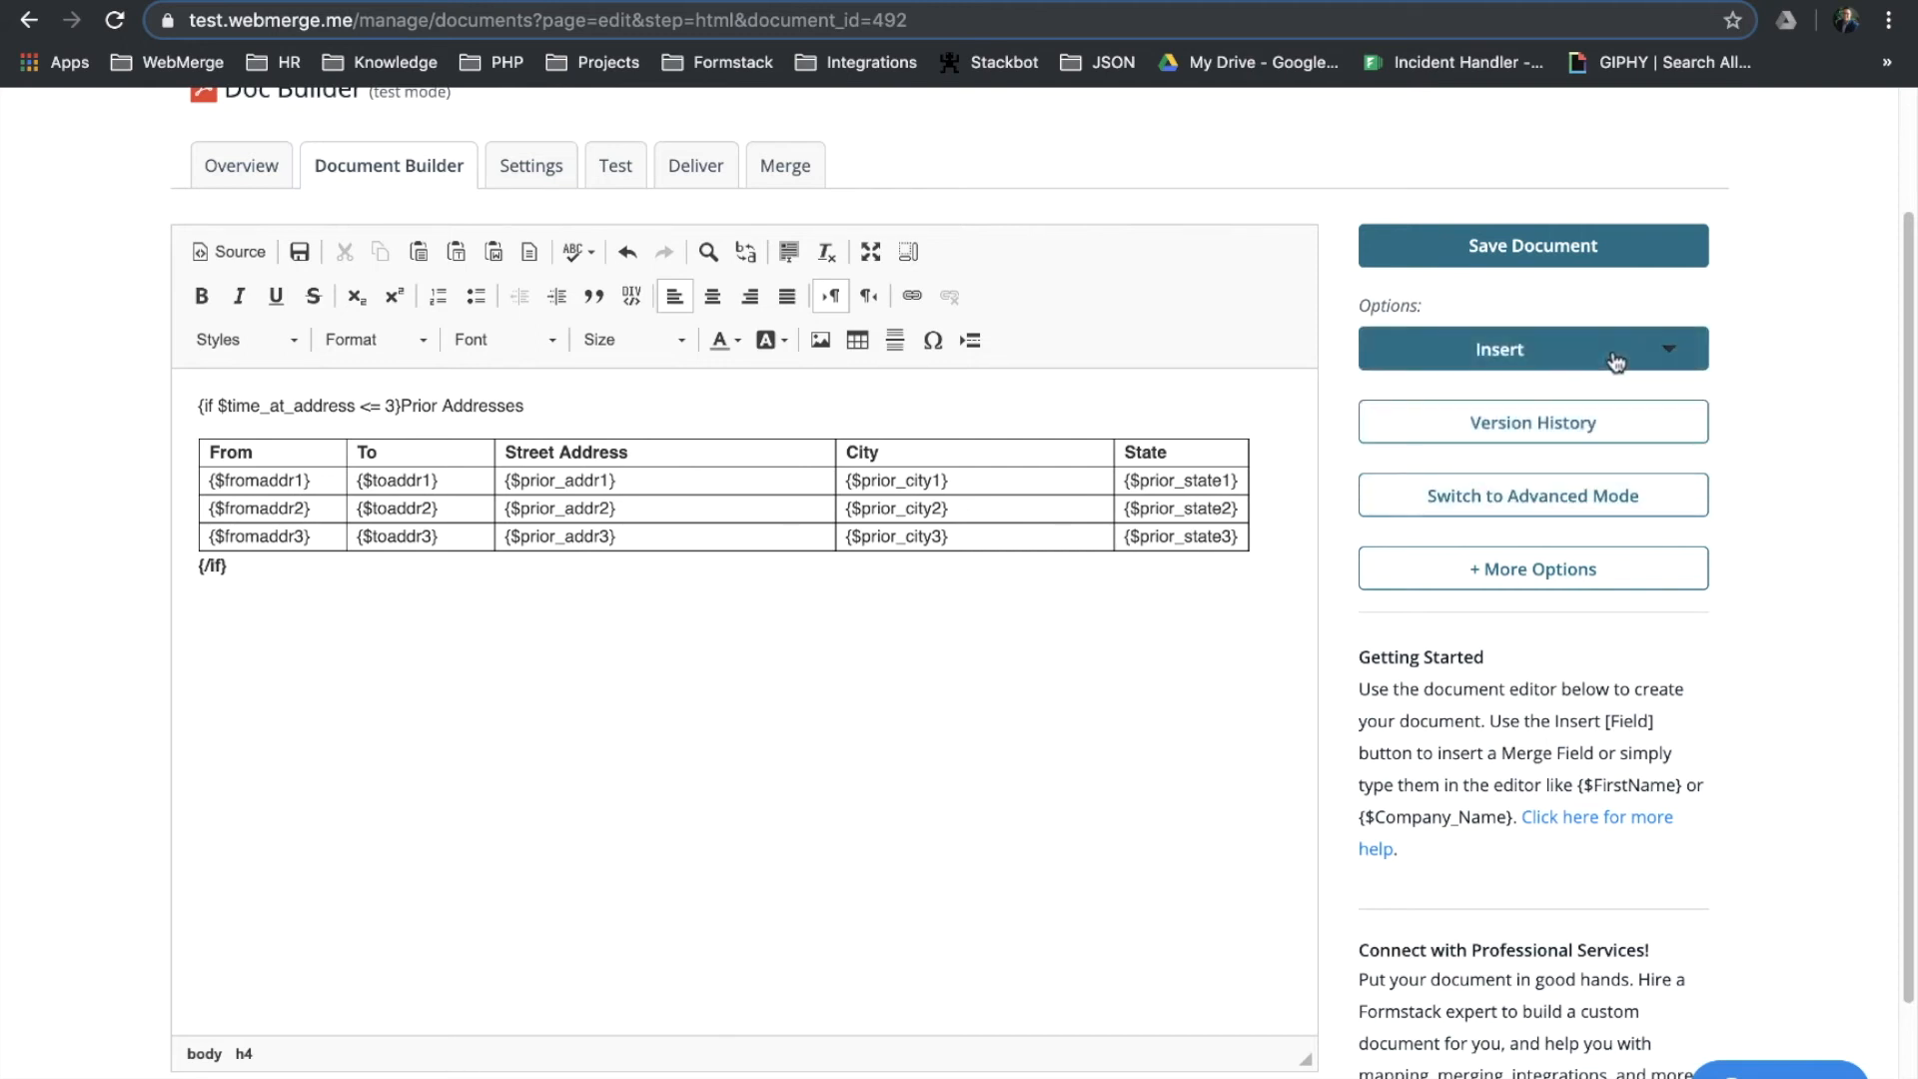
# - Show the Insert menu with Merge Field, If/Else Statement, Loop and other elements
pyautogui.click(1530, 348)
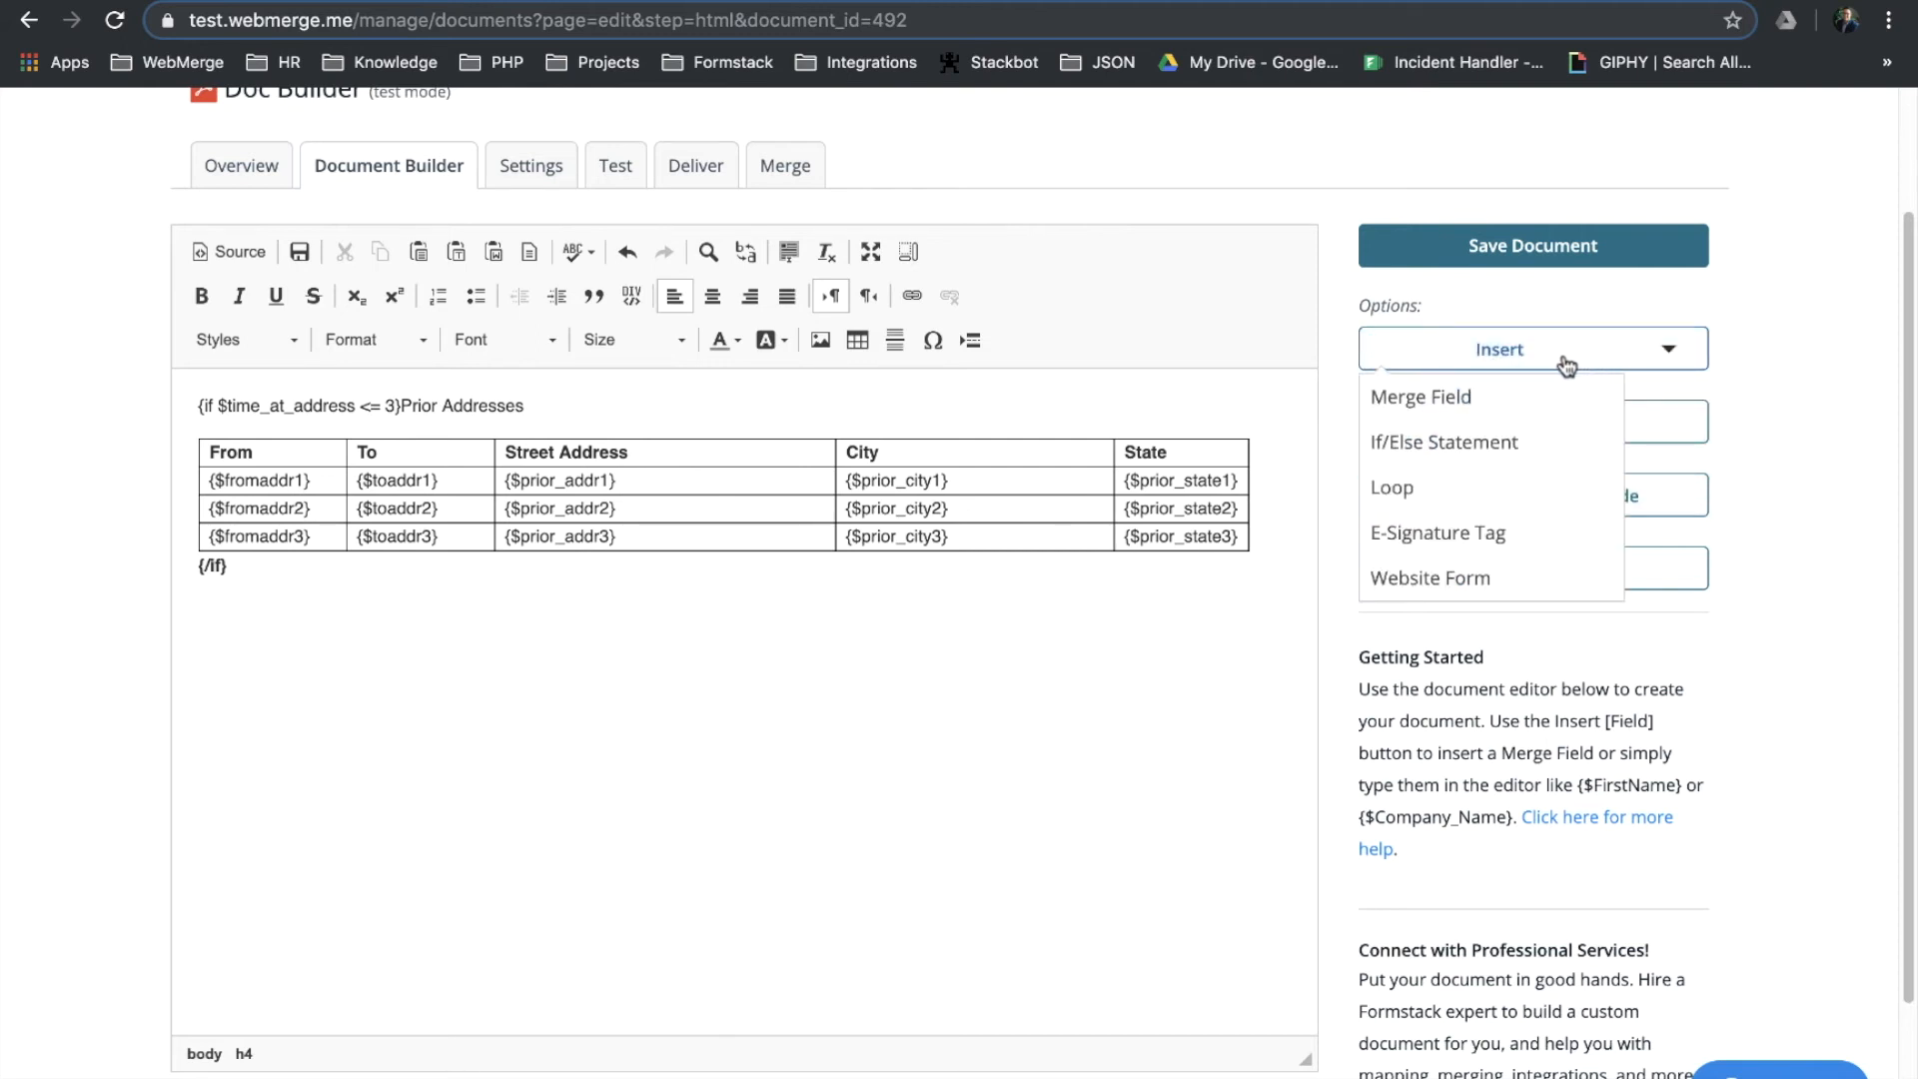
pyautogui.moveTo(1444, 441)
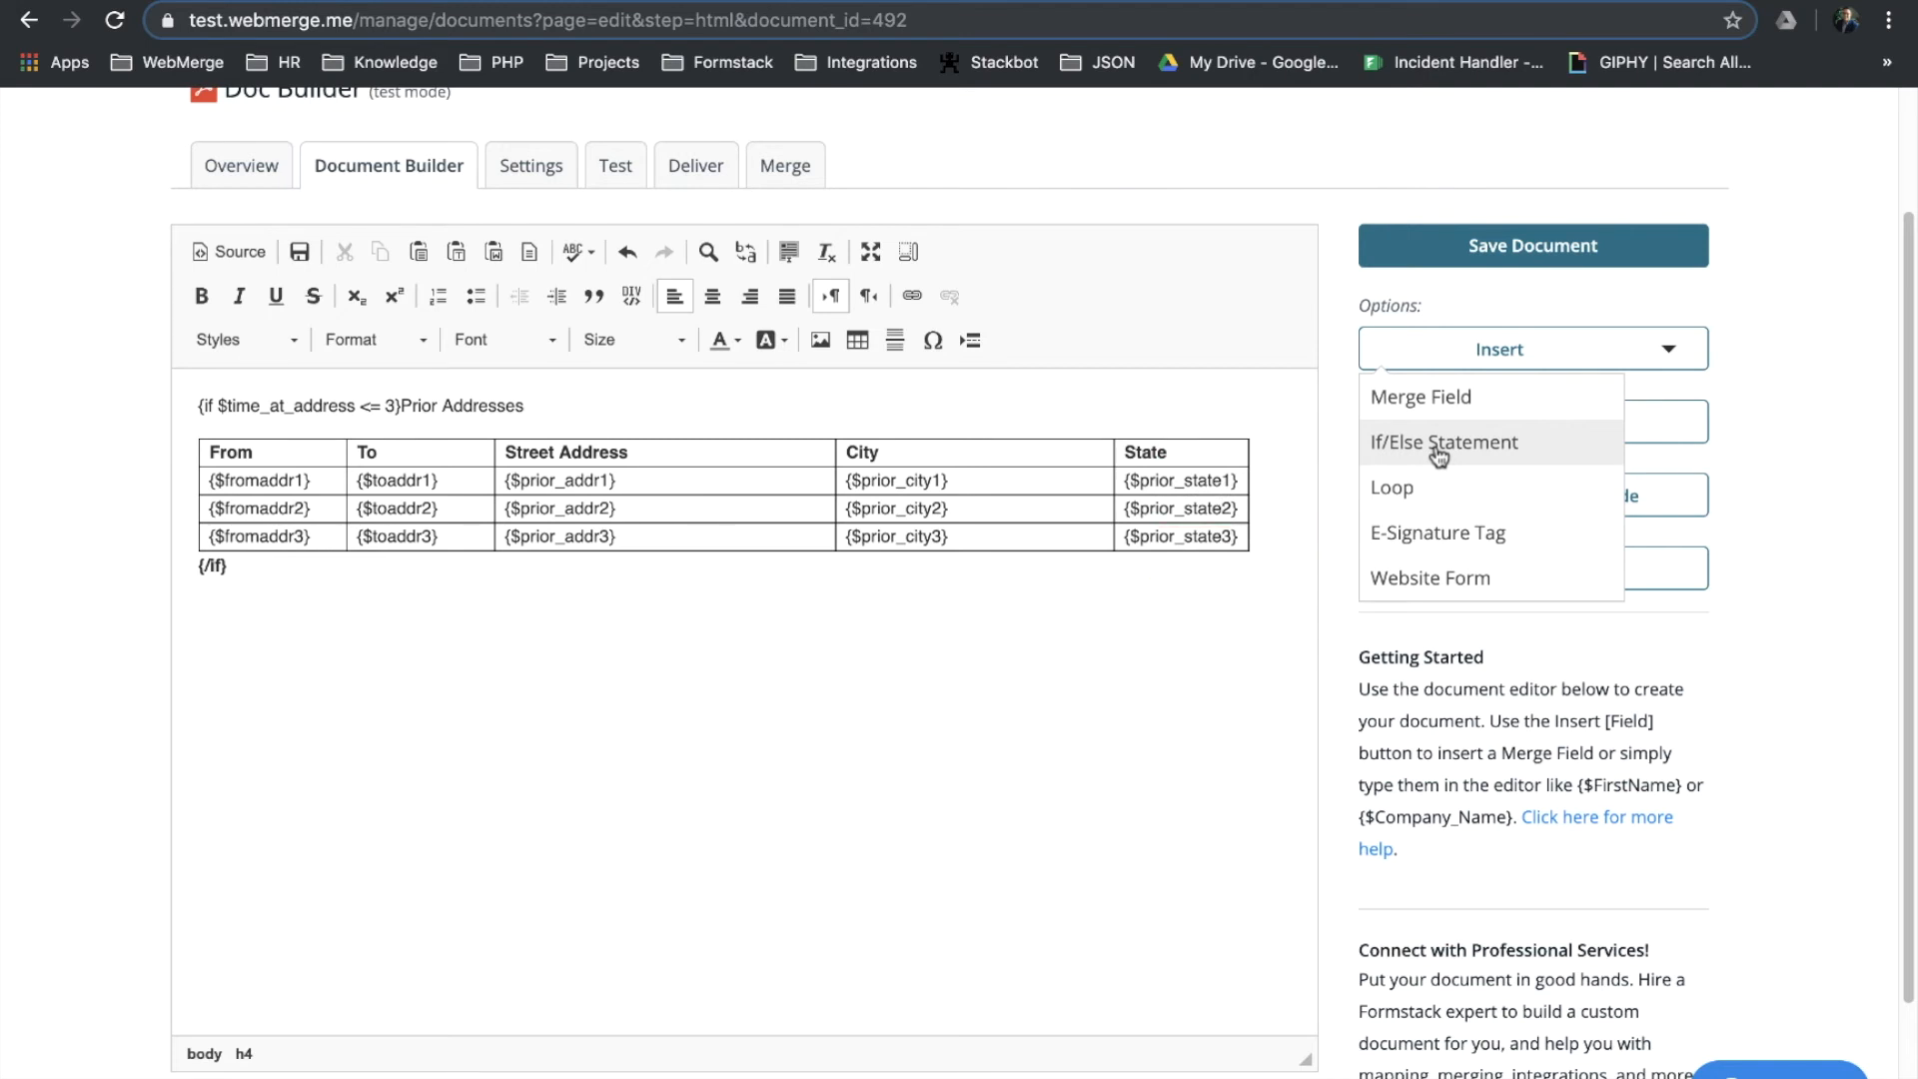
# - Insert an if/else statement checking Indiana equals 'Indiana' with an Else branch below the table
pyautogui.click(1444, 441)
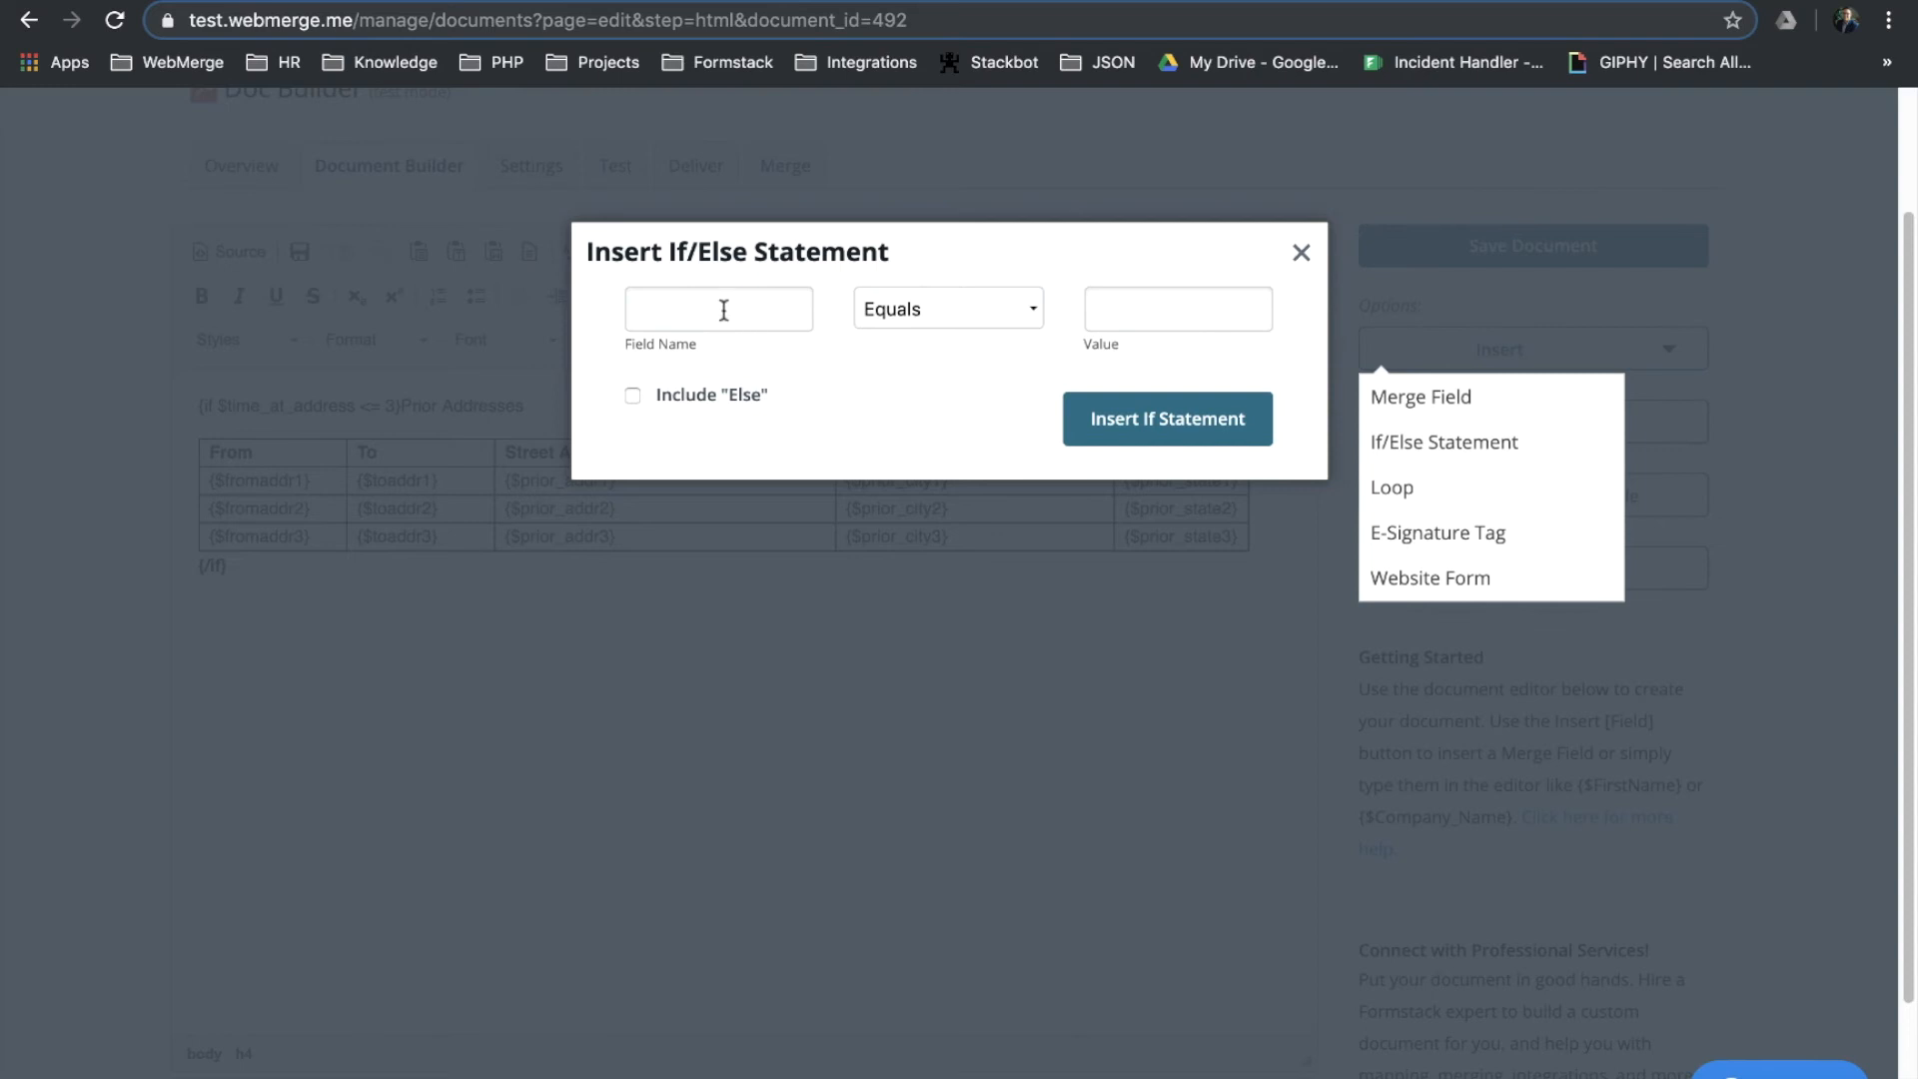
pyautogui.write('Indiana')
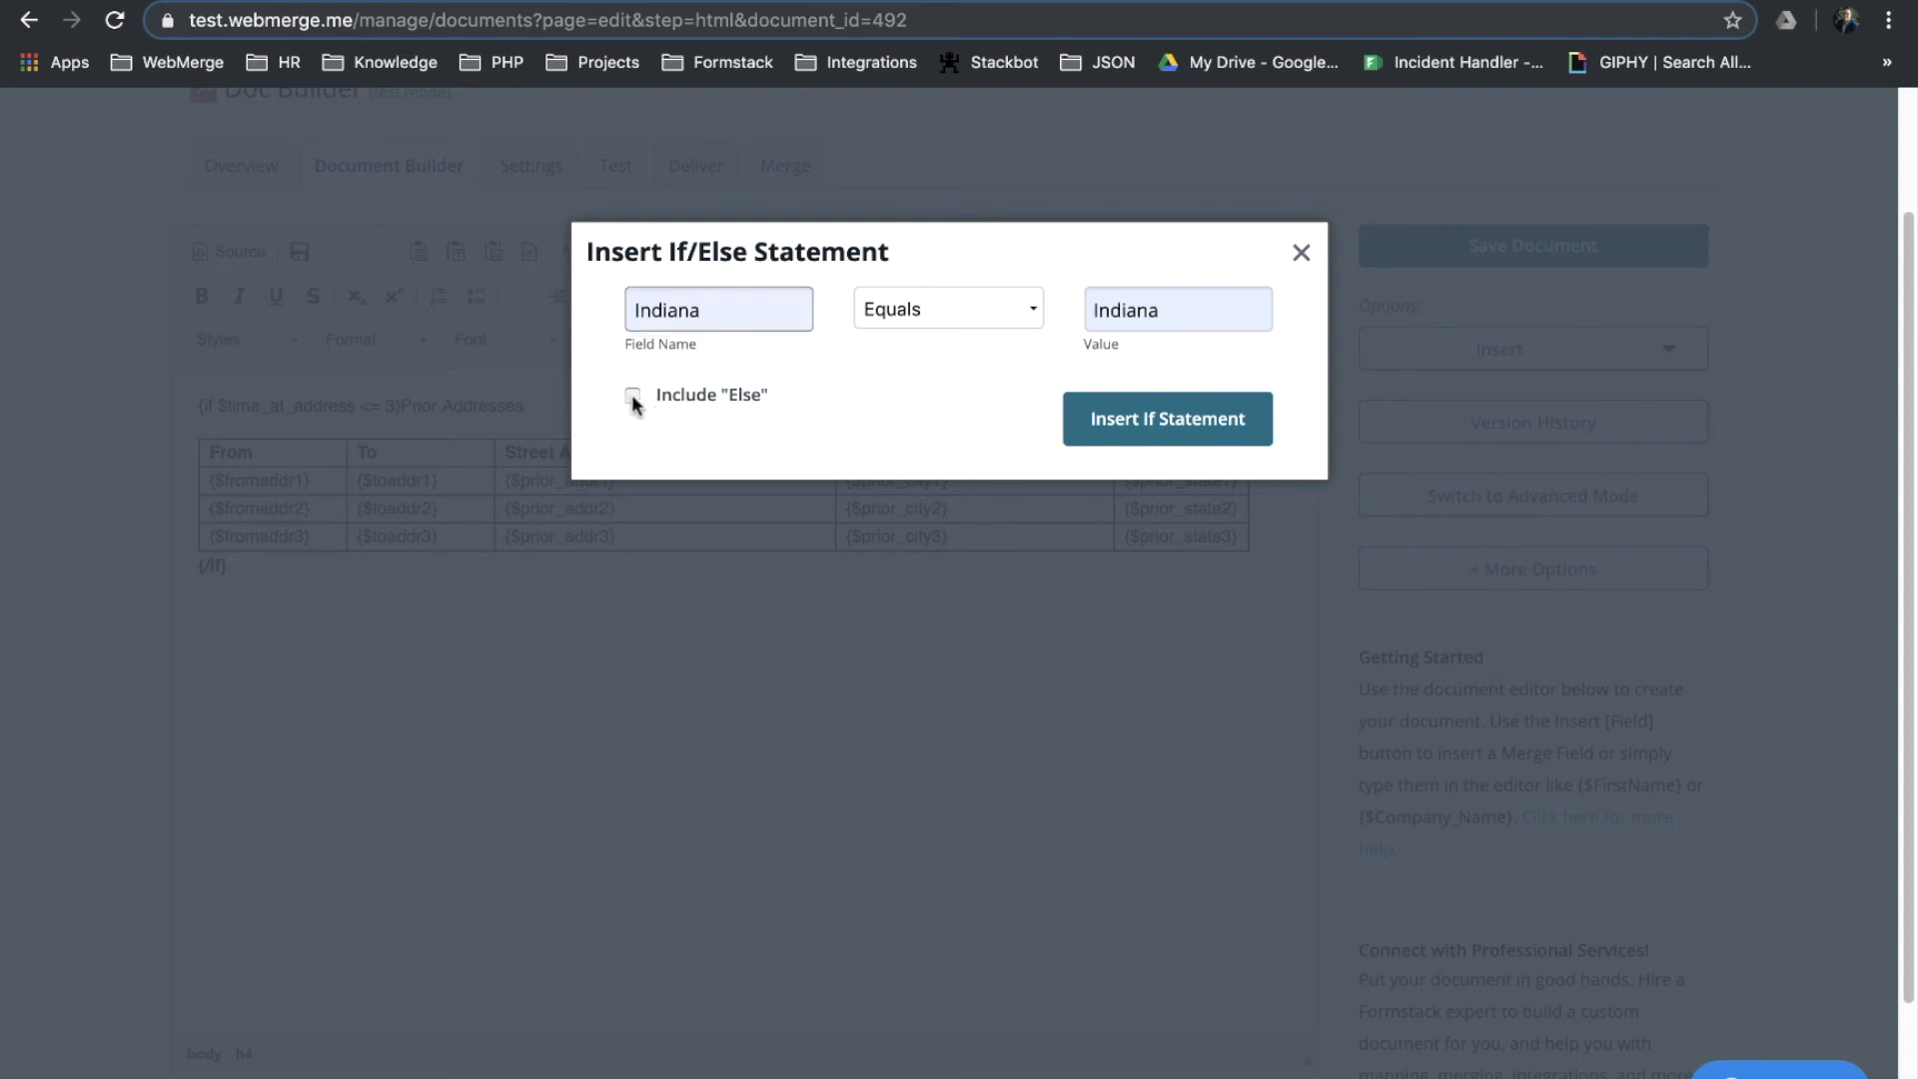
pyautogui.click(633, 395)
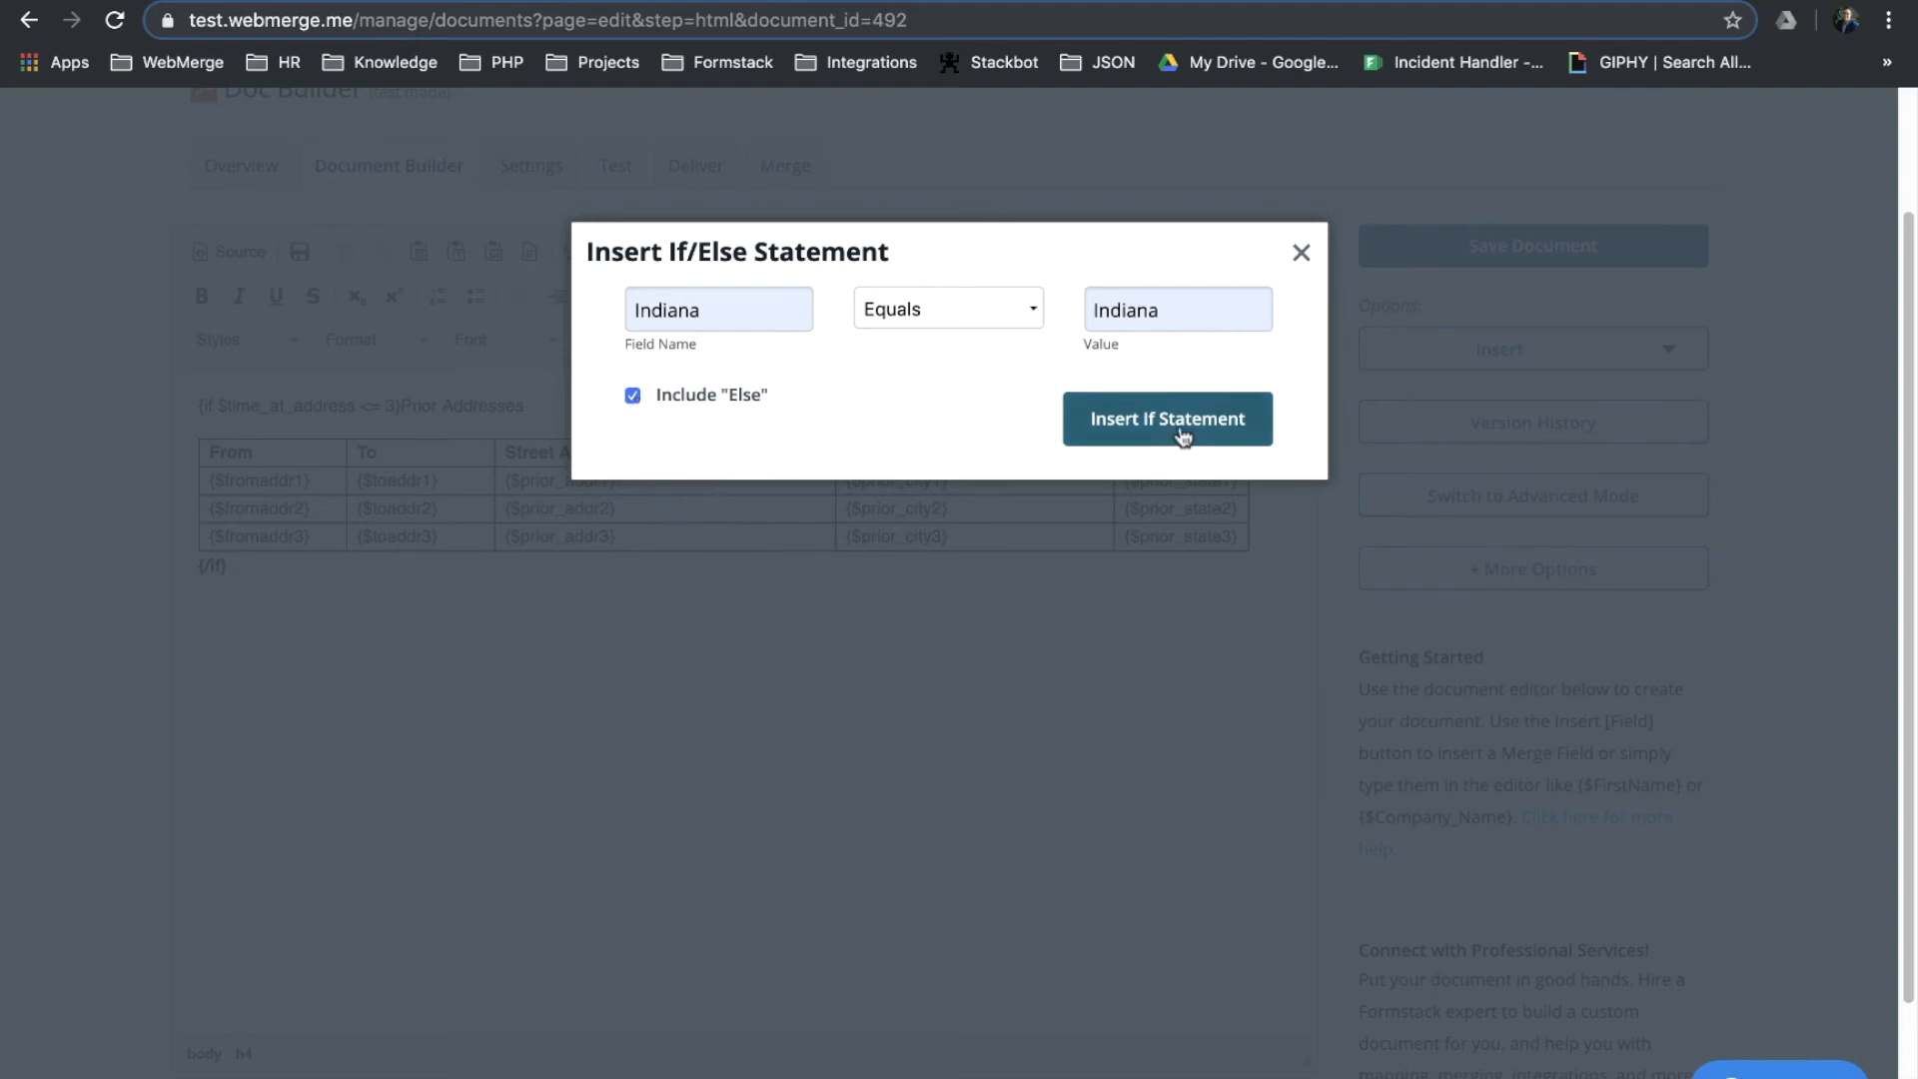
pyautogui.click(1164, 418)
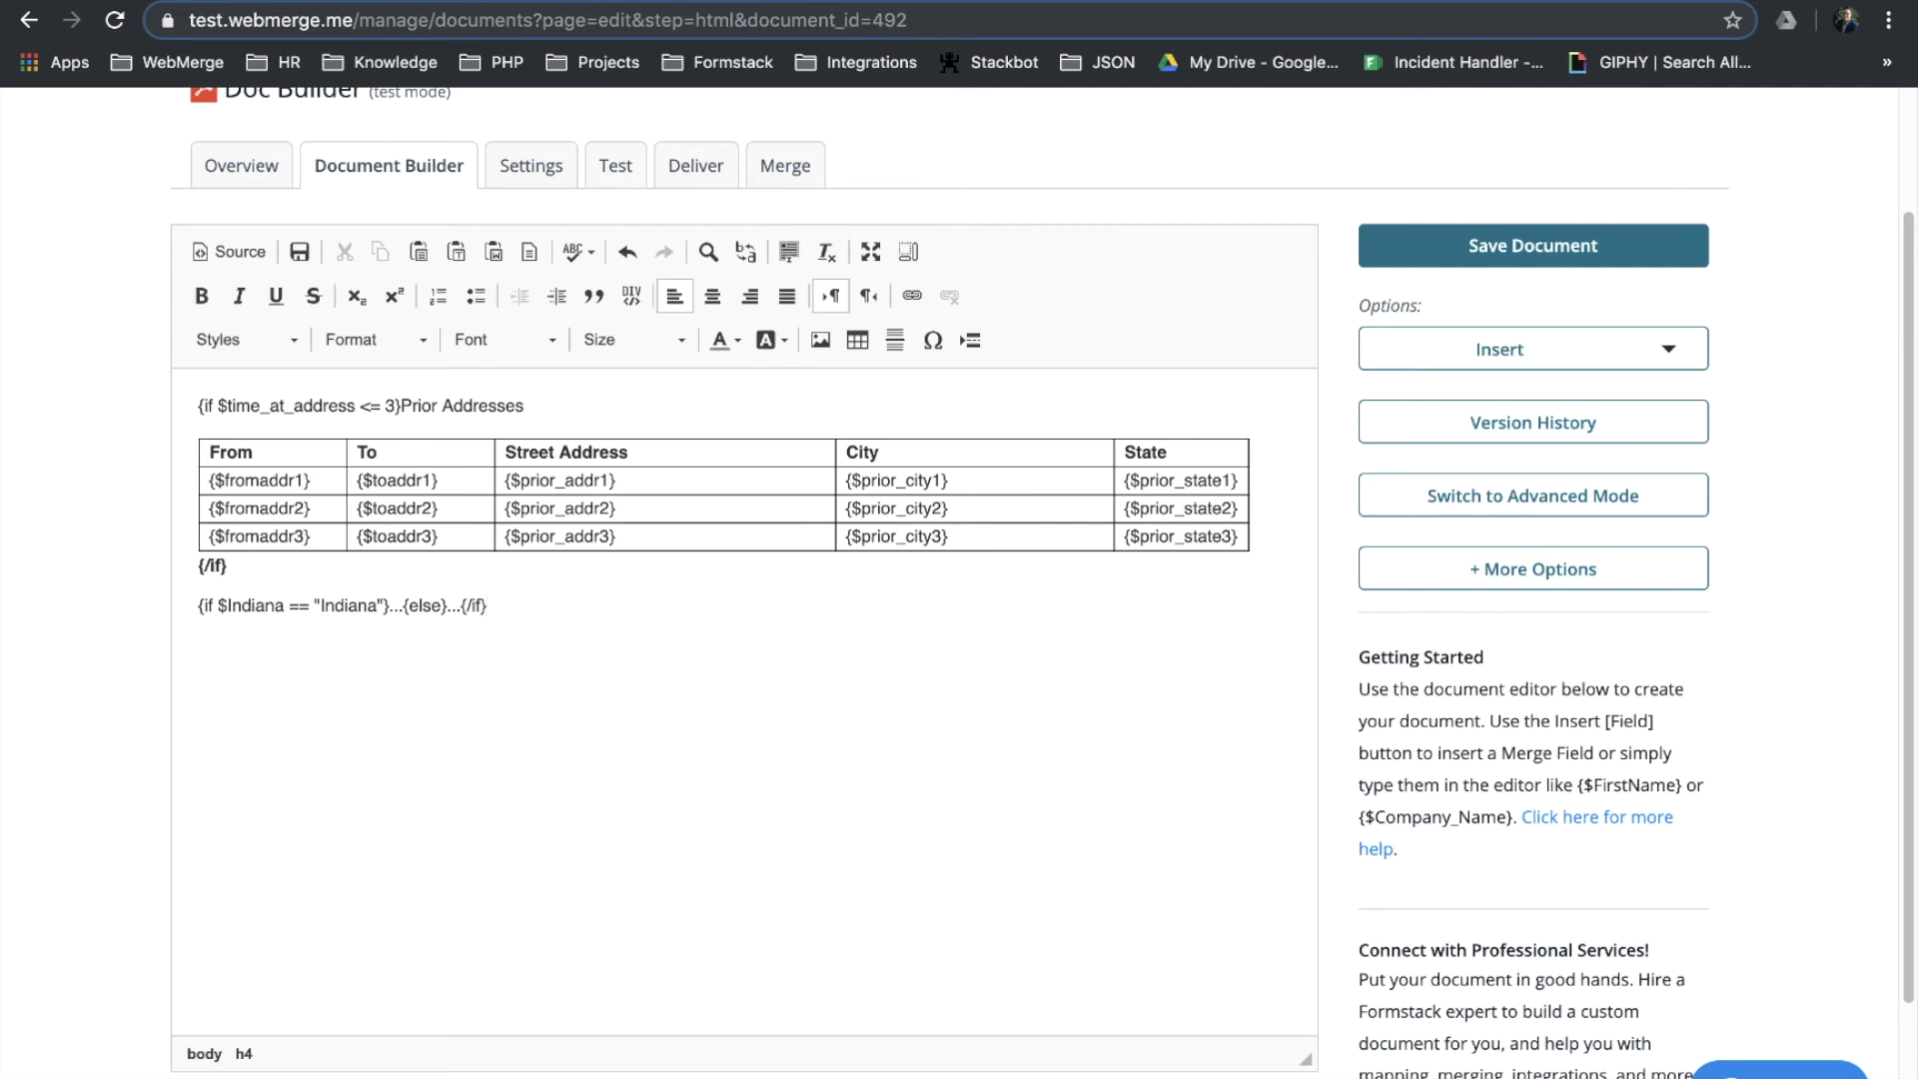
pyautogui.click(1532, 567)
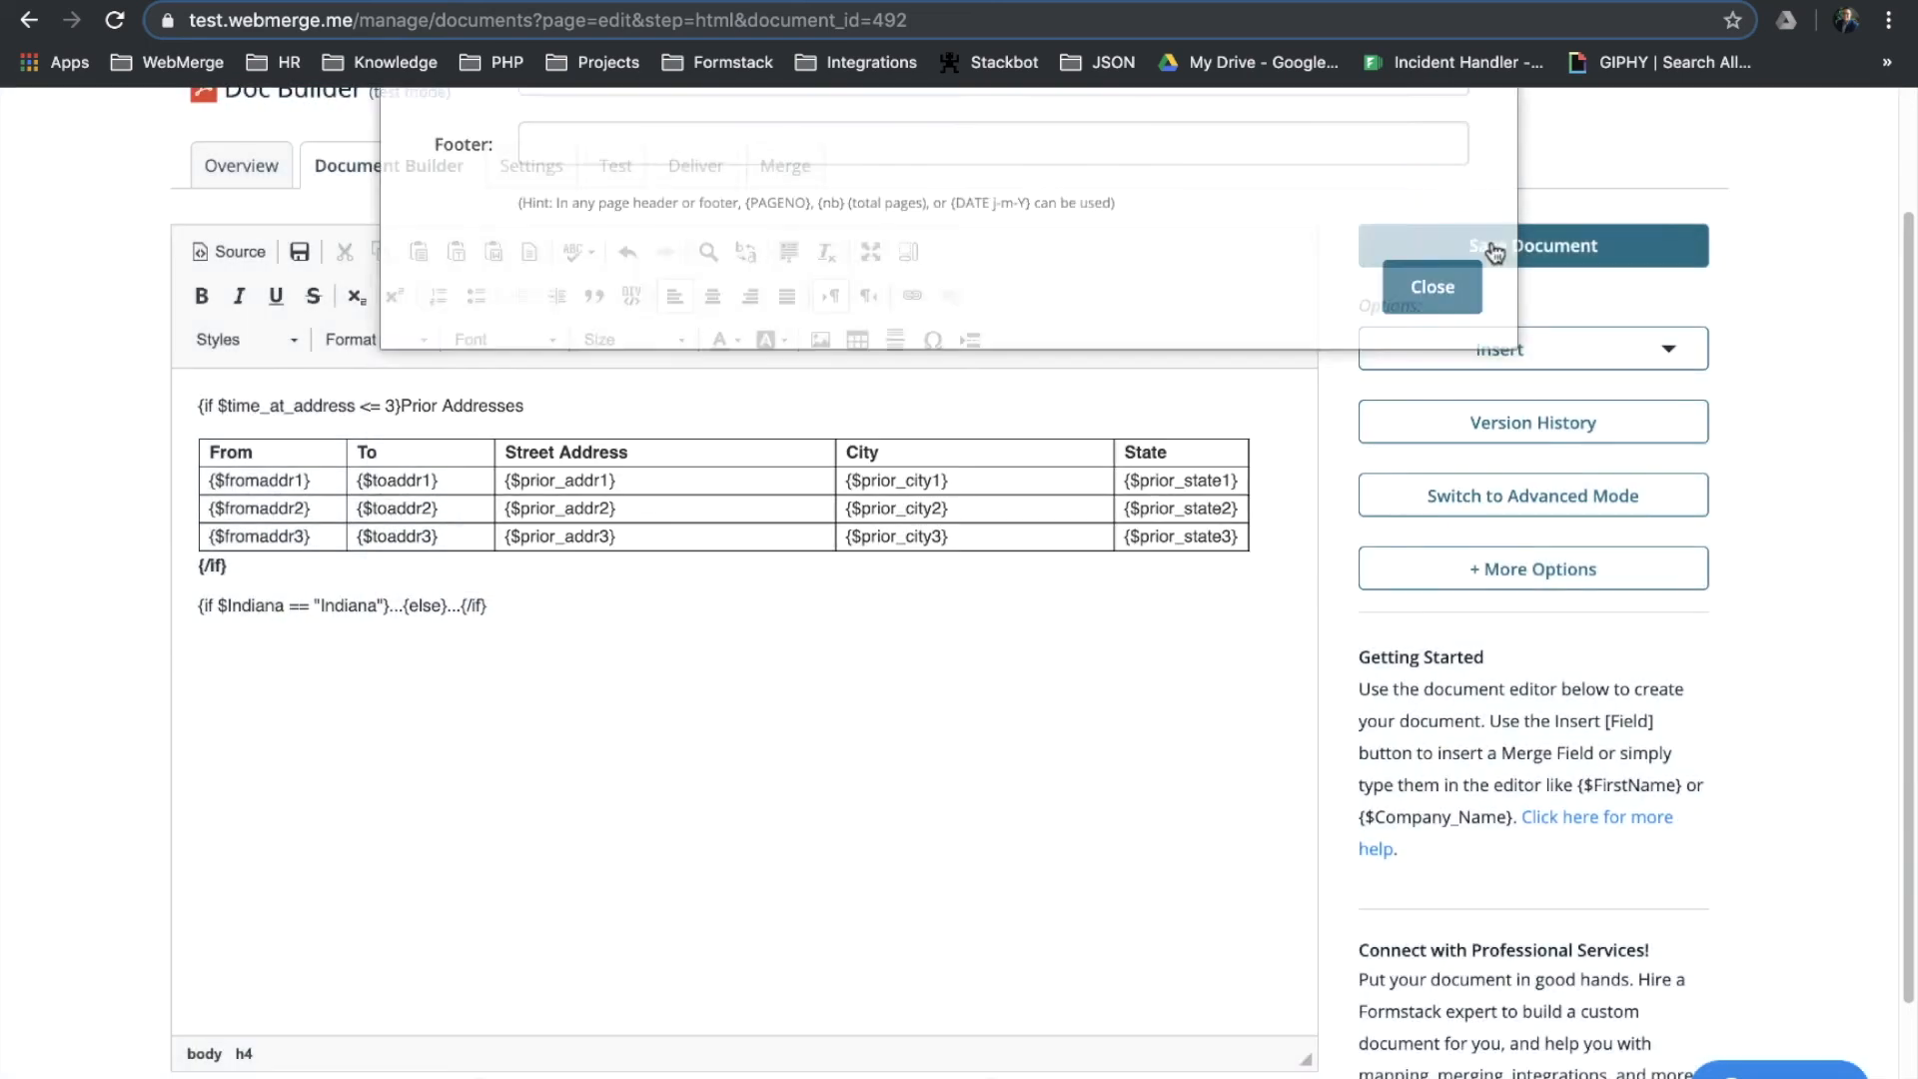
pyautogui.click(1431, 285)
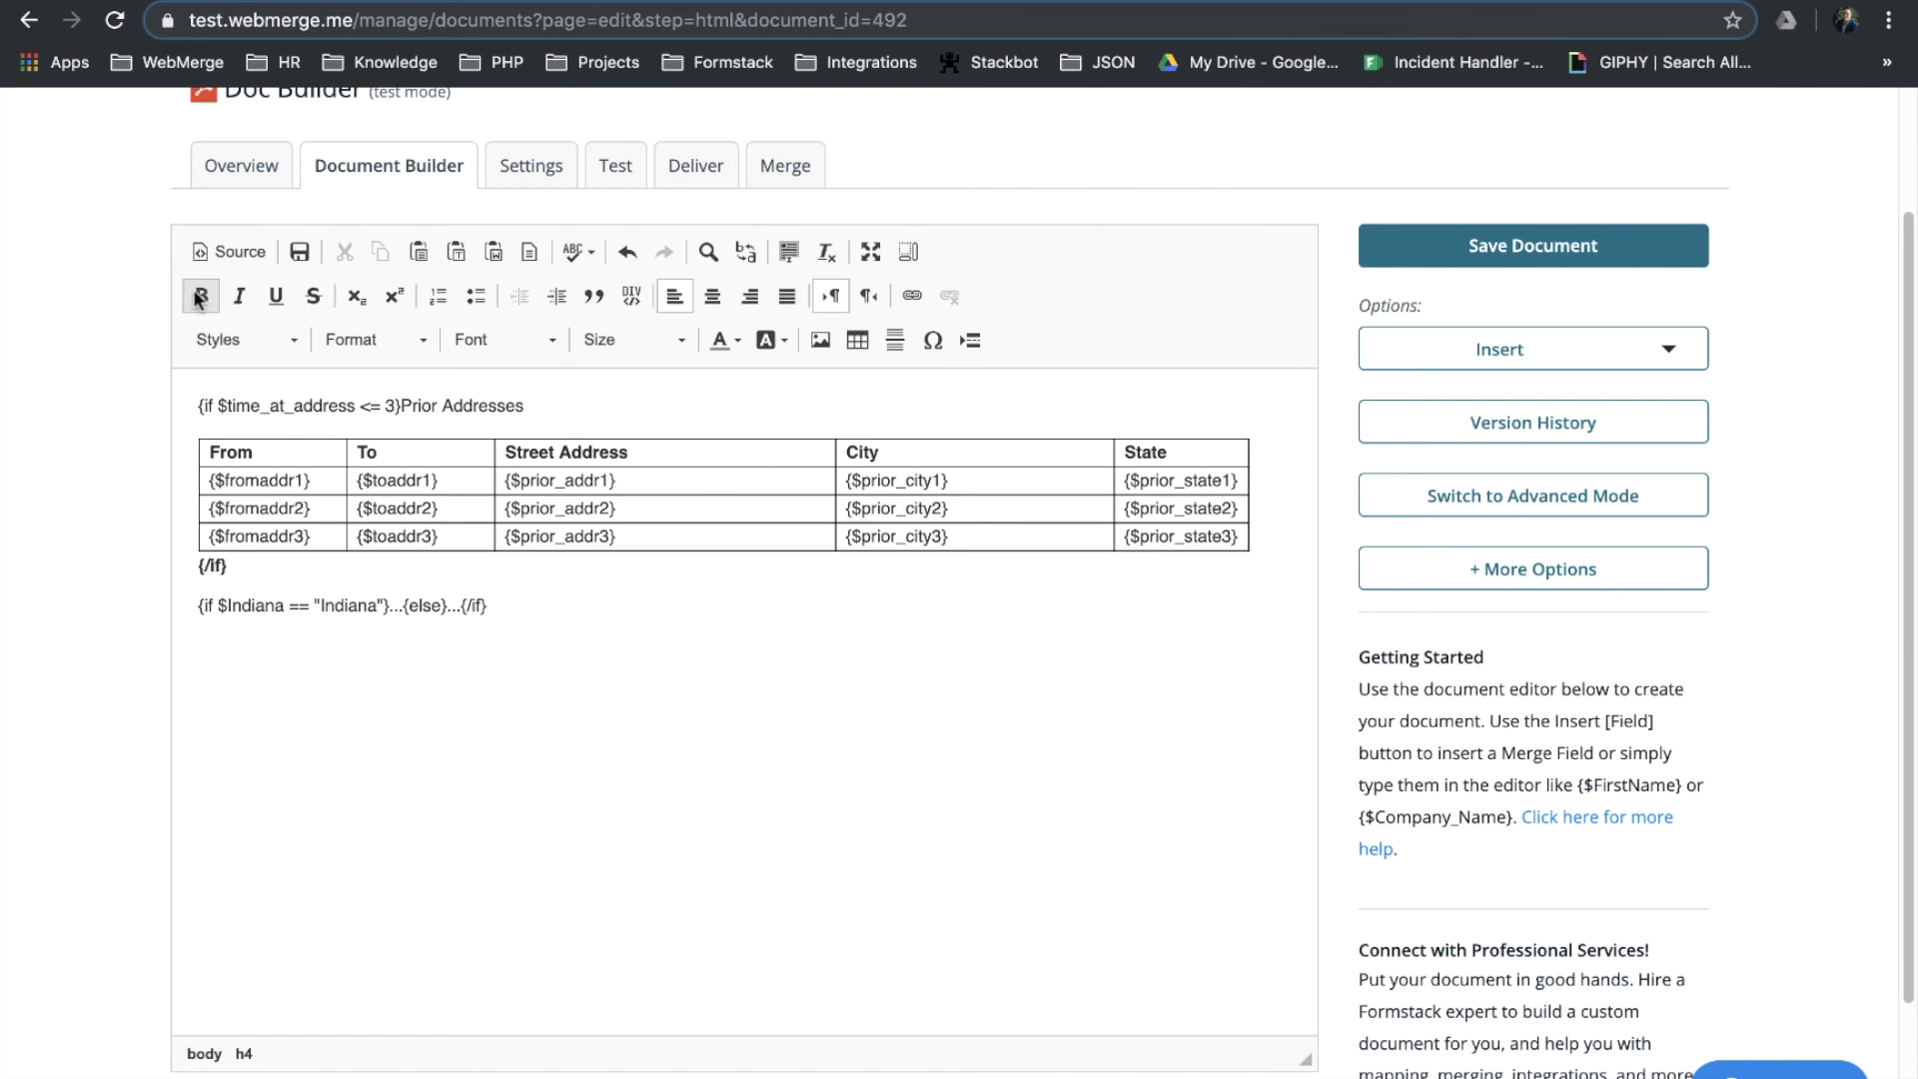
pyautogui.click(200, 645)
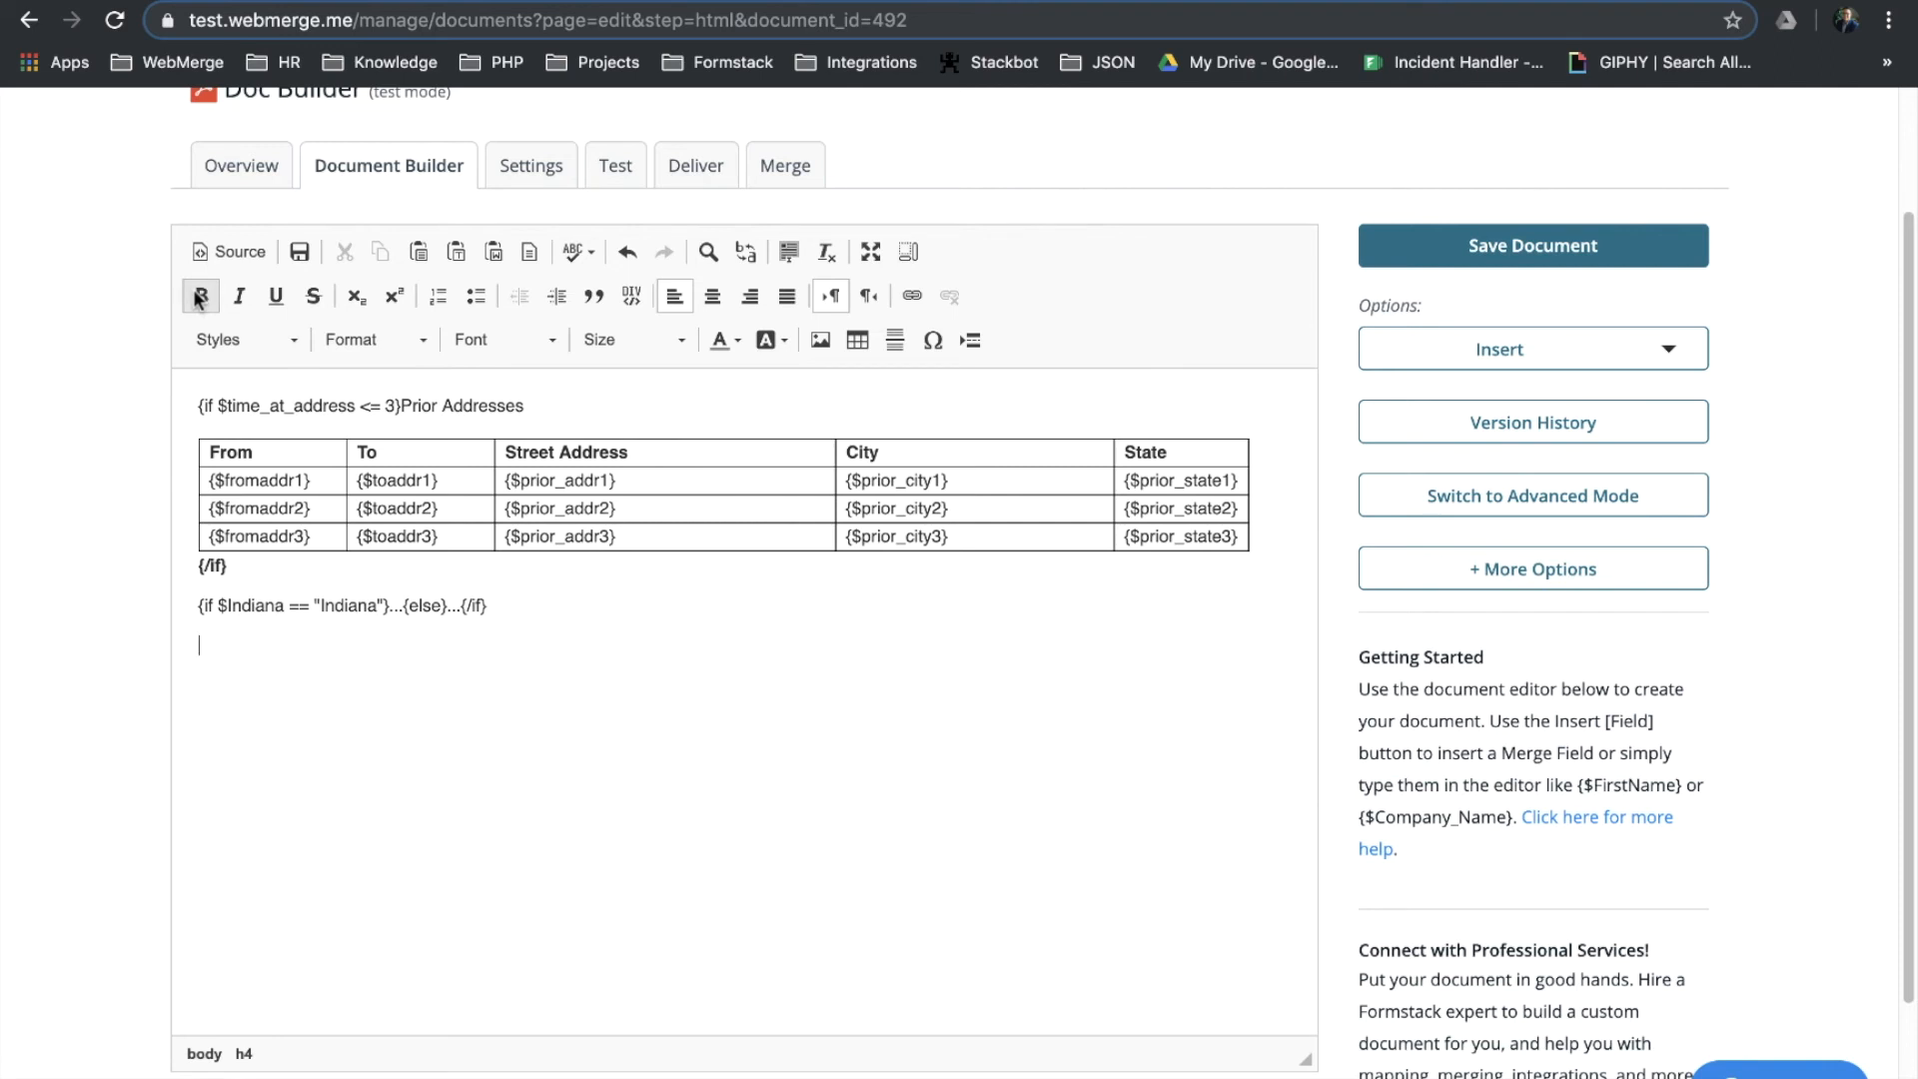
pyautogui.click(242, 339)
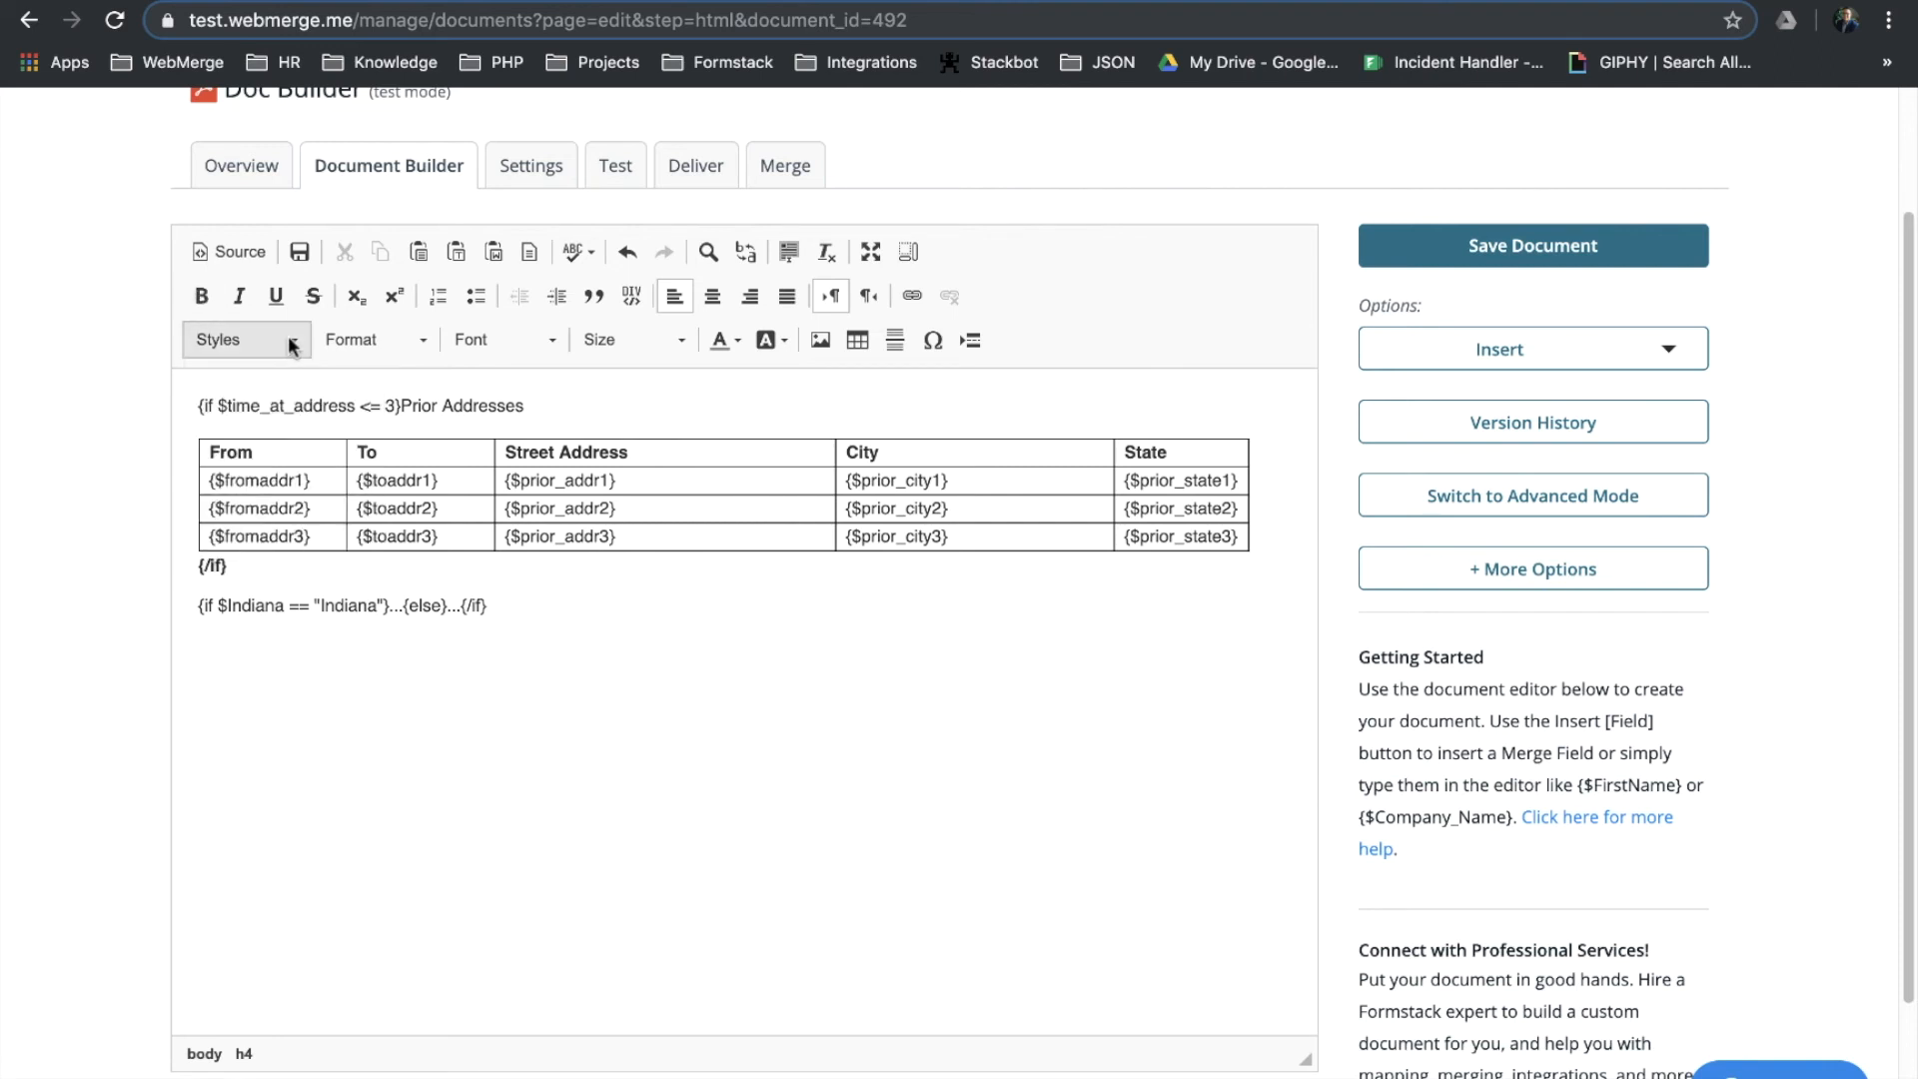
pyautogui.moveTo(1134, 367)
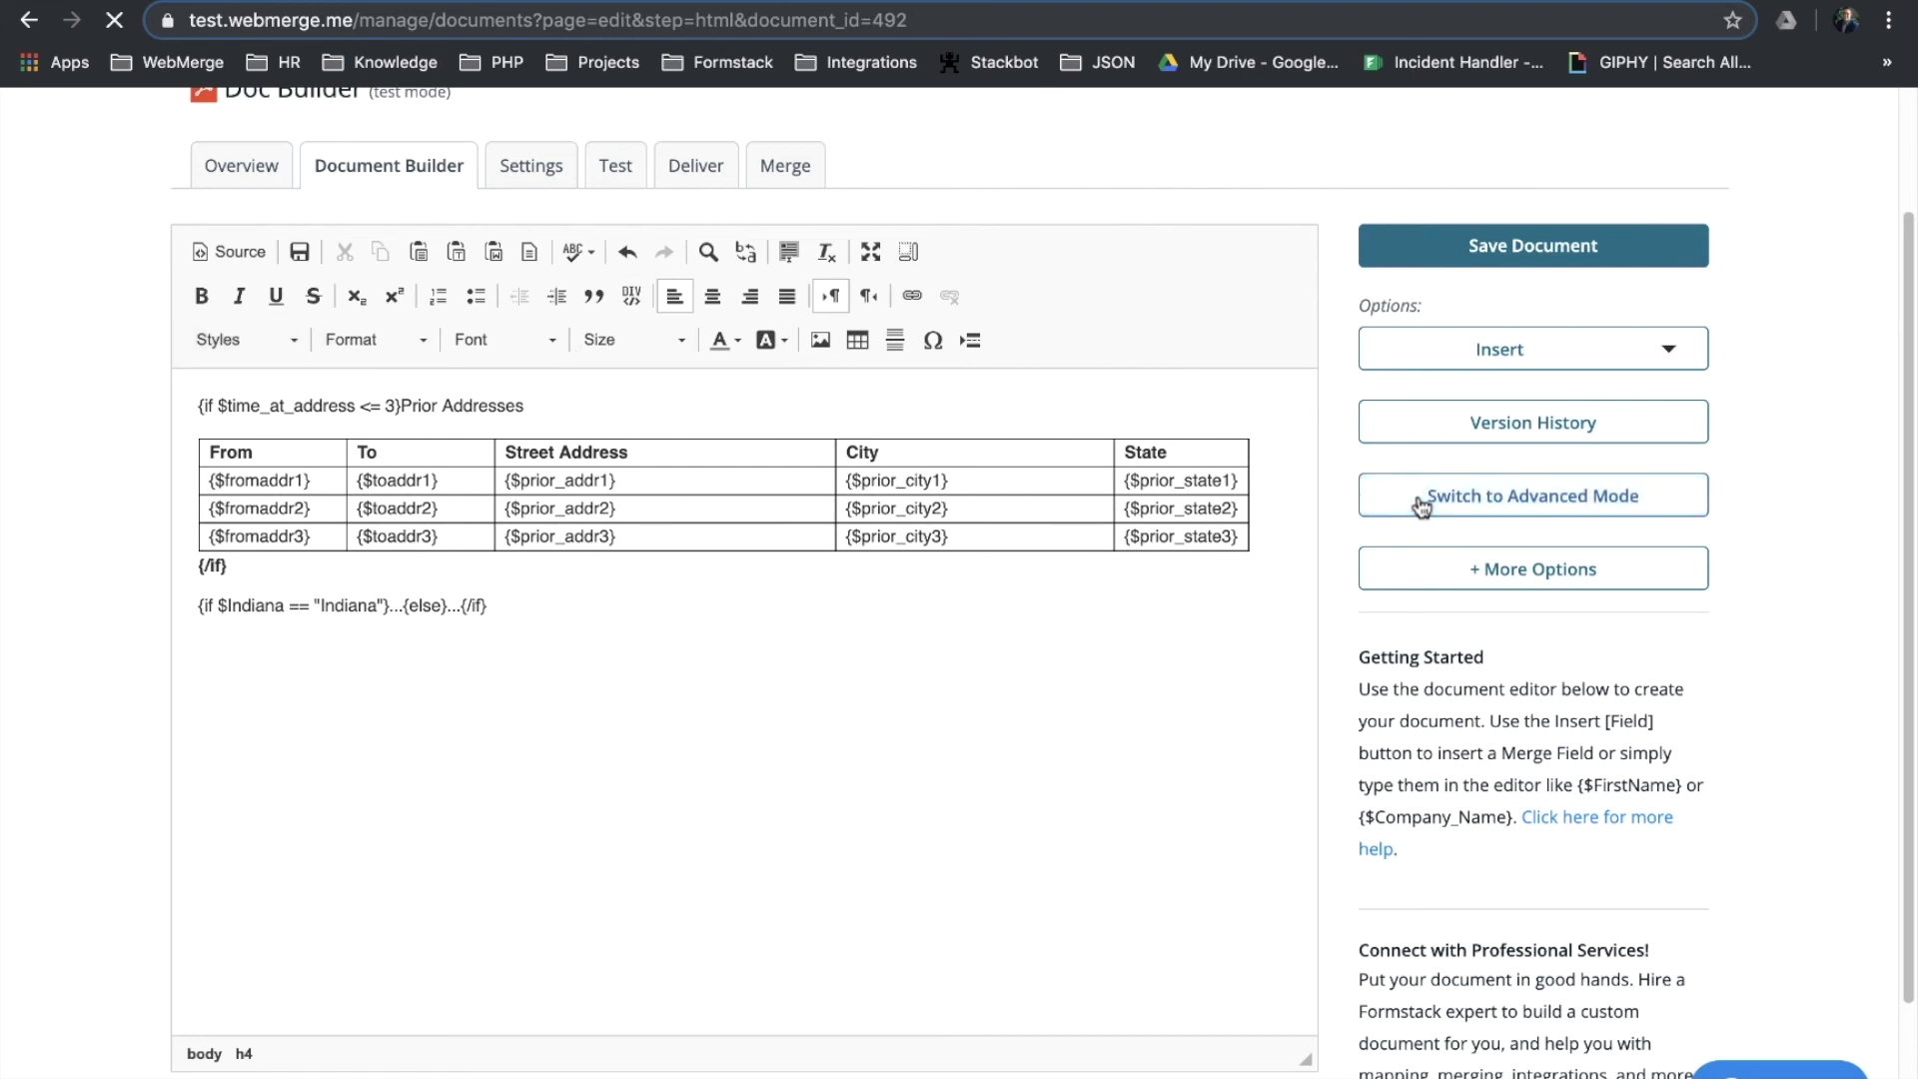
# - View the template's HTML source in Advanced Mode and reach the Test step's merge-field values
pyautogui.click(1532, 495)
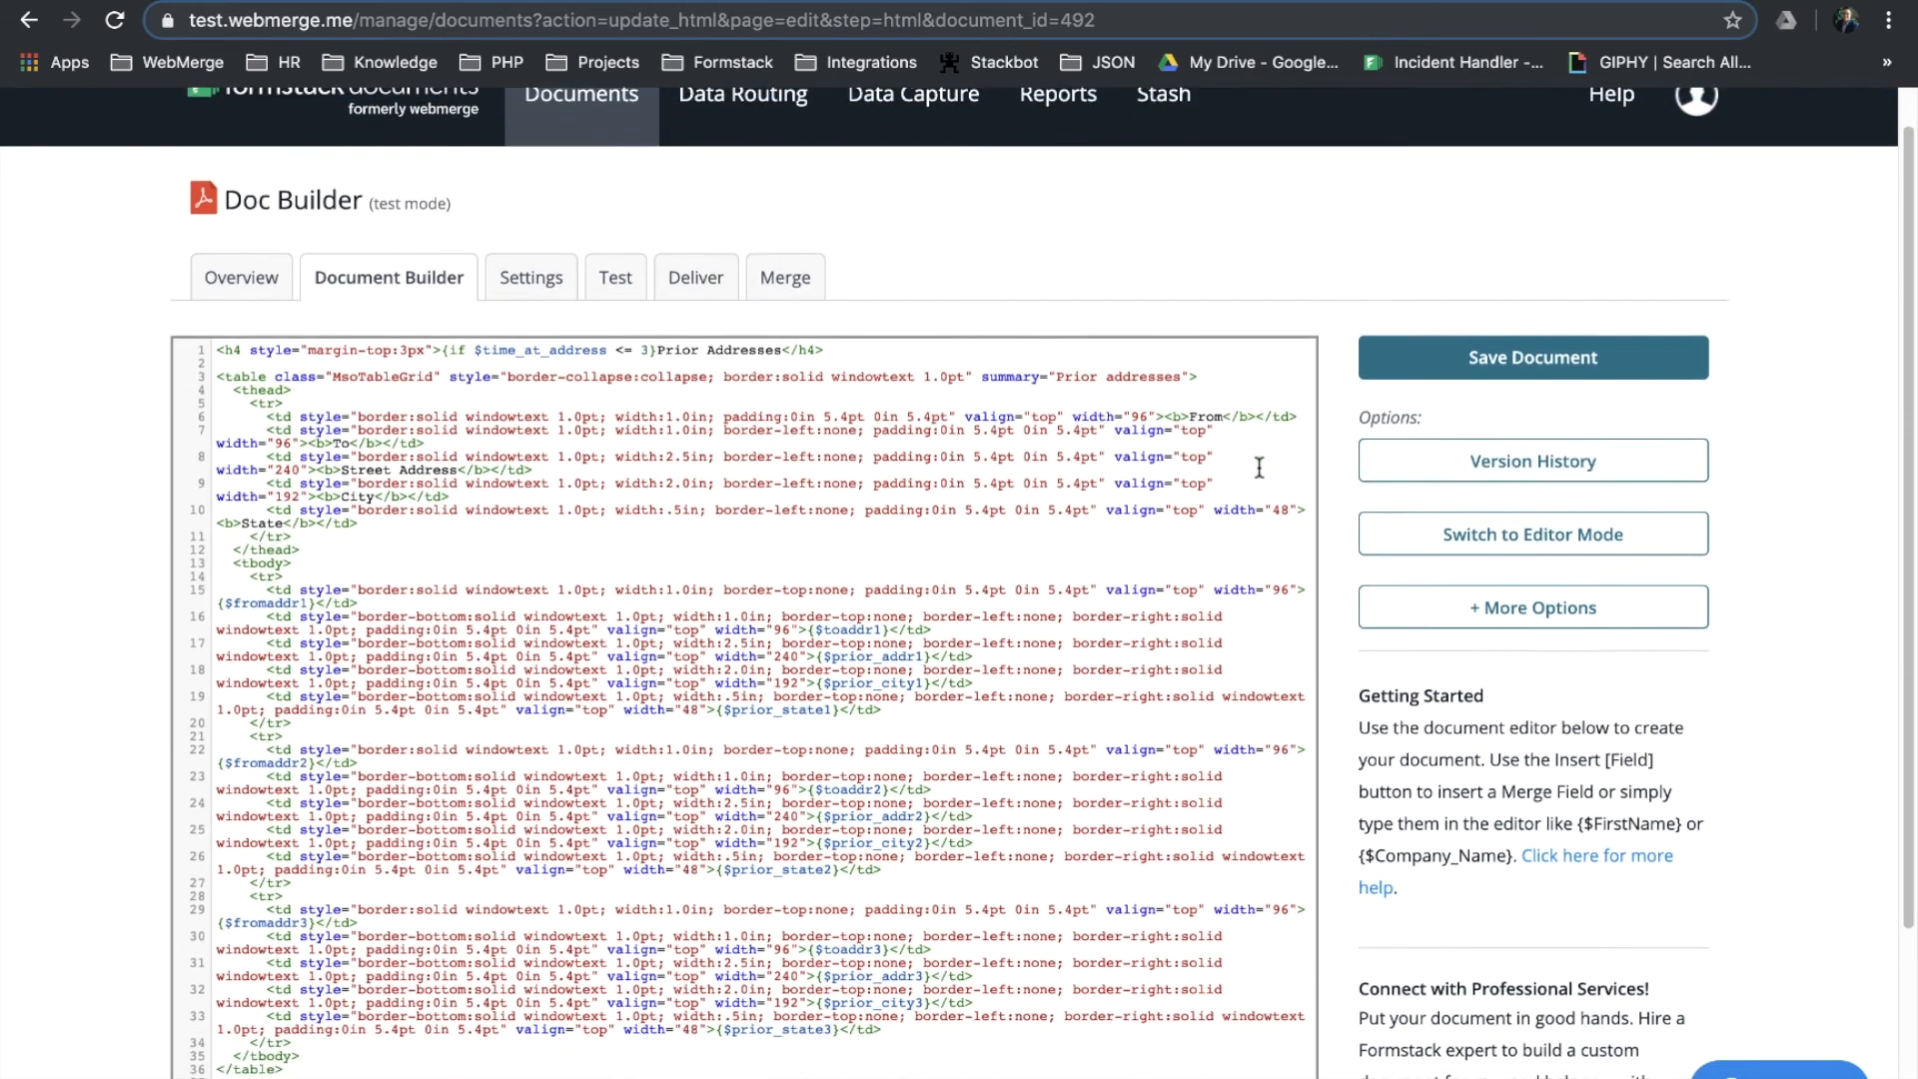
pyautogui.scroll(-3)
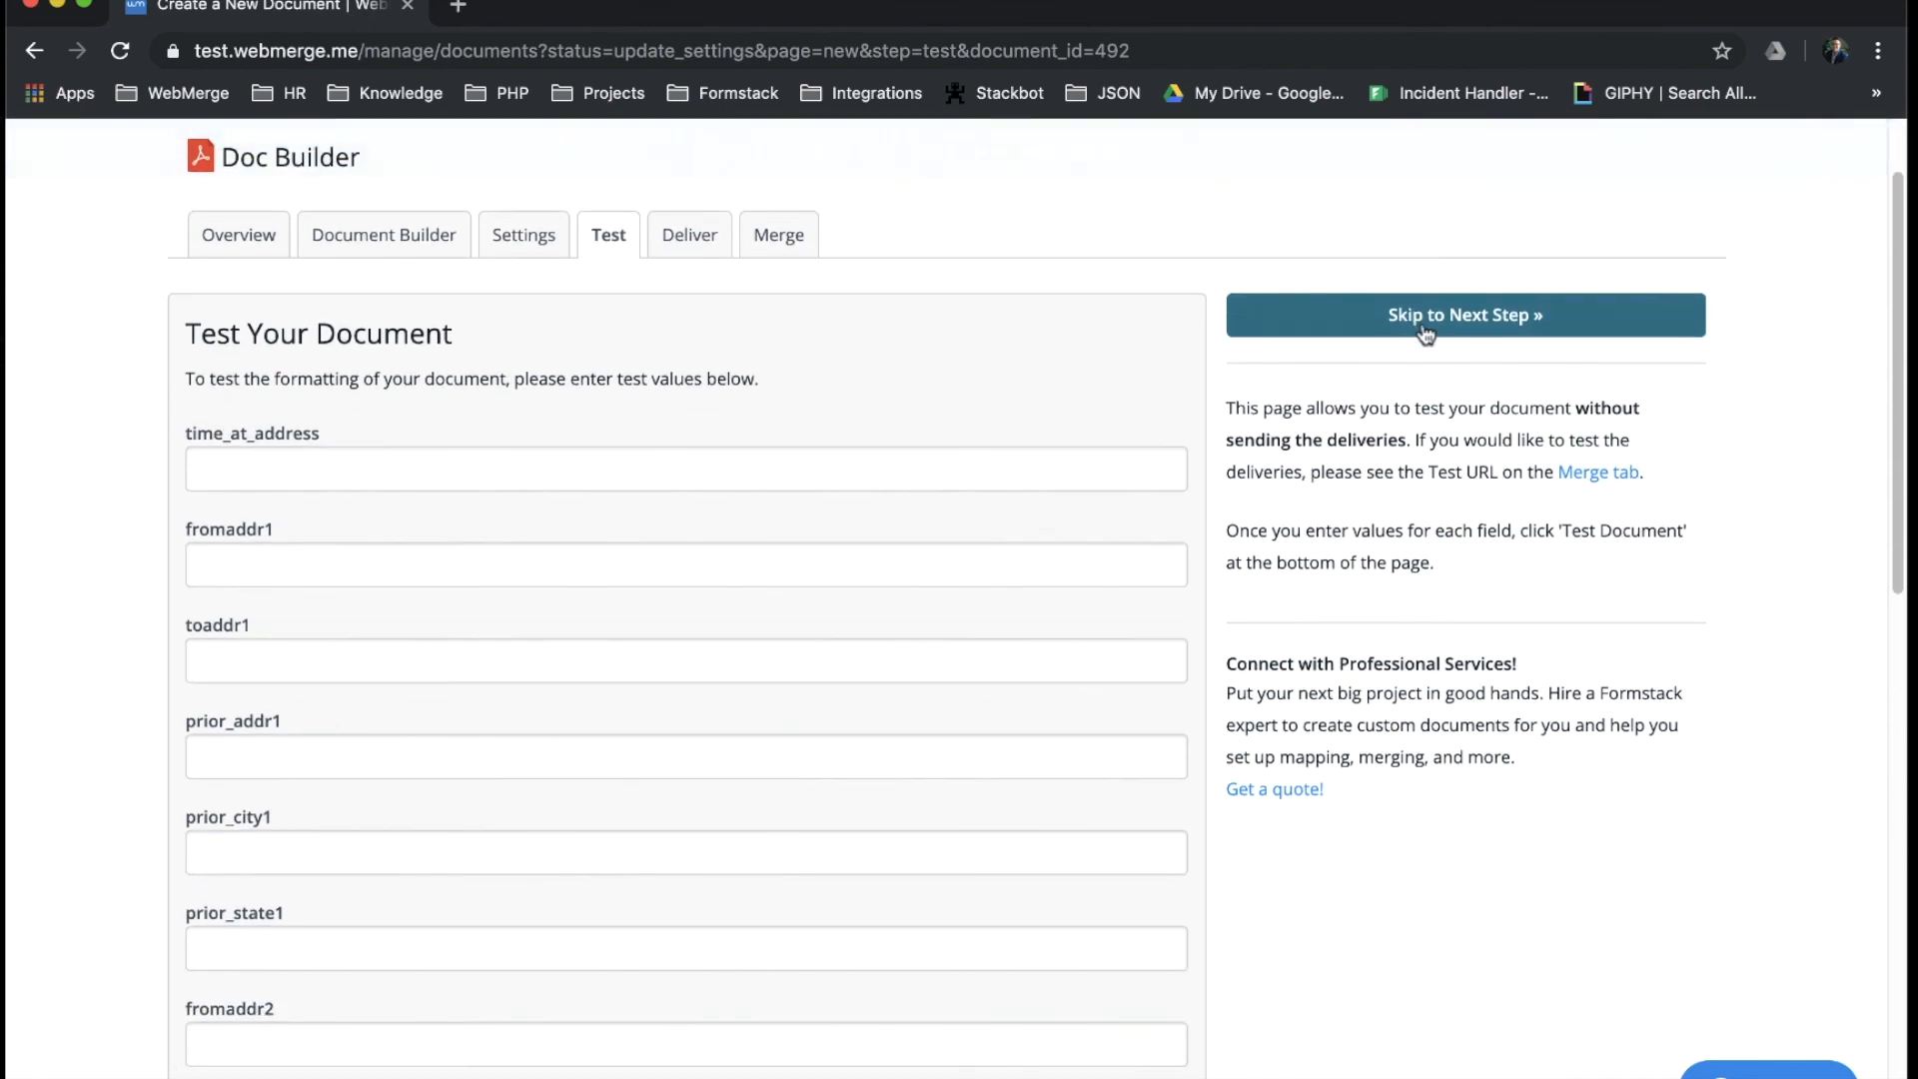
# - Skip testing to the Deliver step with Stash, then return to My Documents showing Doc Builder
pyautogui.click(1462, 314)
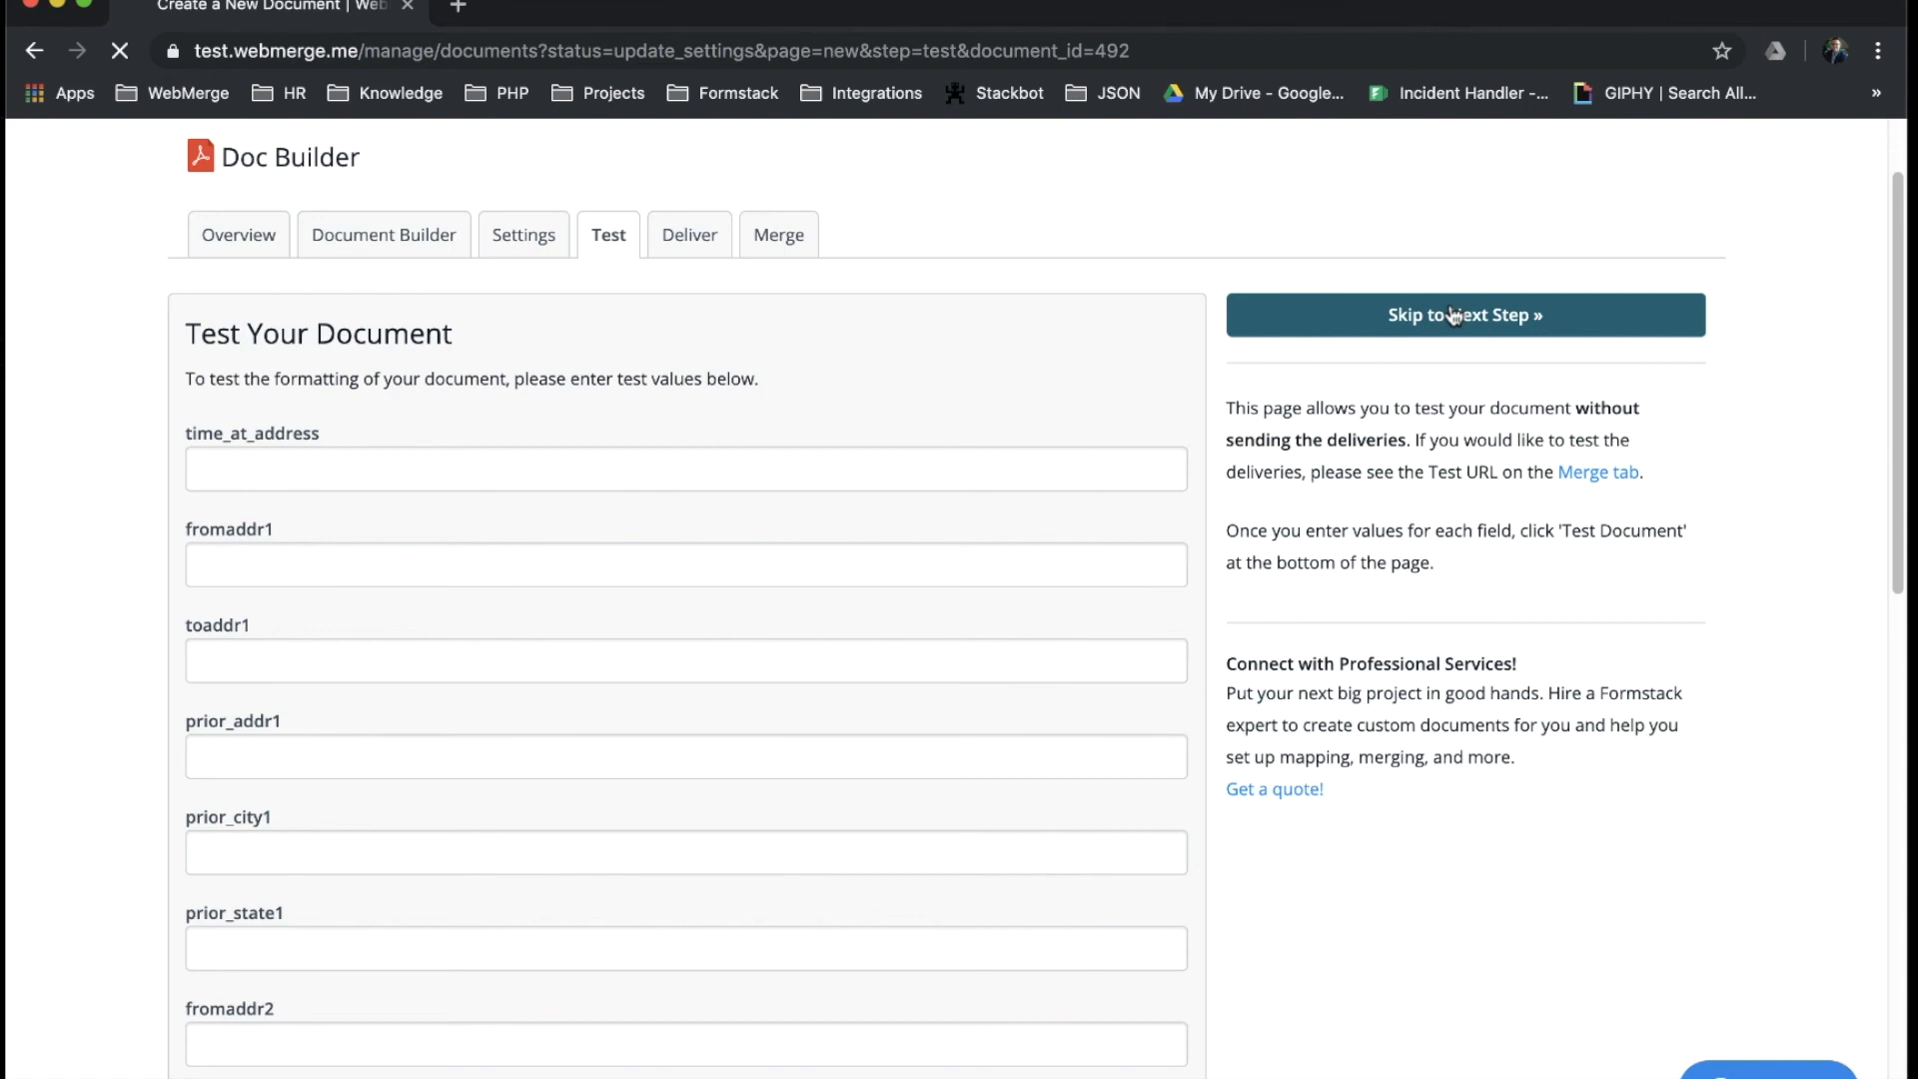
pyautogui.click(1462, 313)
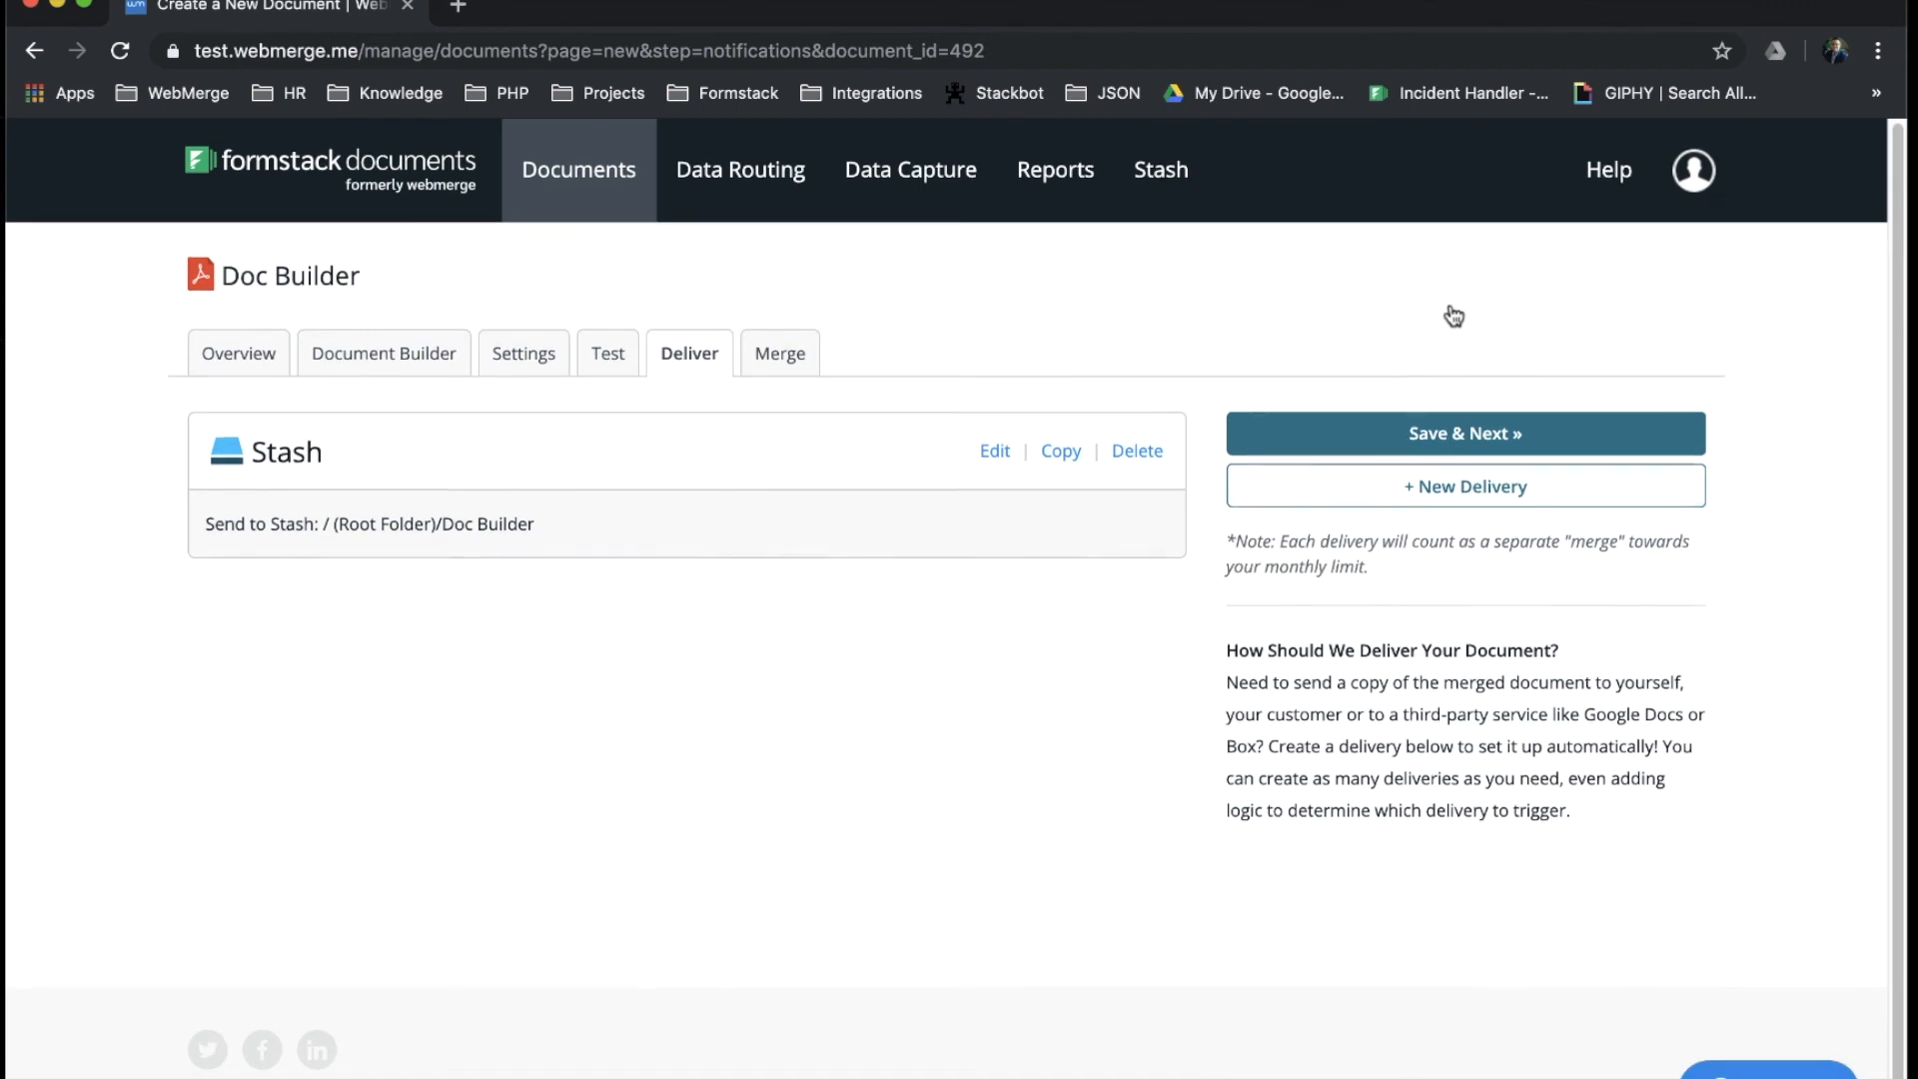
pyautogui.click(777, 356)
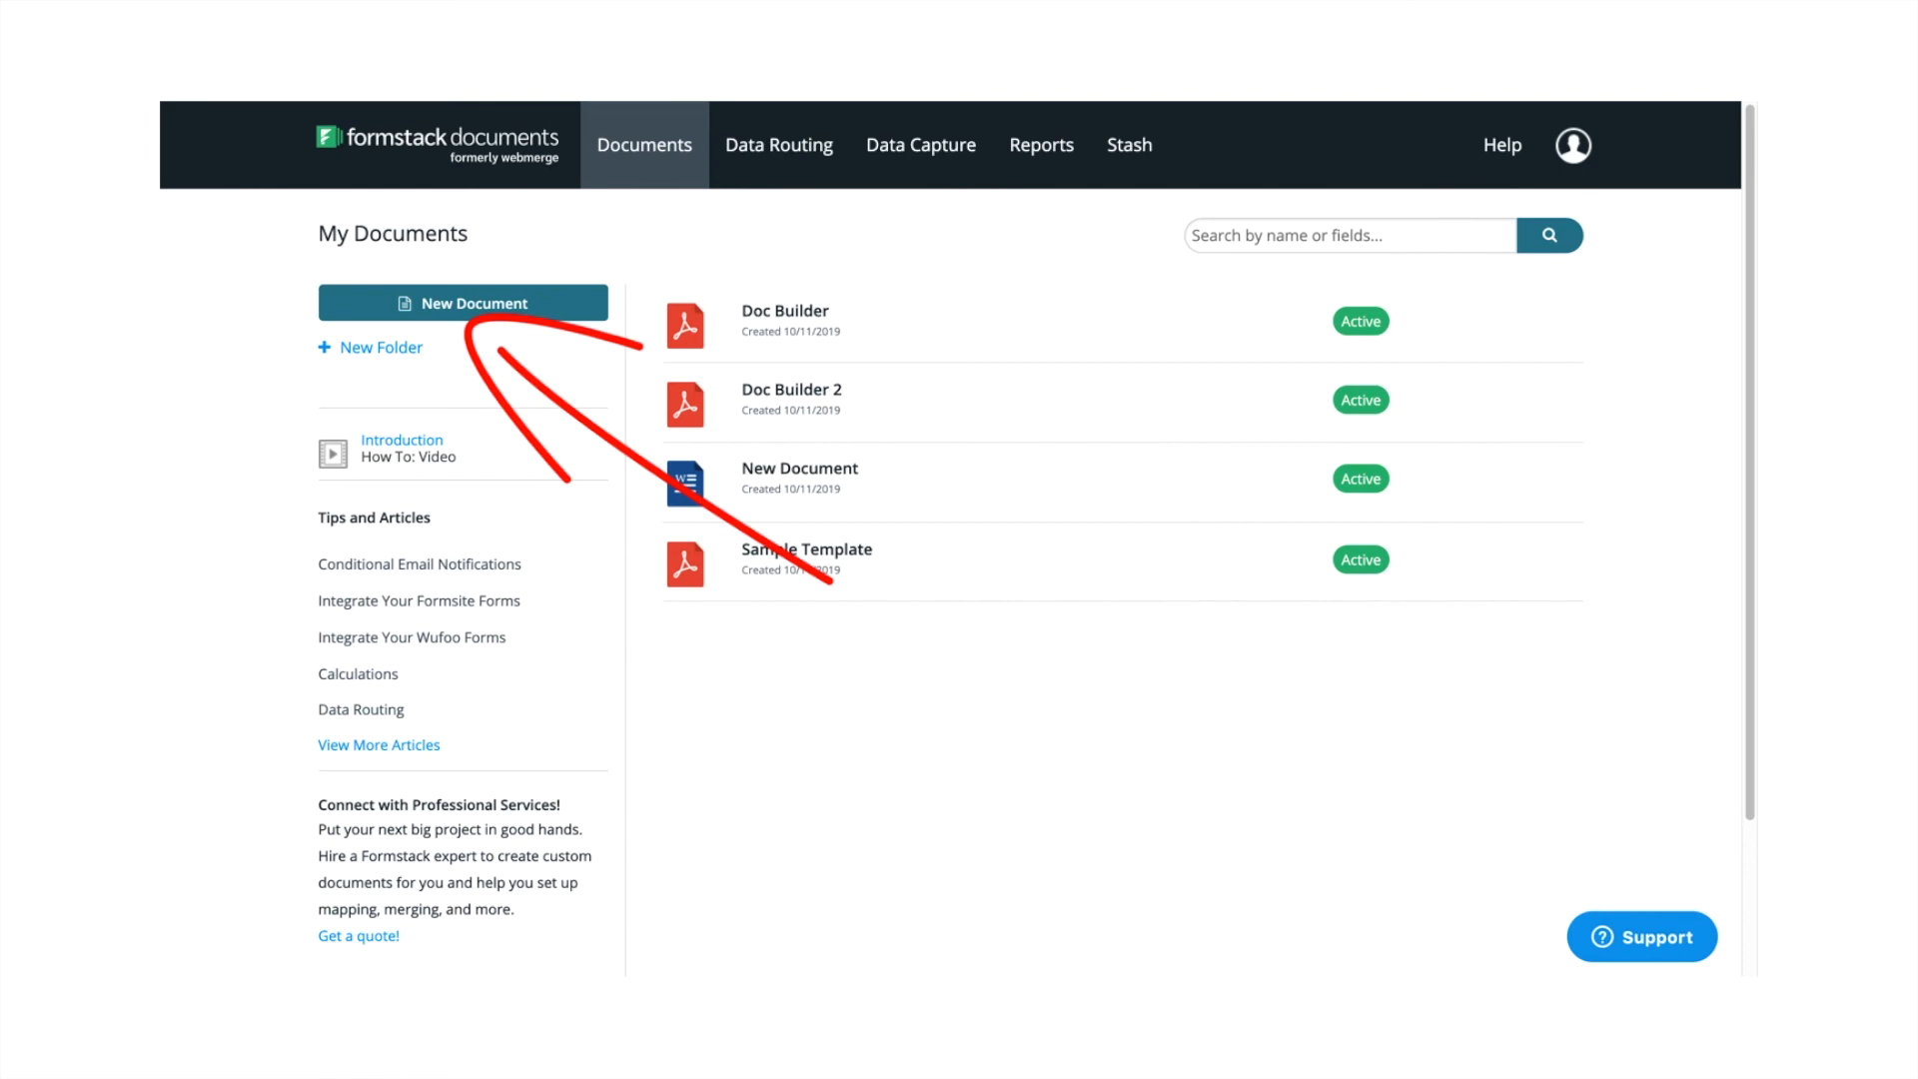
# - Start a new document and list example templates like Purchase Order, Sales Quote and W9
pyautogui.click(461, 301)
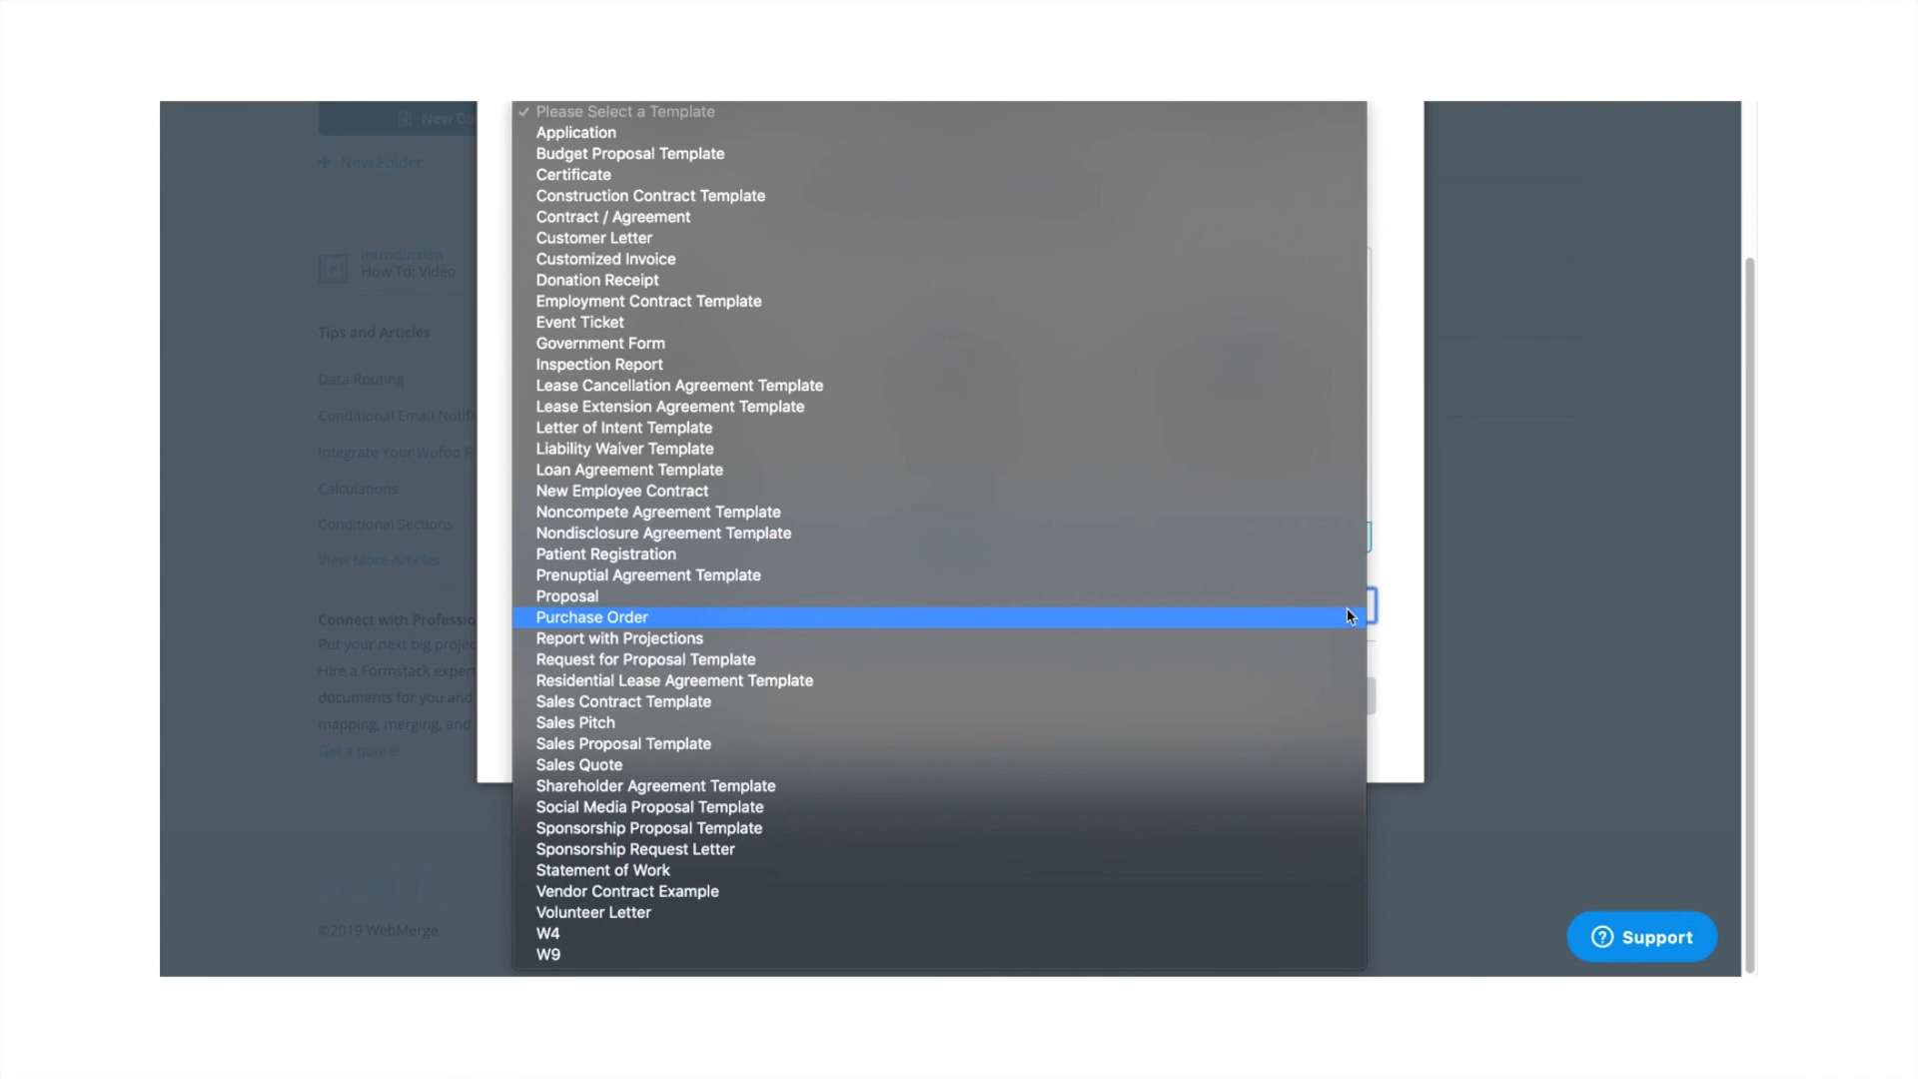
# - Select the Purchase Order example template to reach the Doc Builder Merge step
pyautogui.click(592, 617)
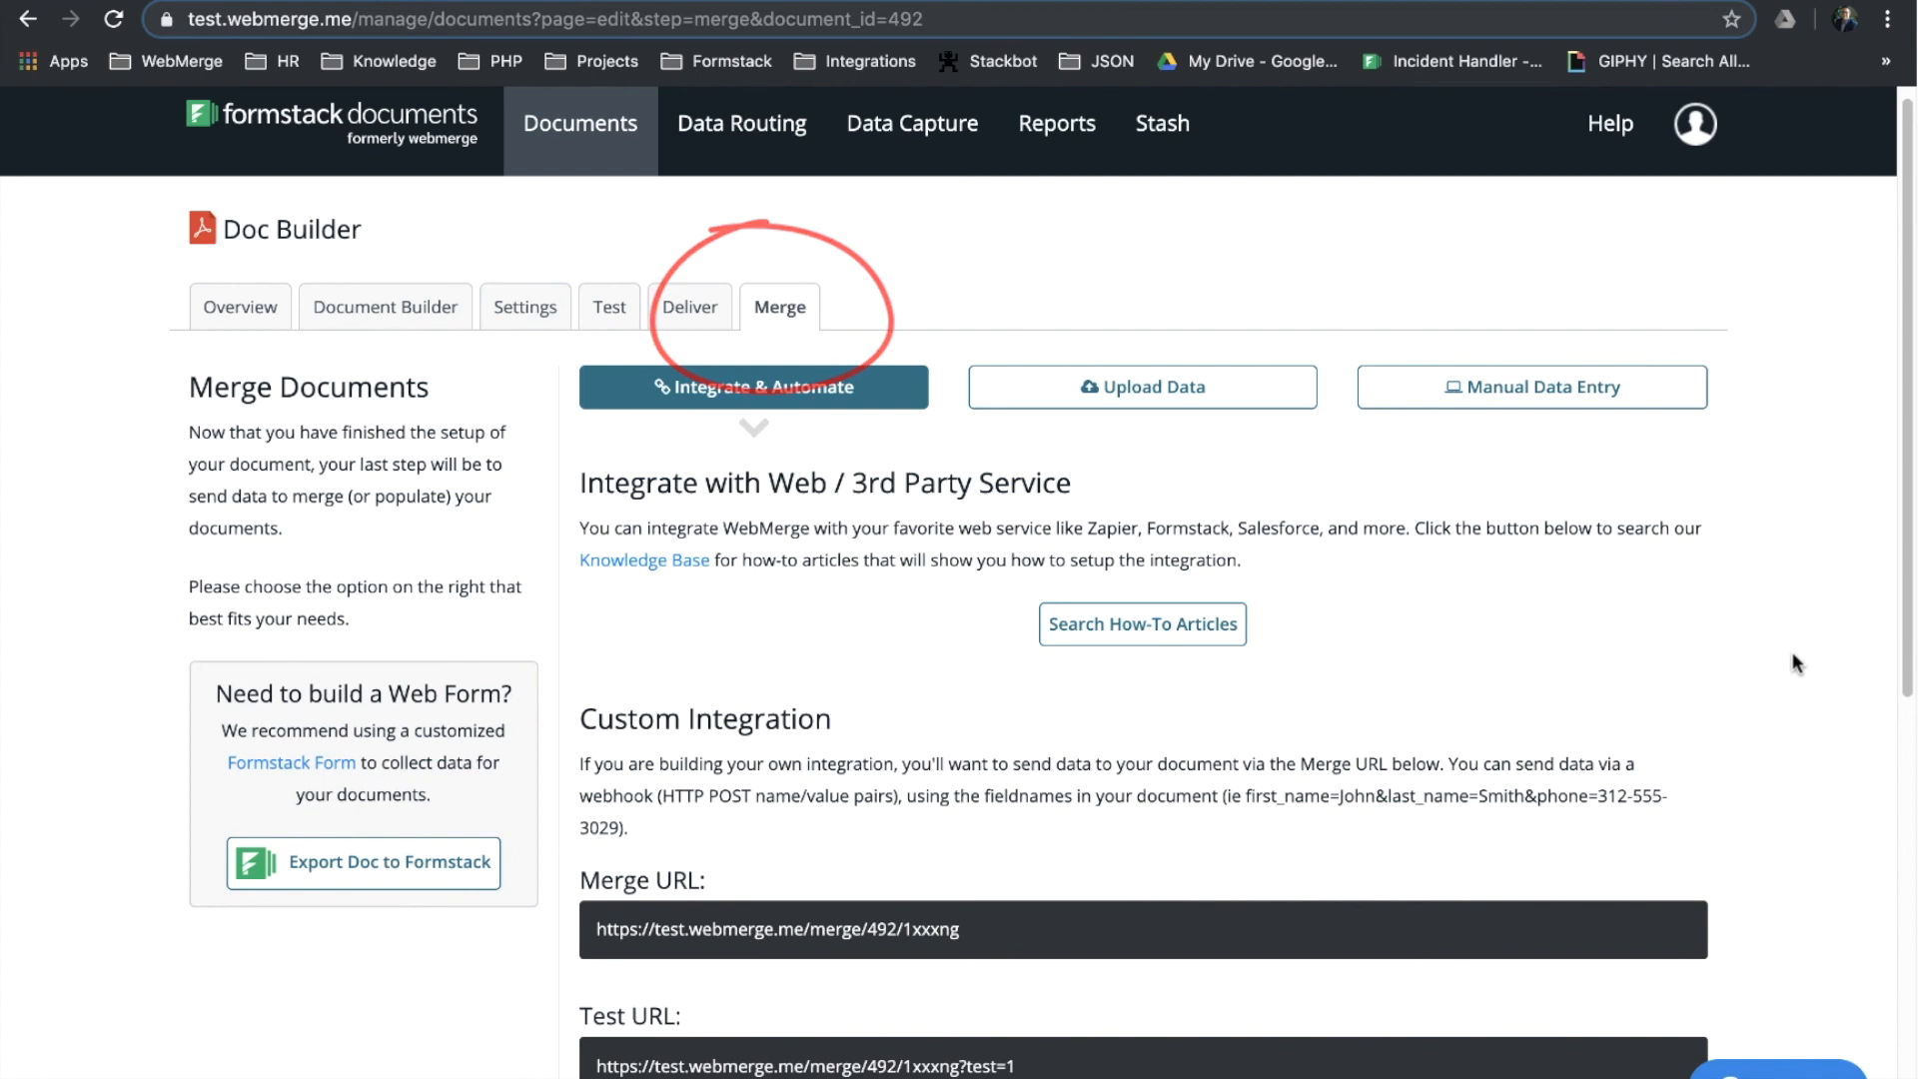
pyautogui.scroll(-3)
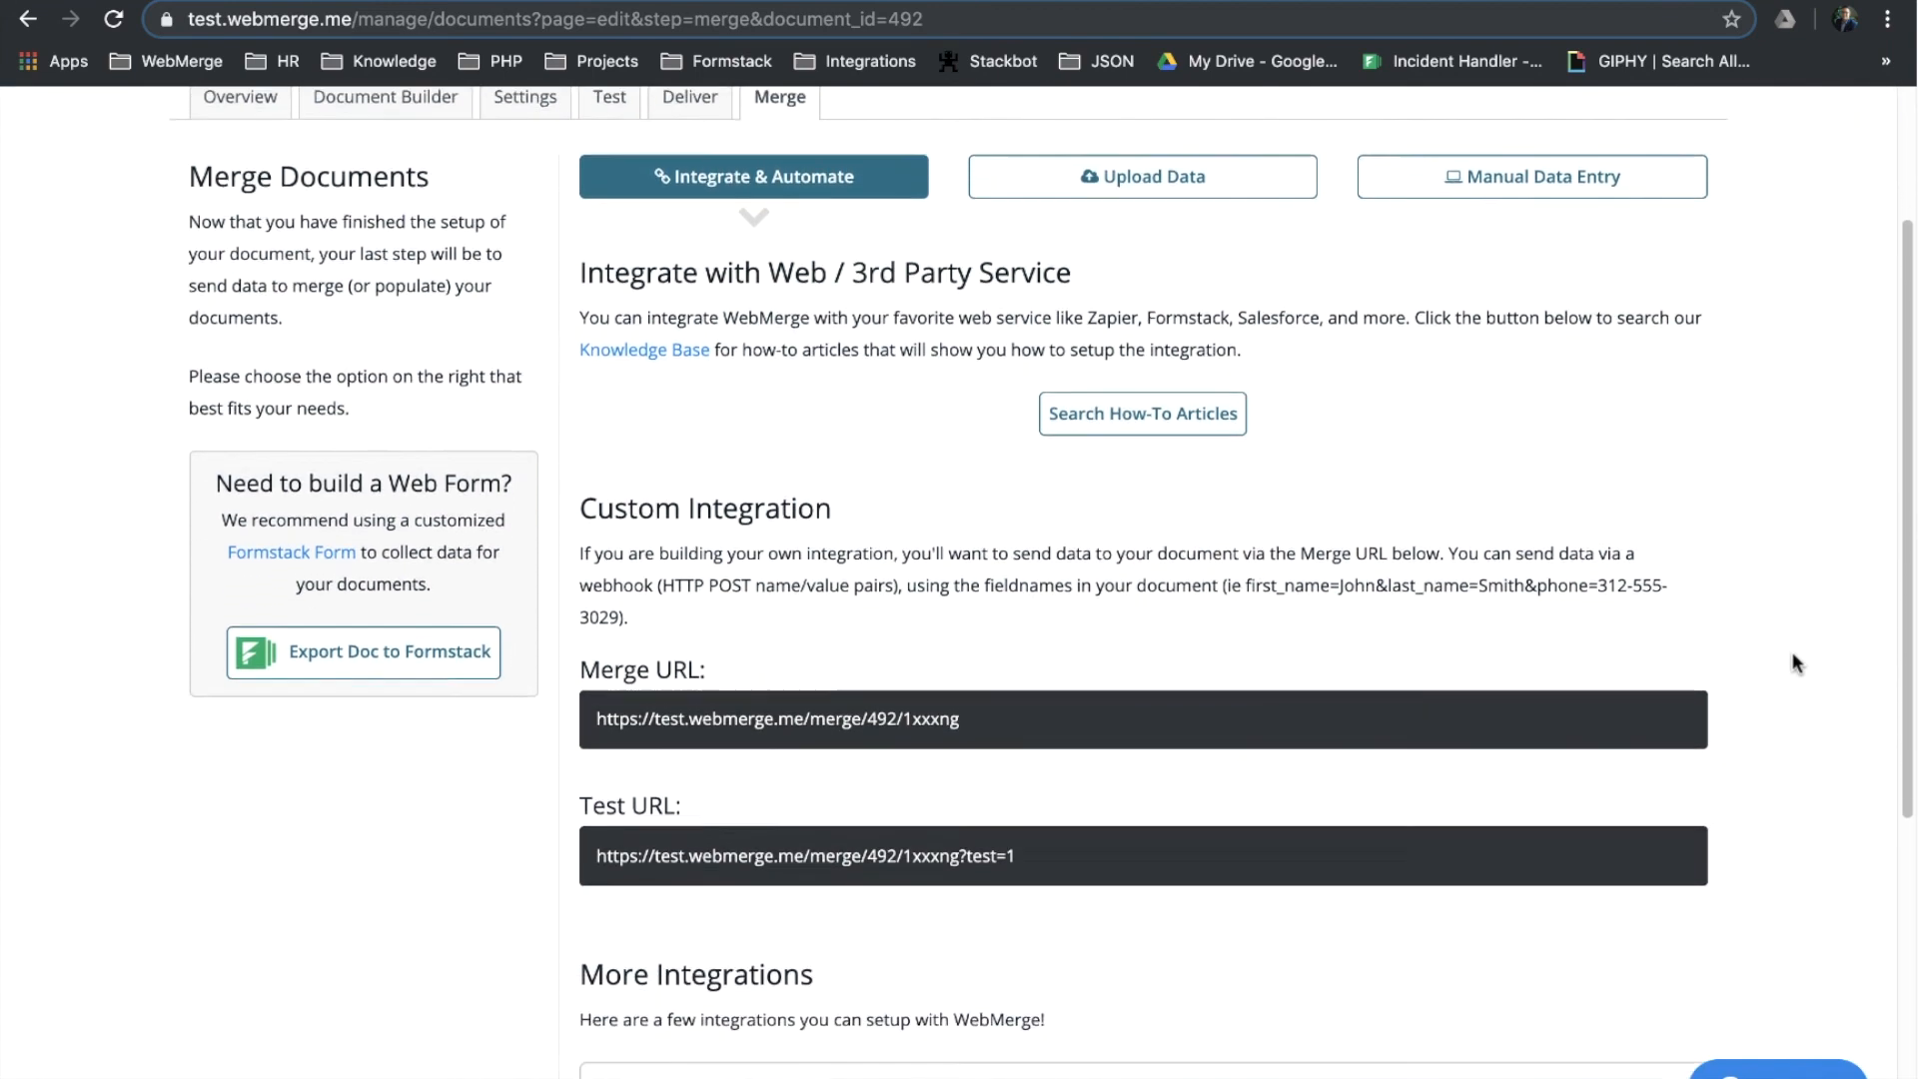
pyautogui.scroll(-3)
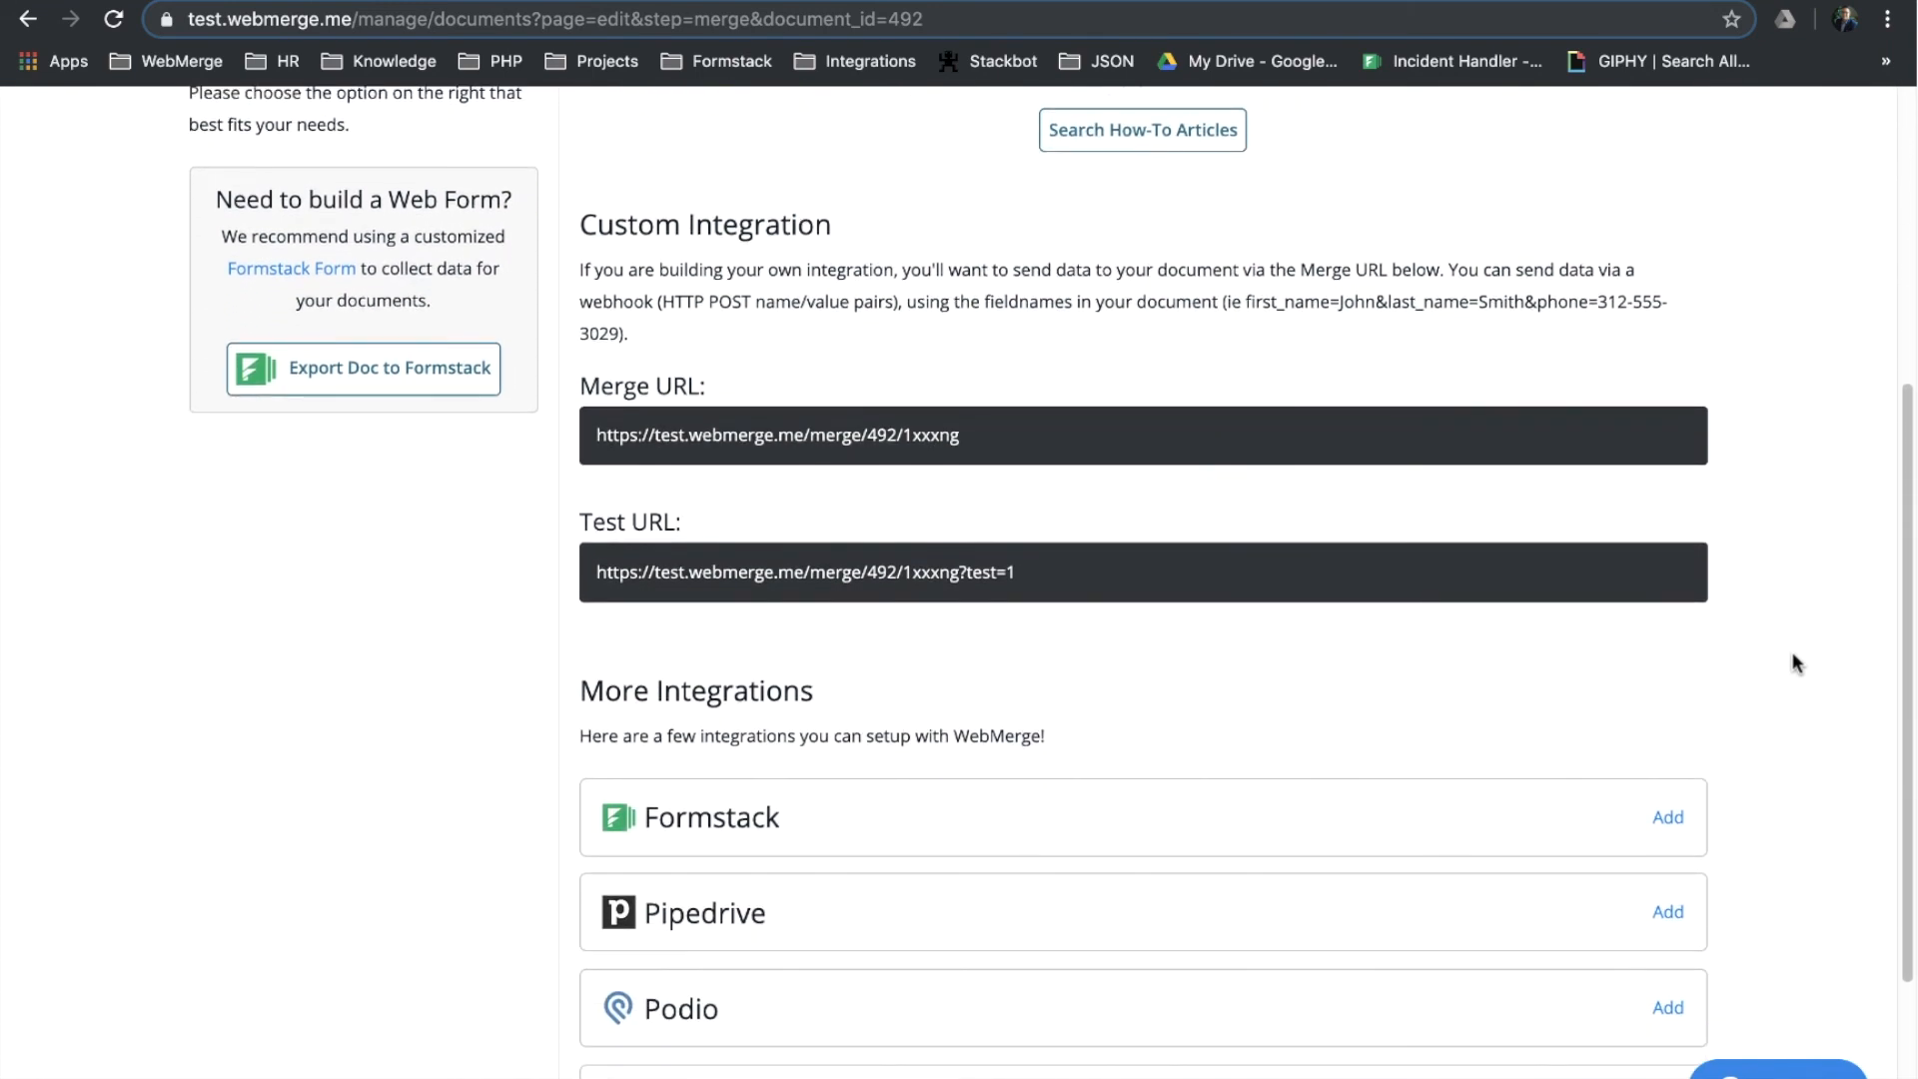
pyautogui.scroll(-3)
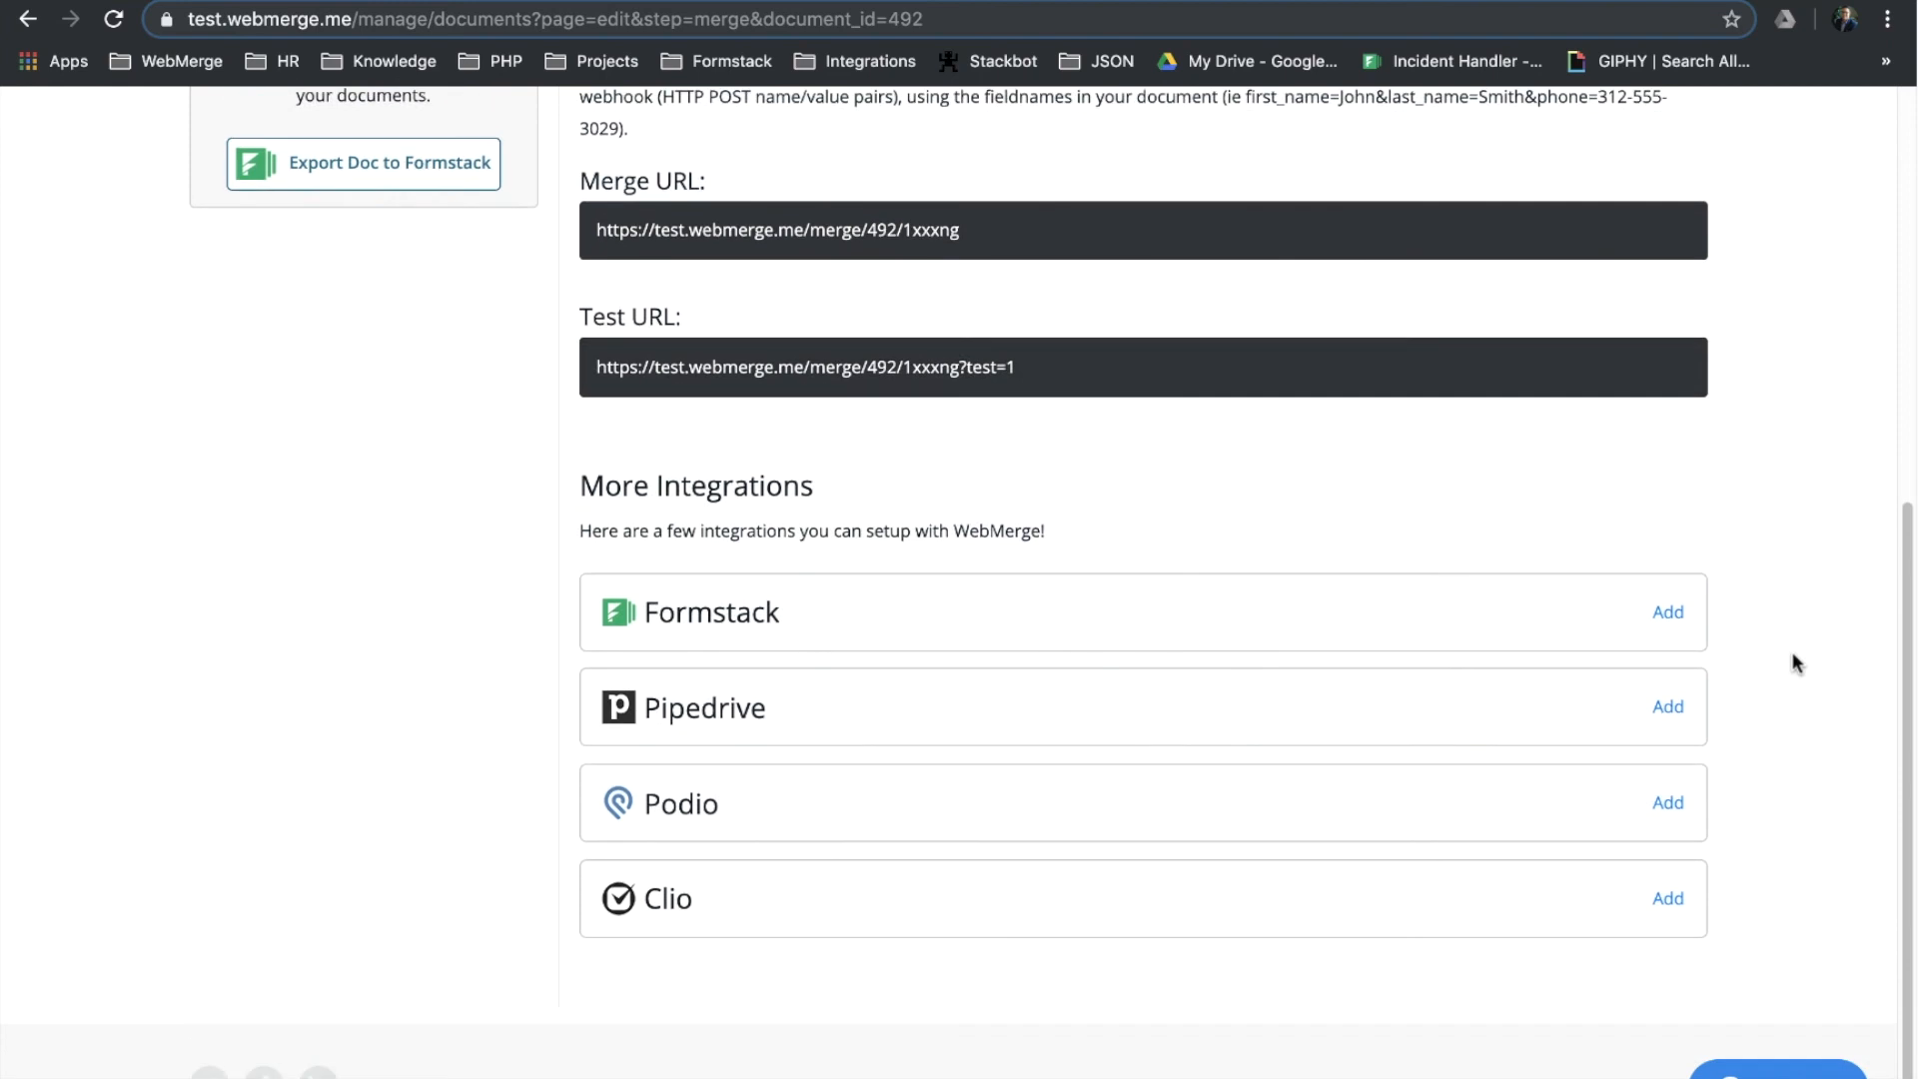